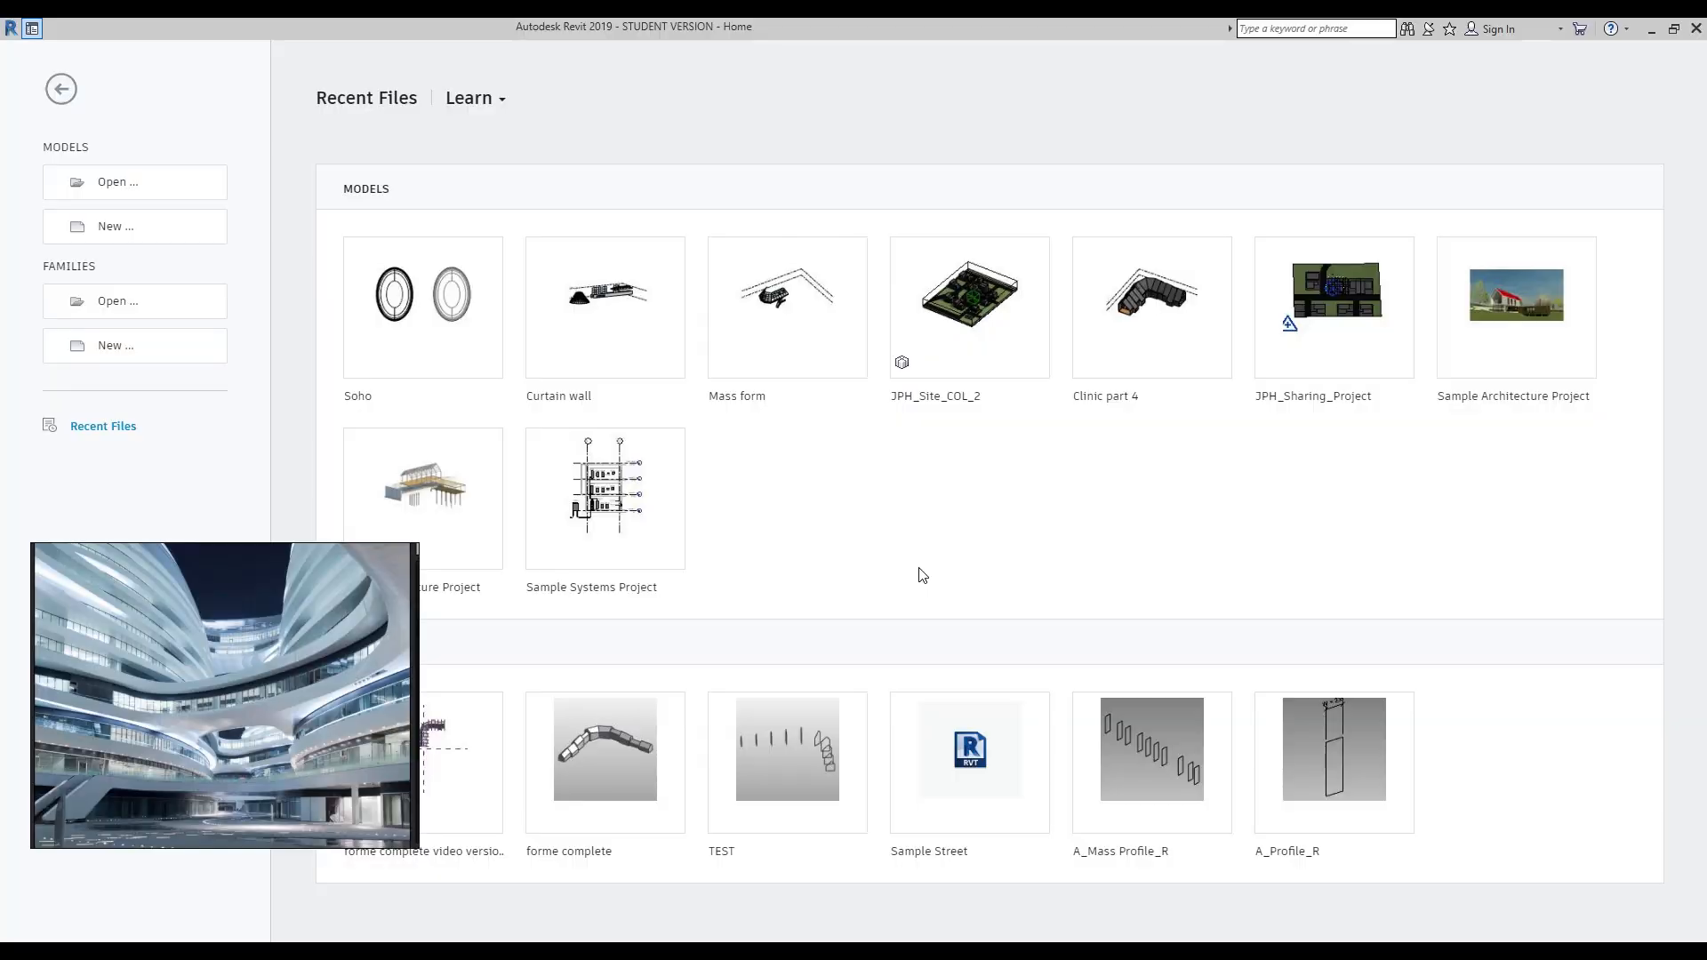
pyautogui.moveTo(901, 577)
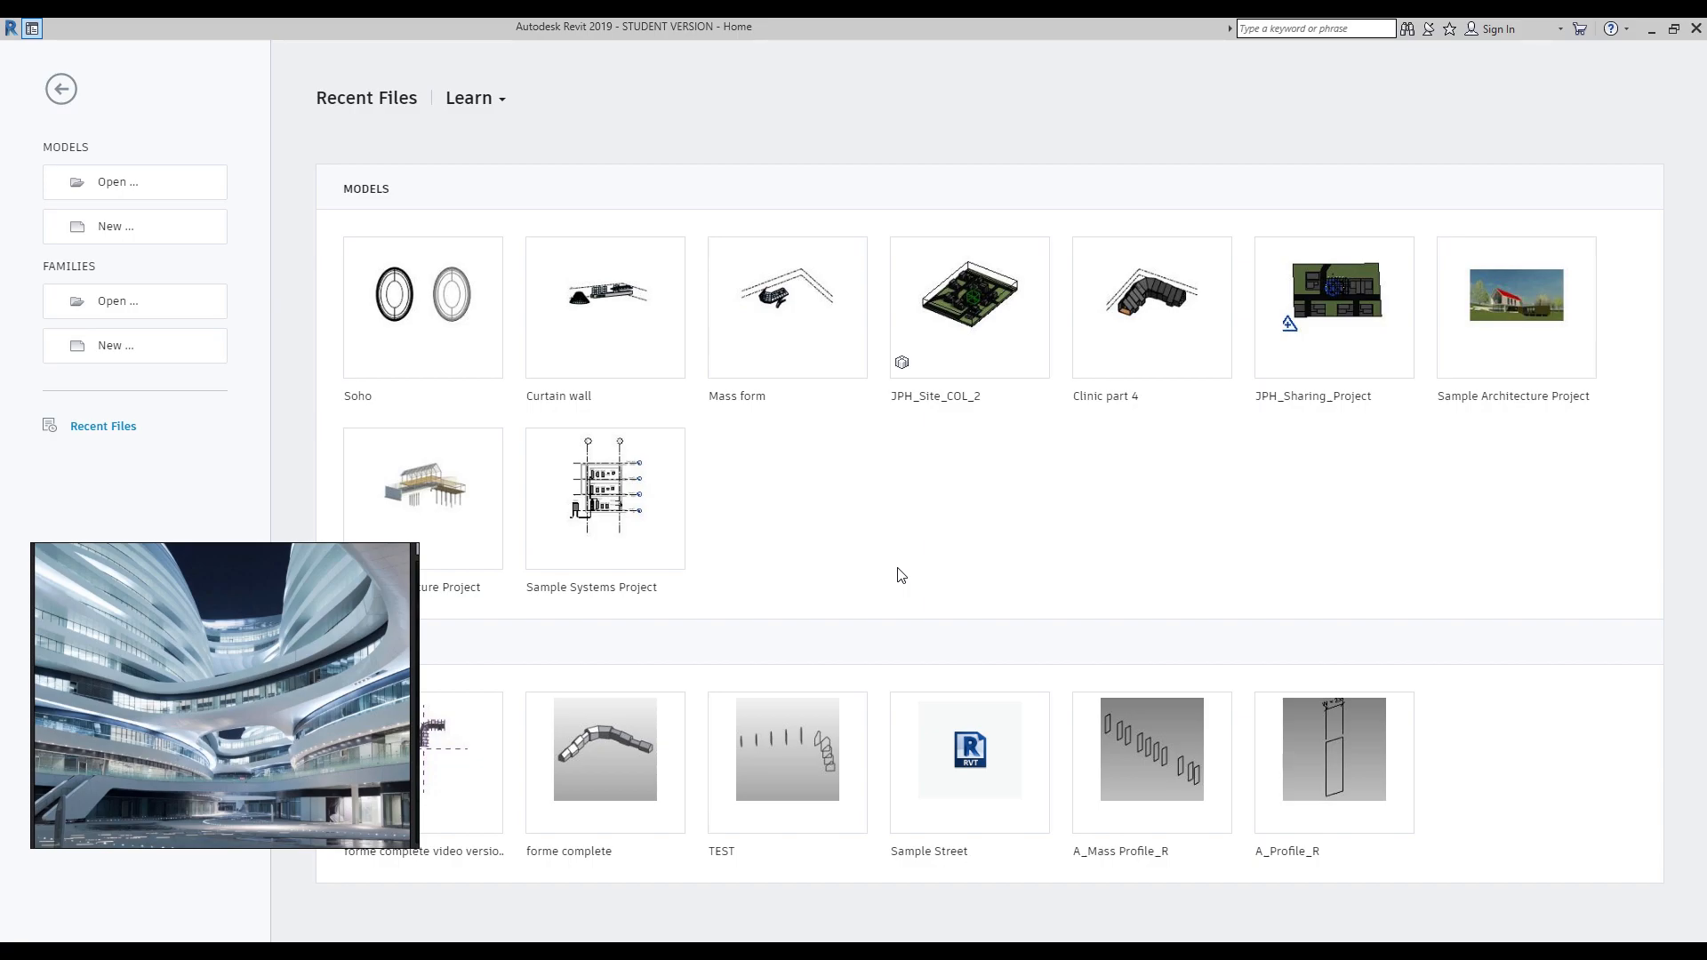
pyautogui.moveTo(281, 665)
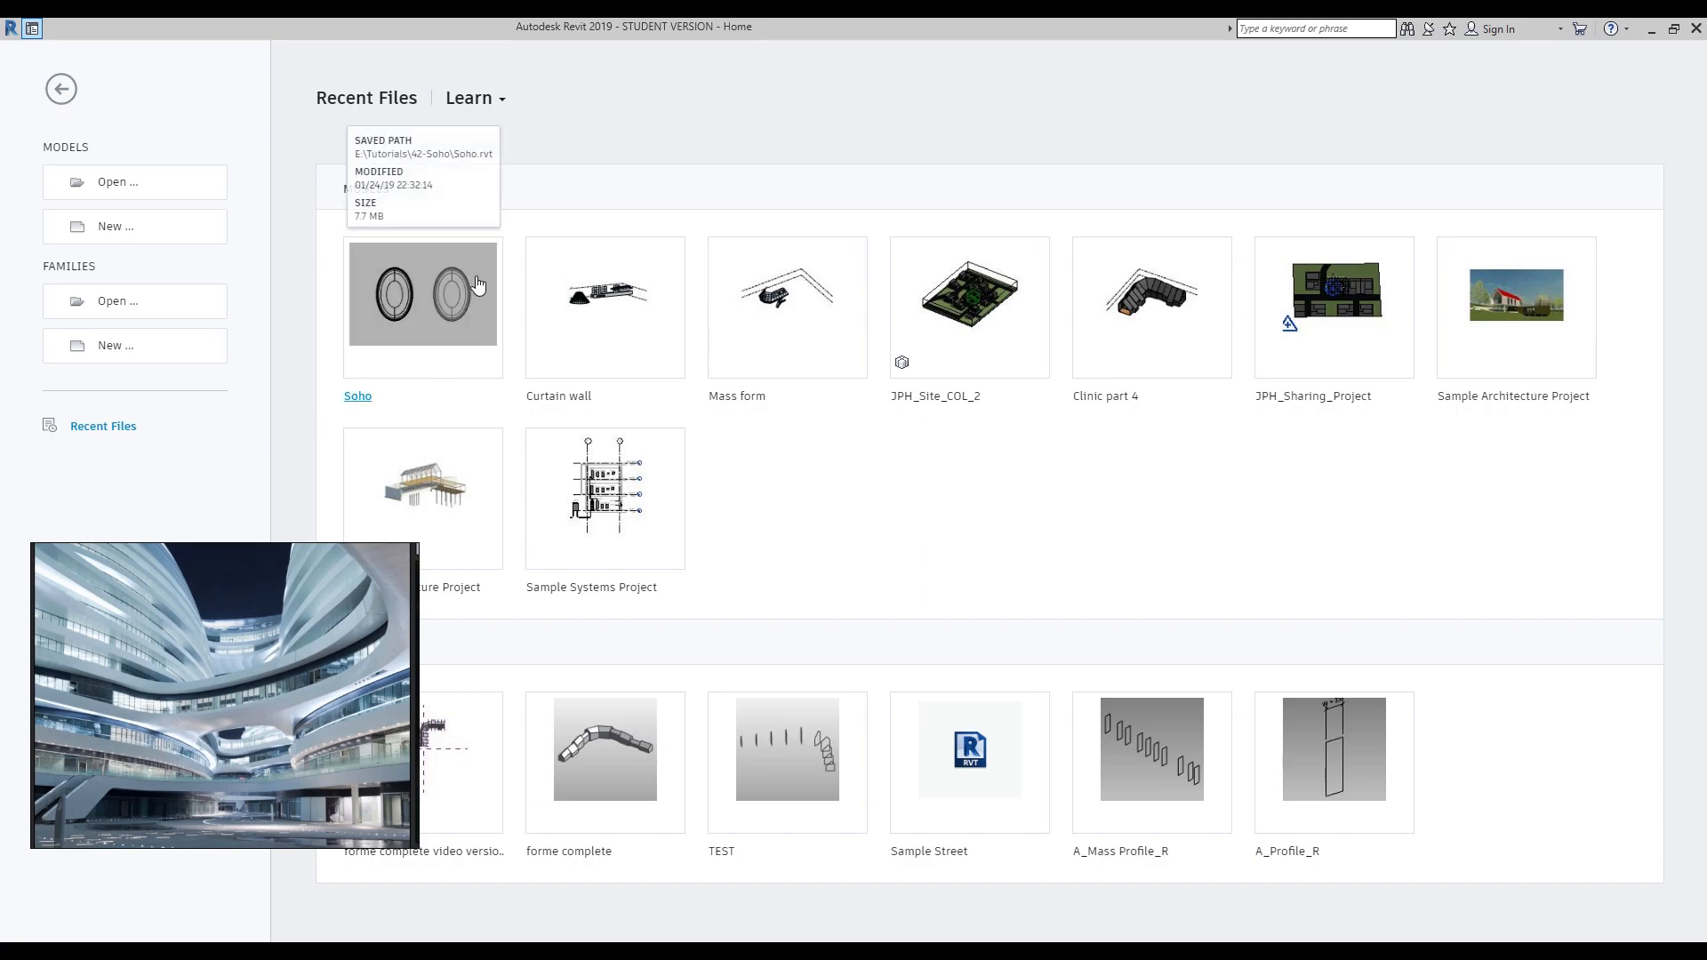
# Step: Open the Soho project from Recent Files into its 3D view
pyautogui.doubleClick(423, 293)
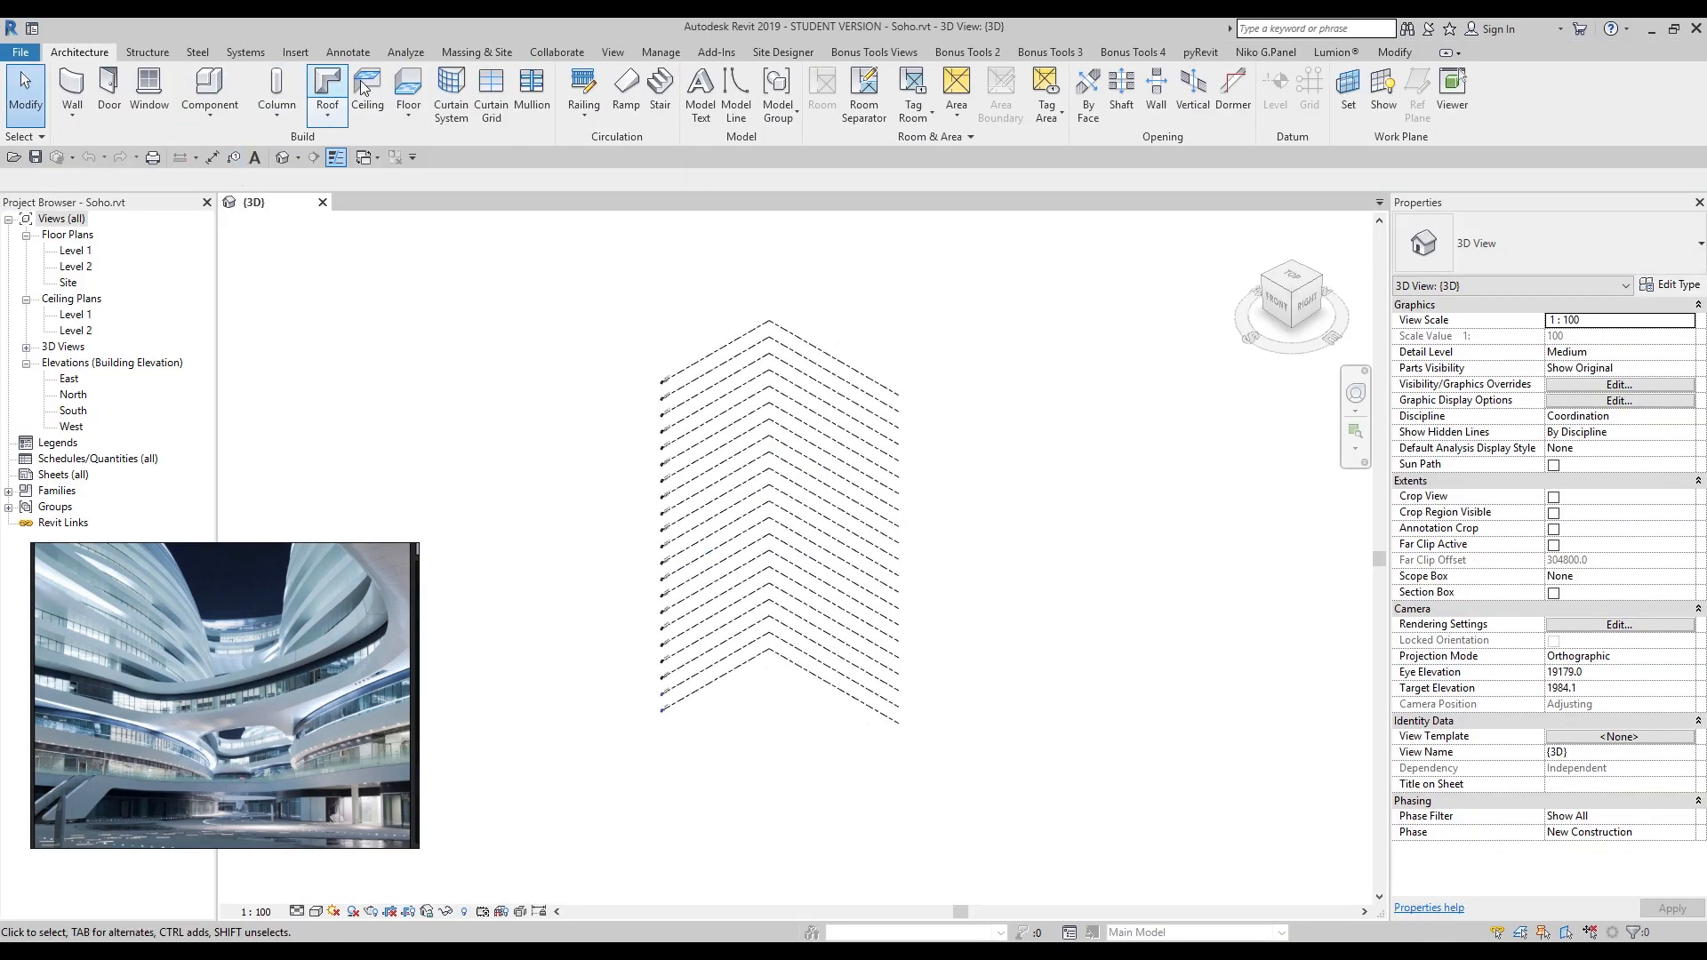
# Step: Turn on Show Mass and select the left oval mass
pyautogui.click(476, 52)
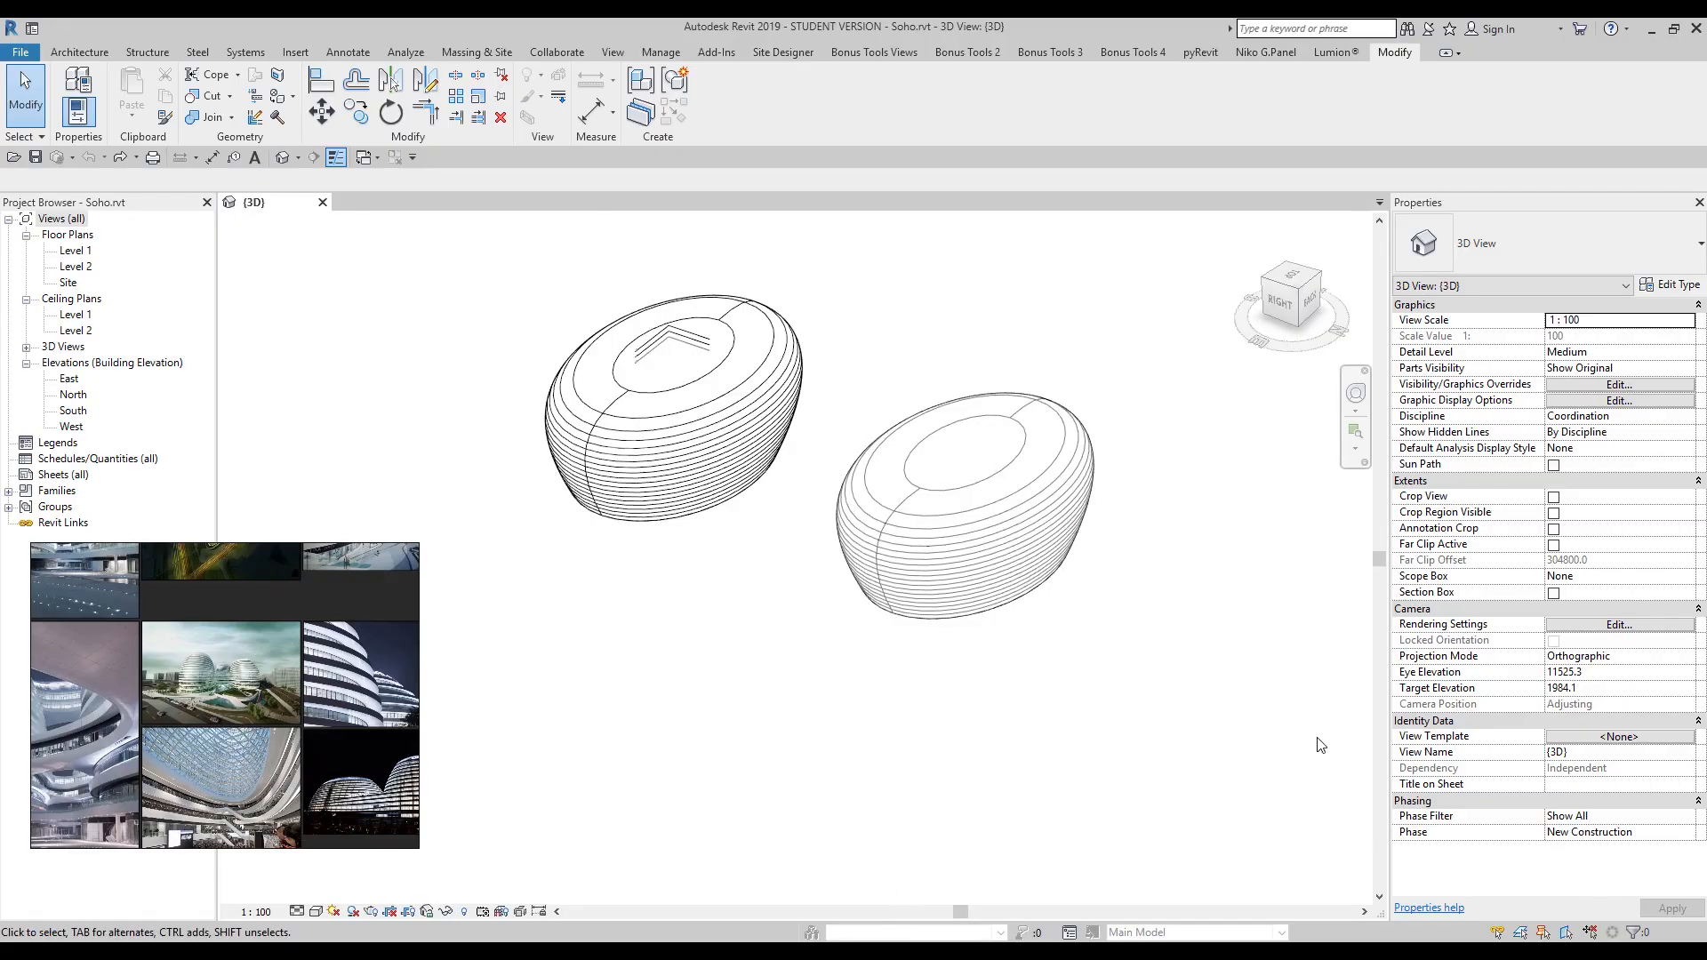
pyautogui.click(963, 512)
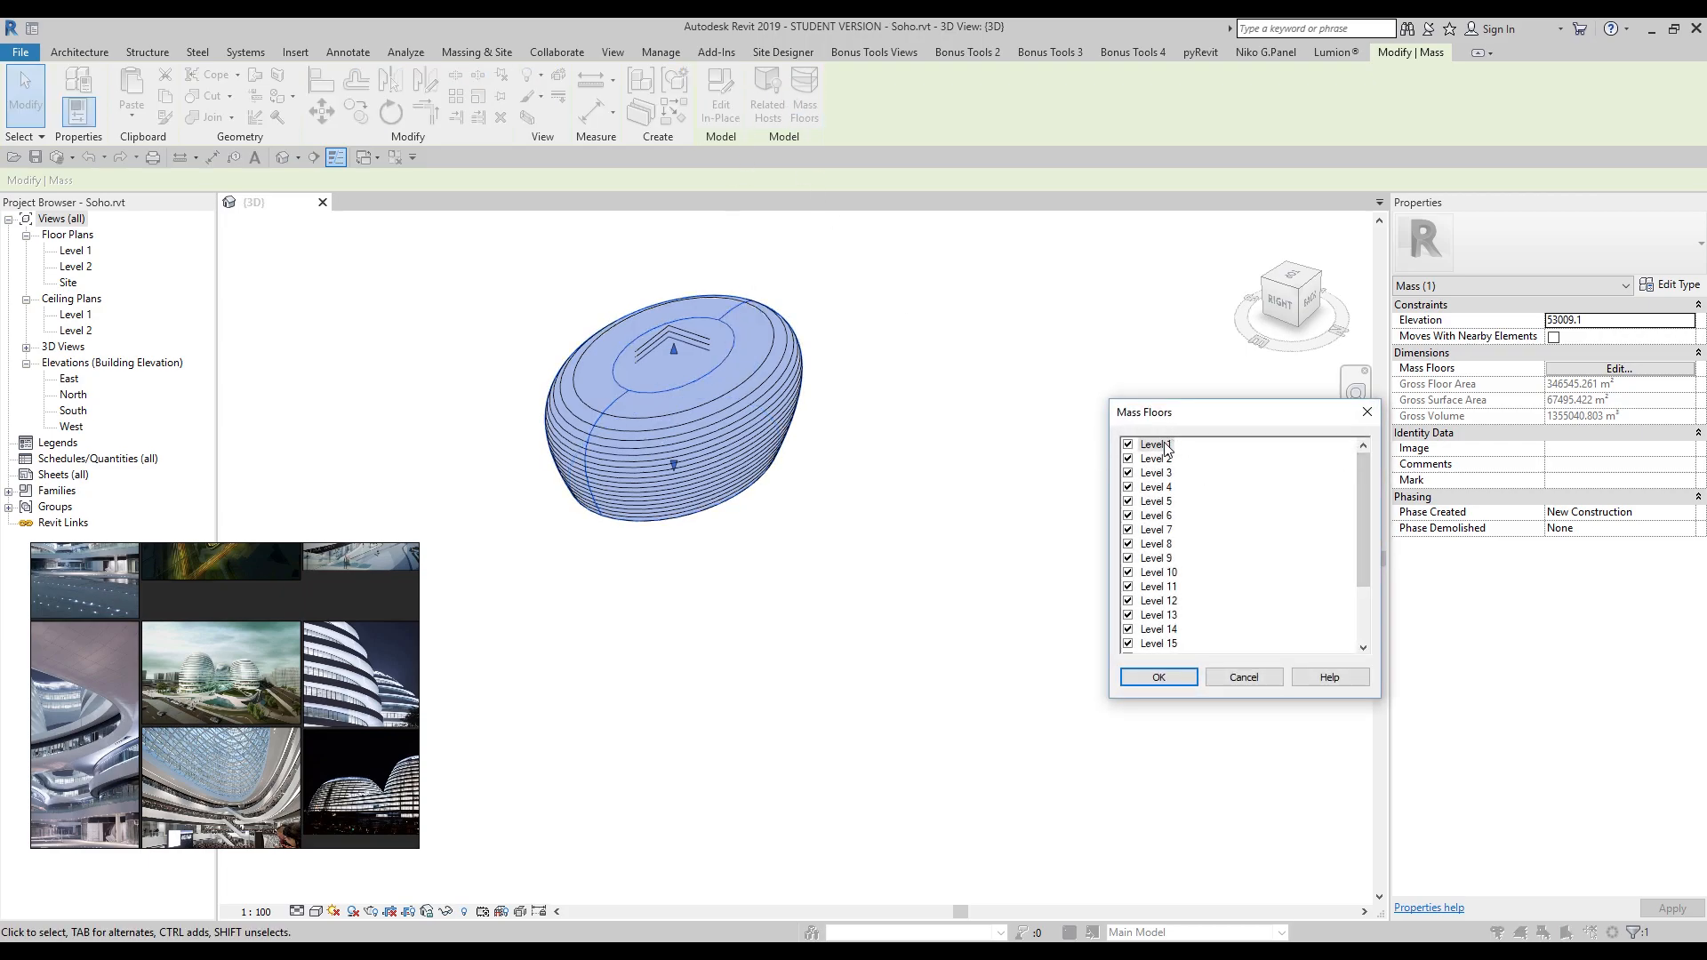
# Step: Select a range of levels in Mass Floors, confirm, and reselect the oval mass
pyautogui.scroll(-3)
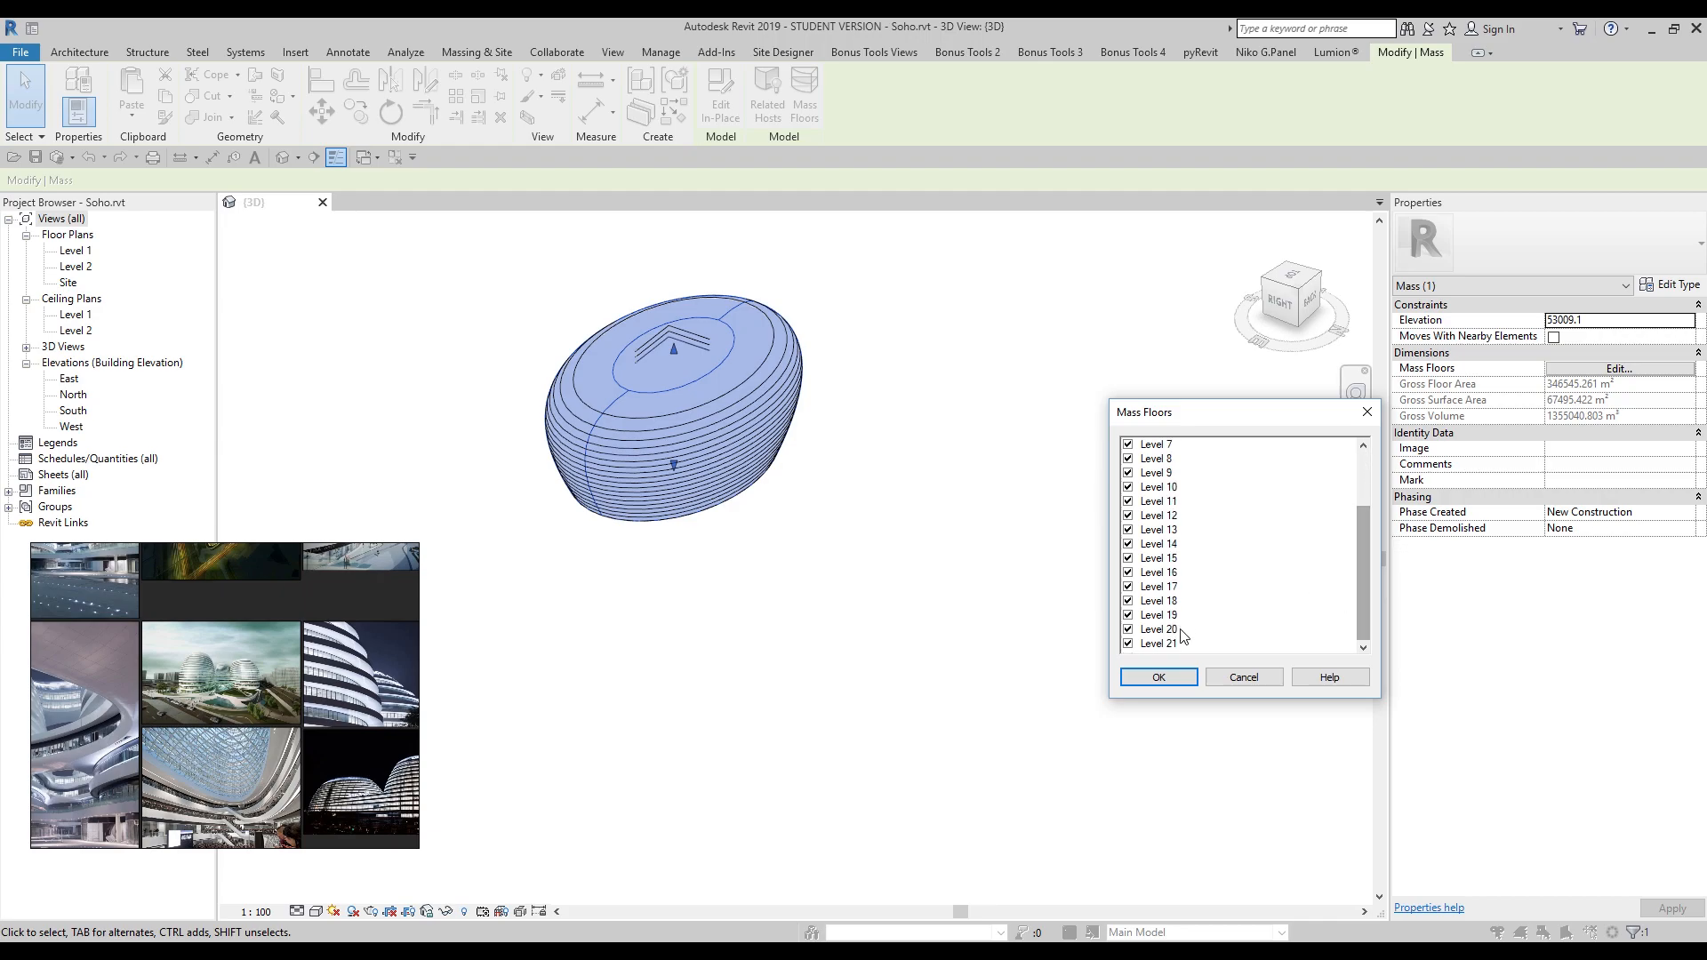
pyautogui.click(1129, 644)
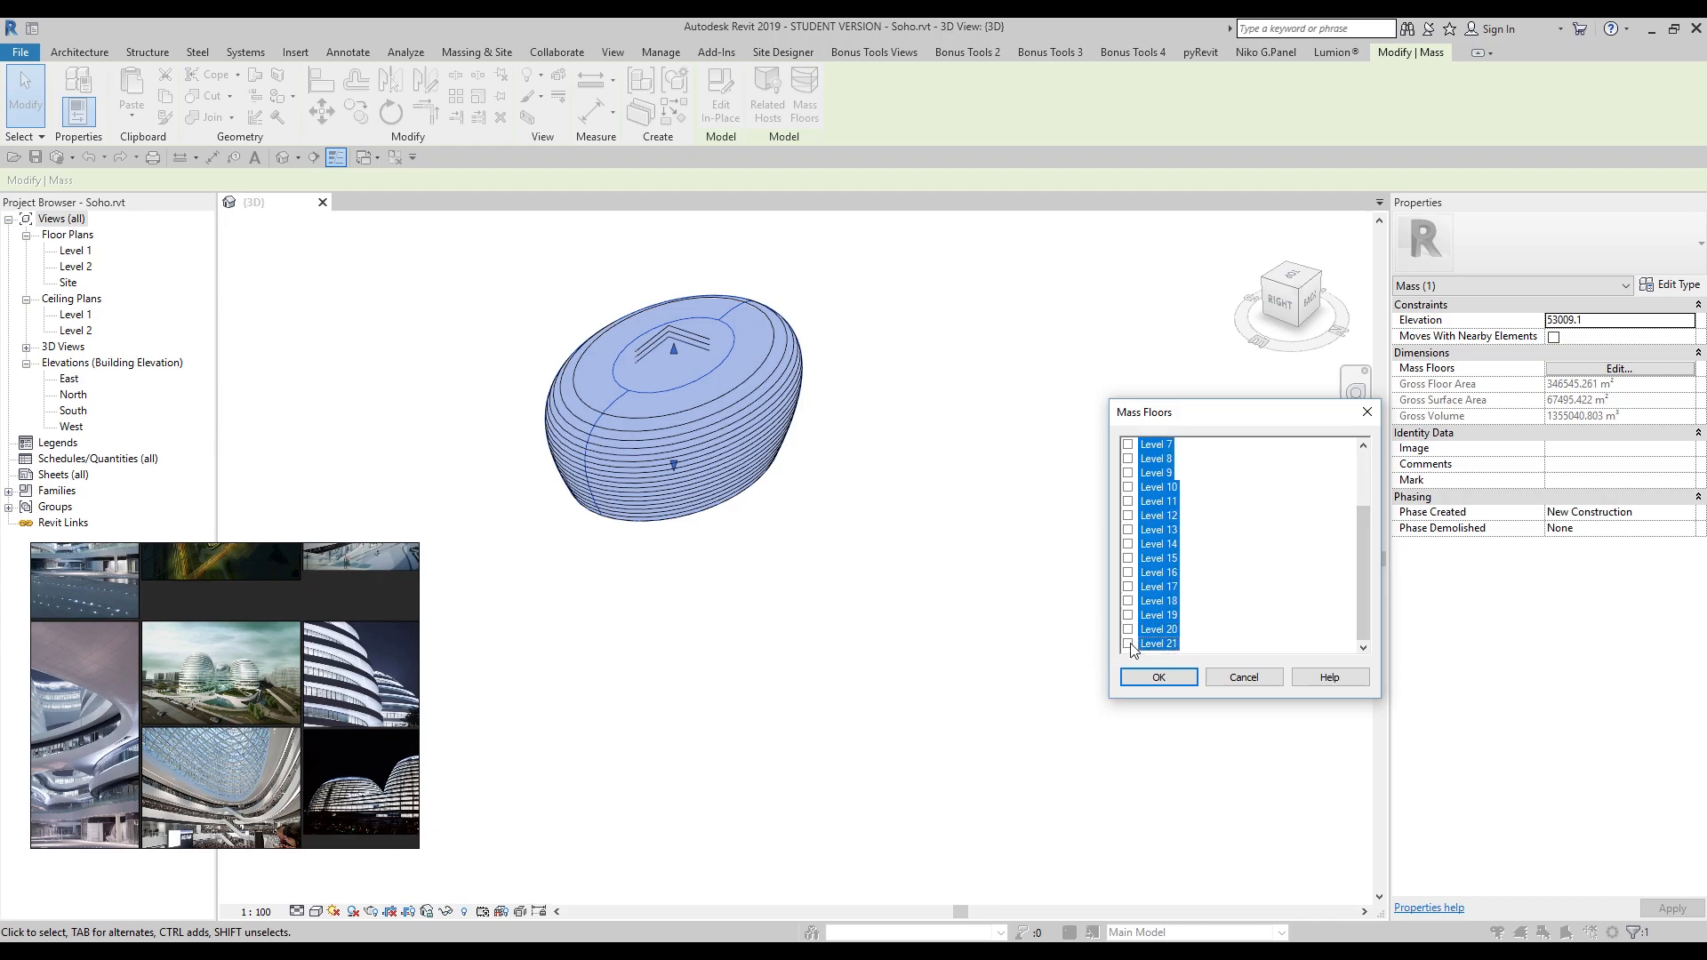
pyautogui.click(1157, 675)
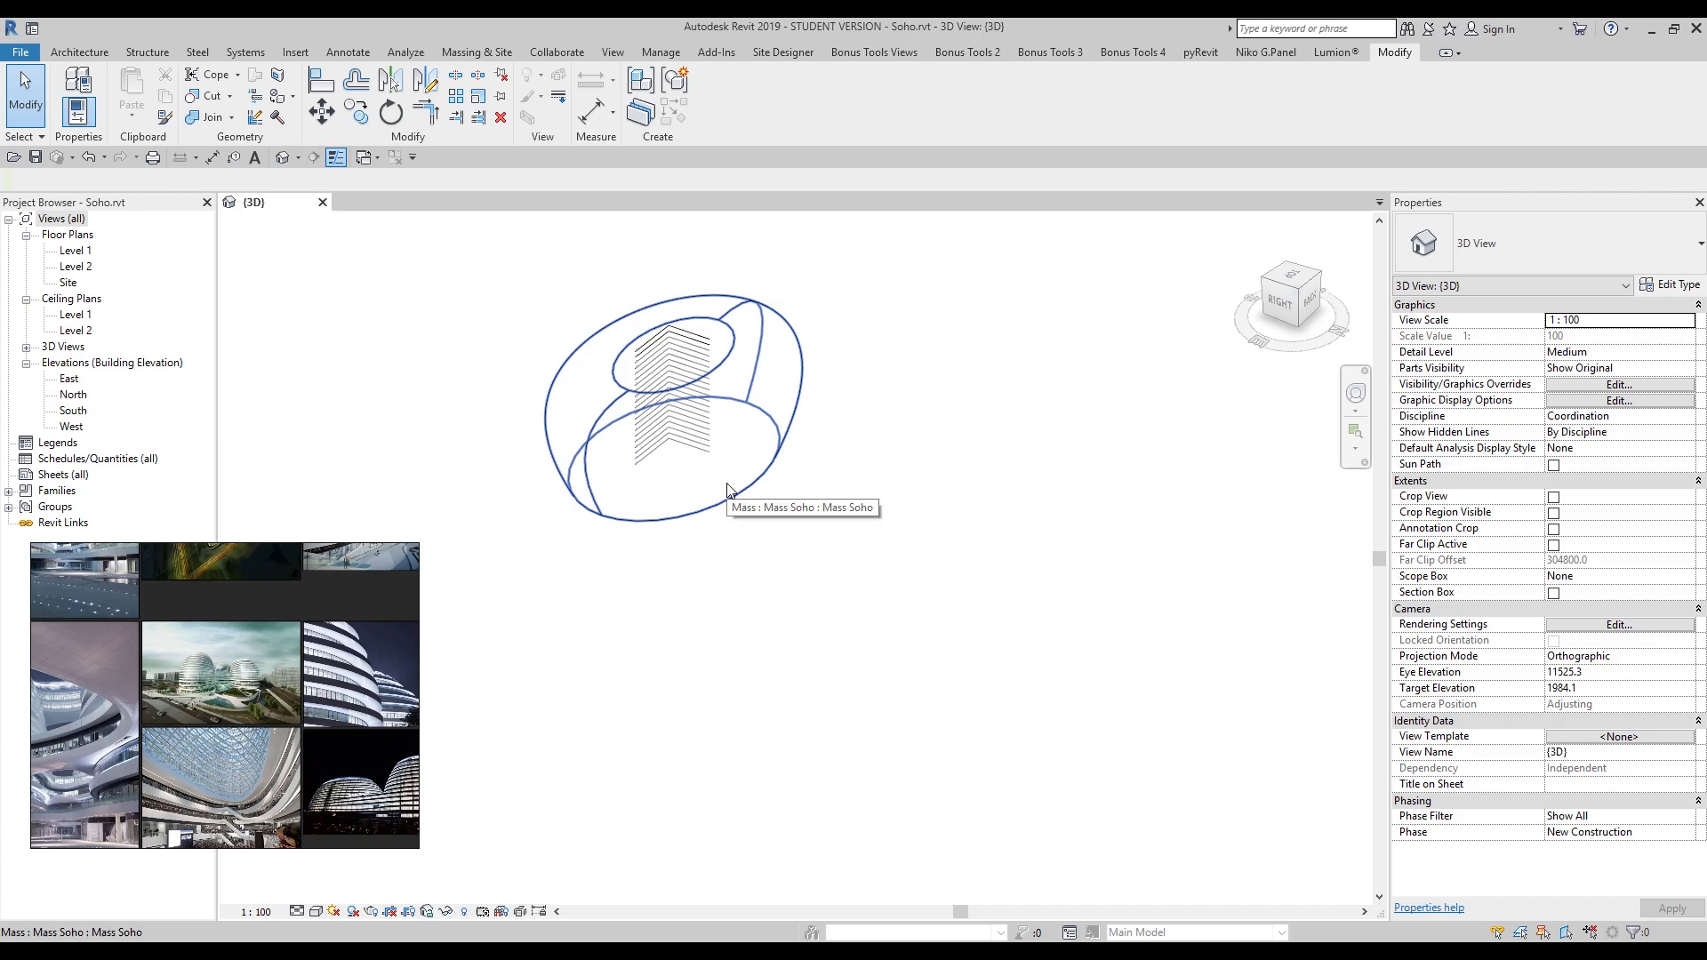
pyautogui.click(724, 490)
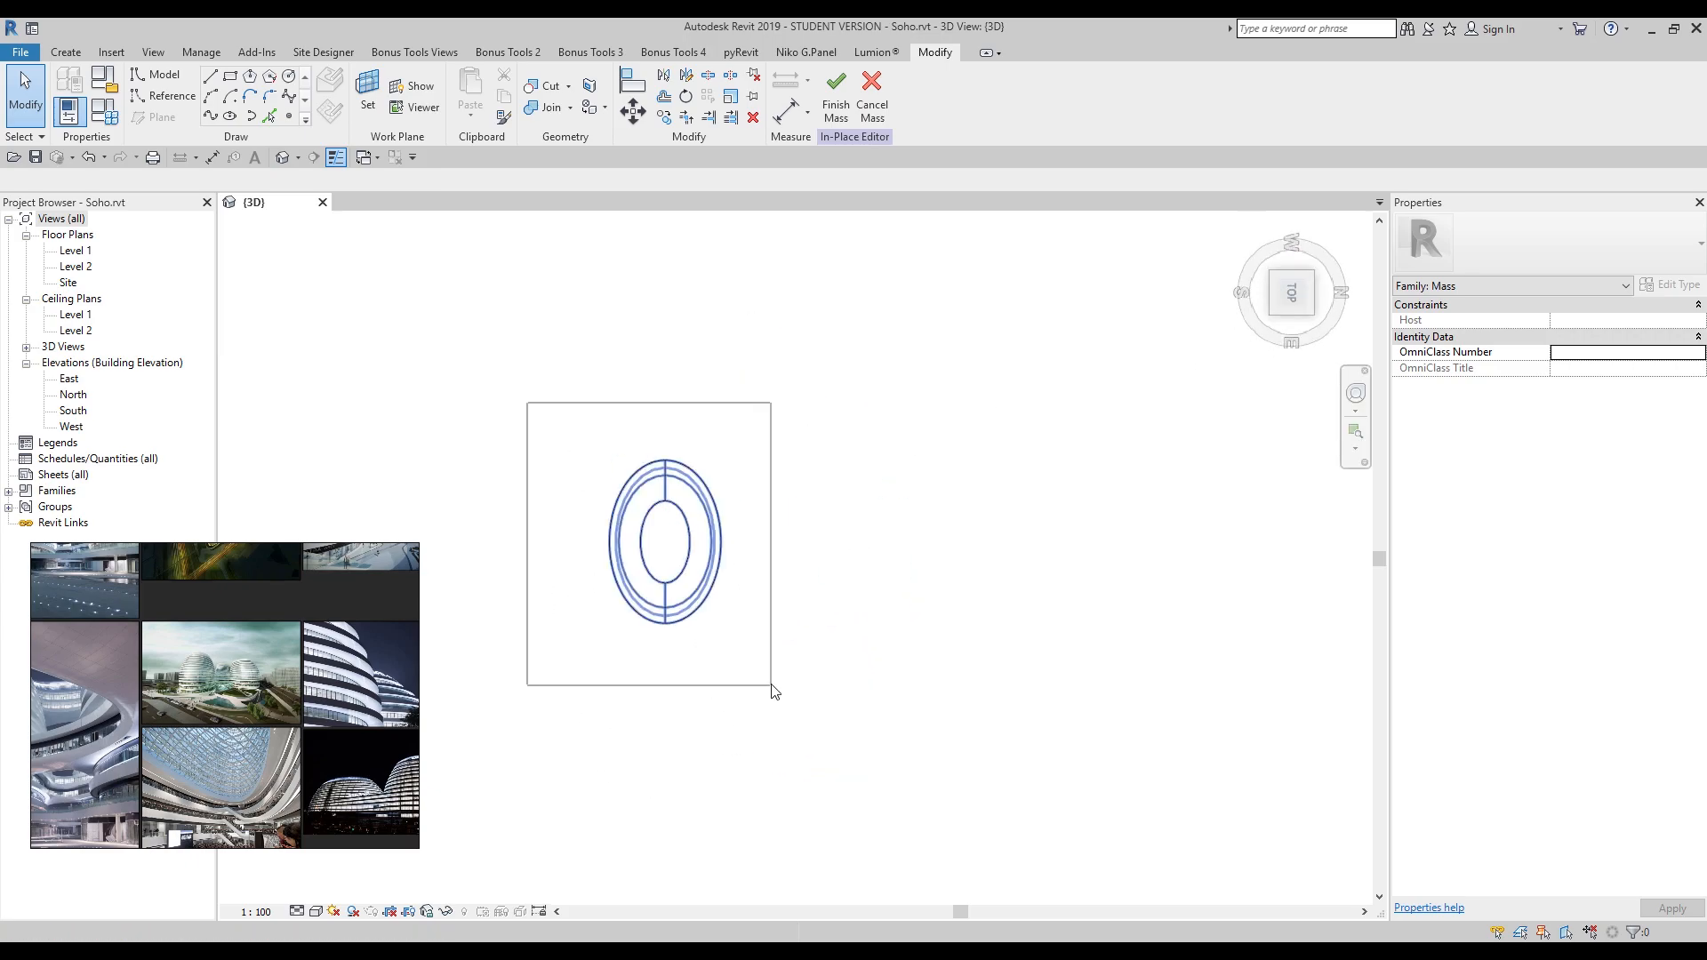
# Step: Select both oval forms while viewing from the Top and Right ViewCube views
pyautogui.click(664, 542)
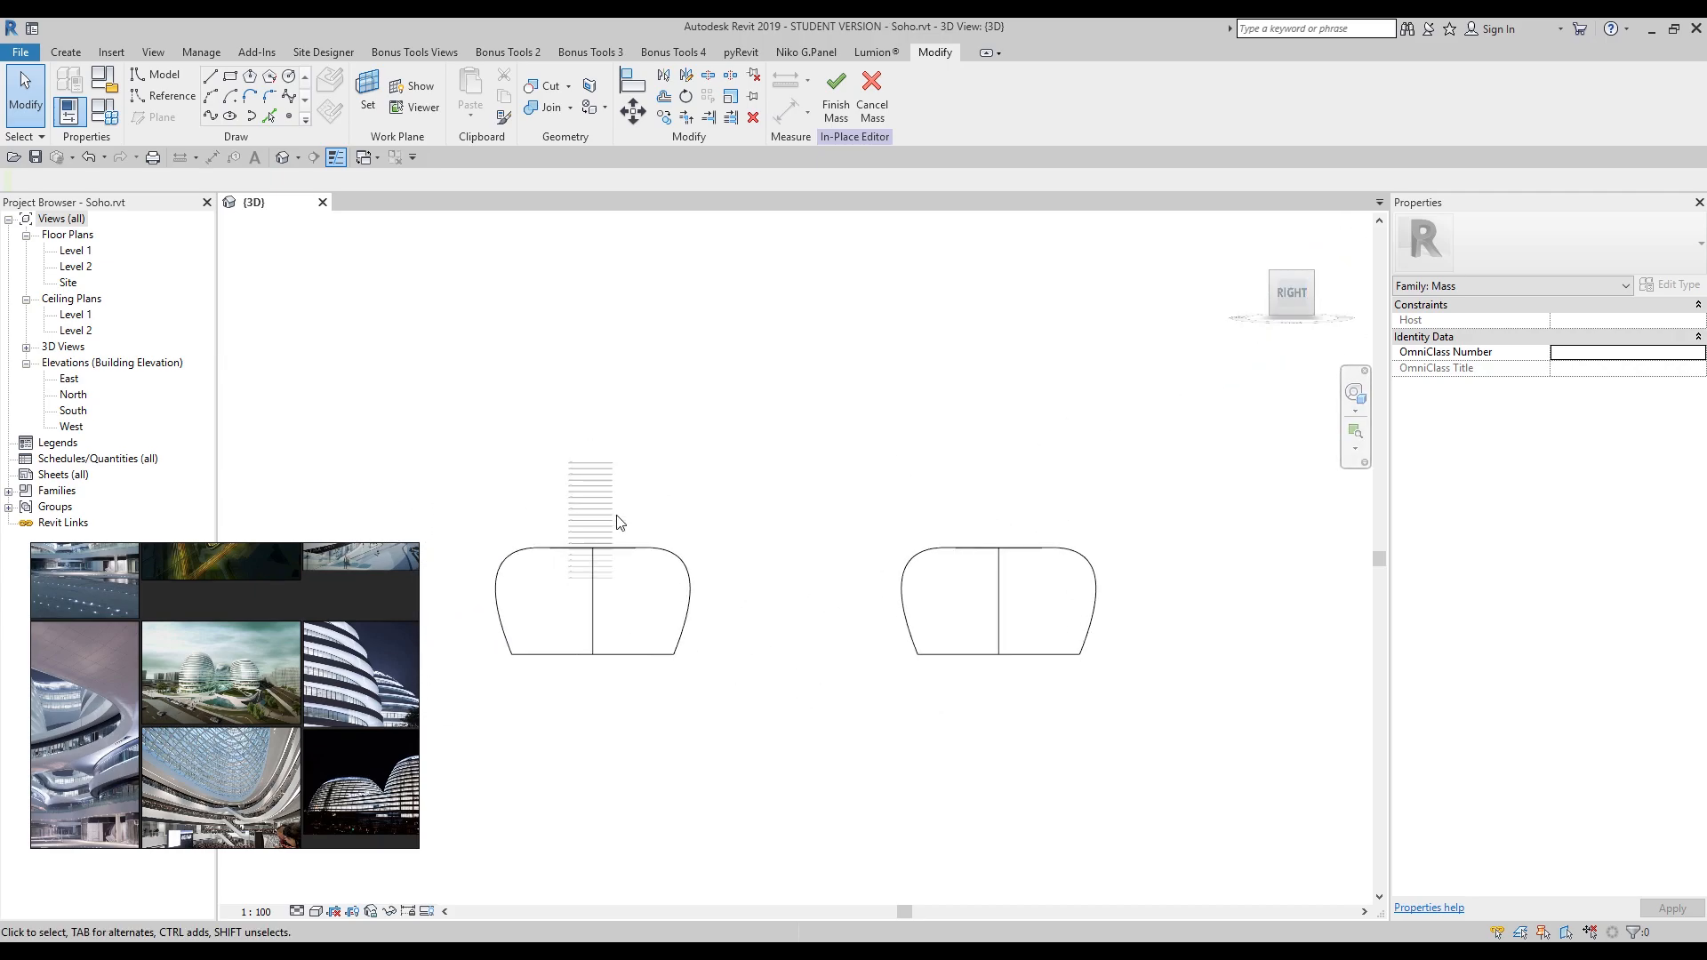
pyautogui.click(544, 599)
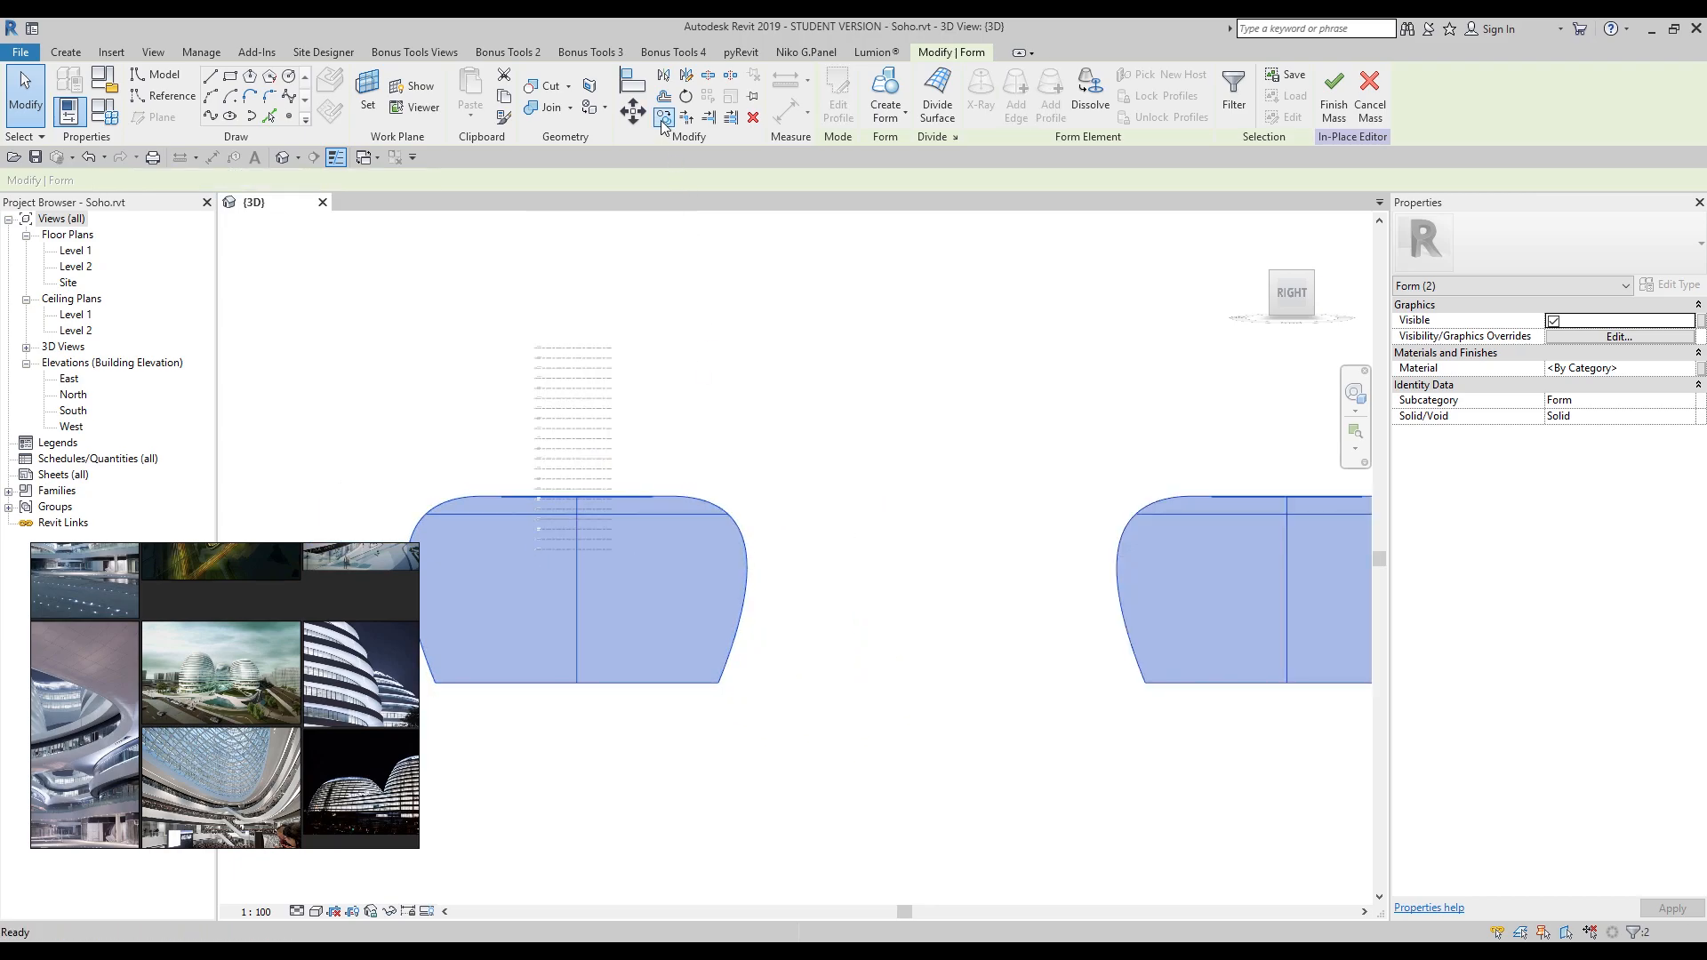
pyautogui.click(632, 112)
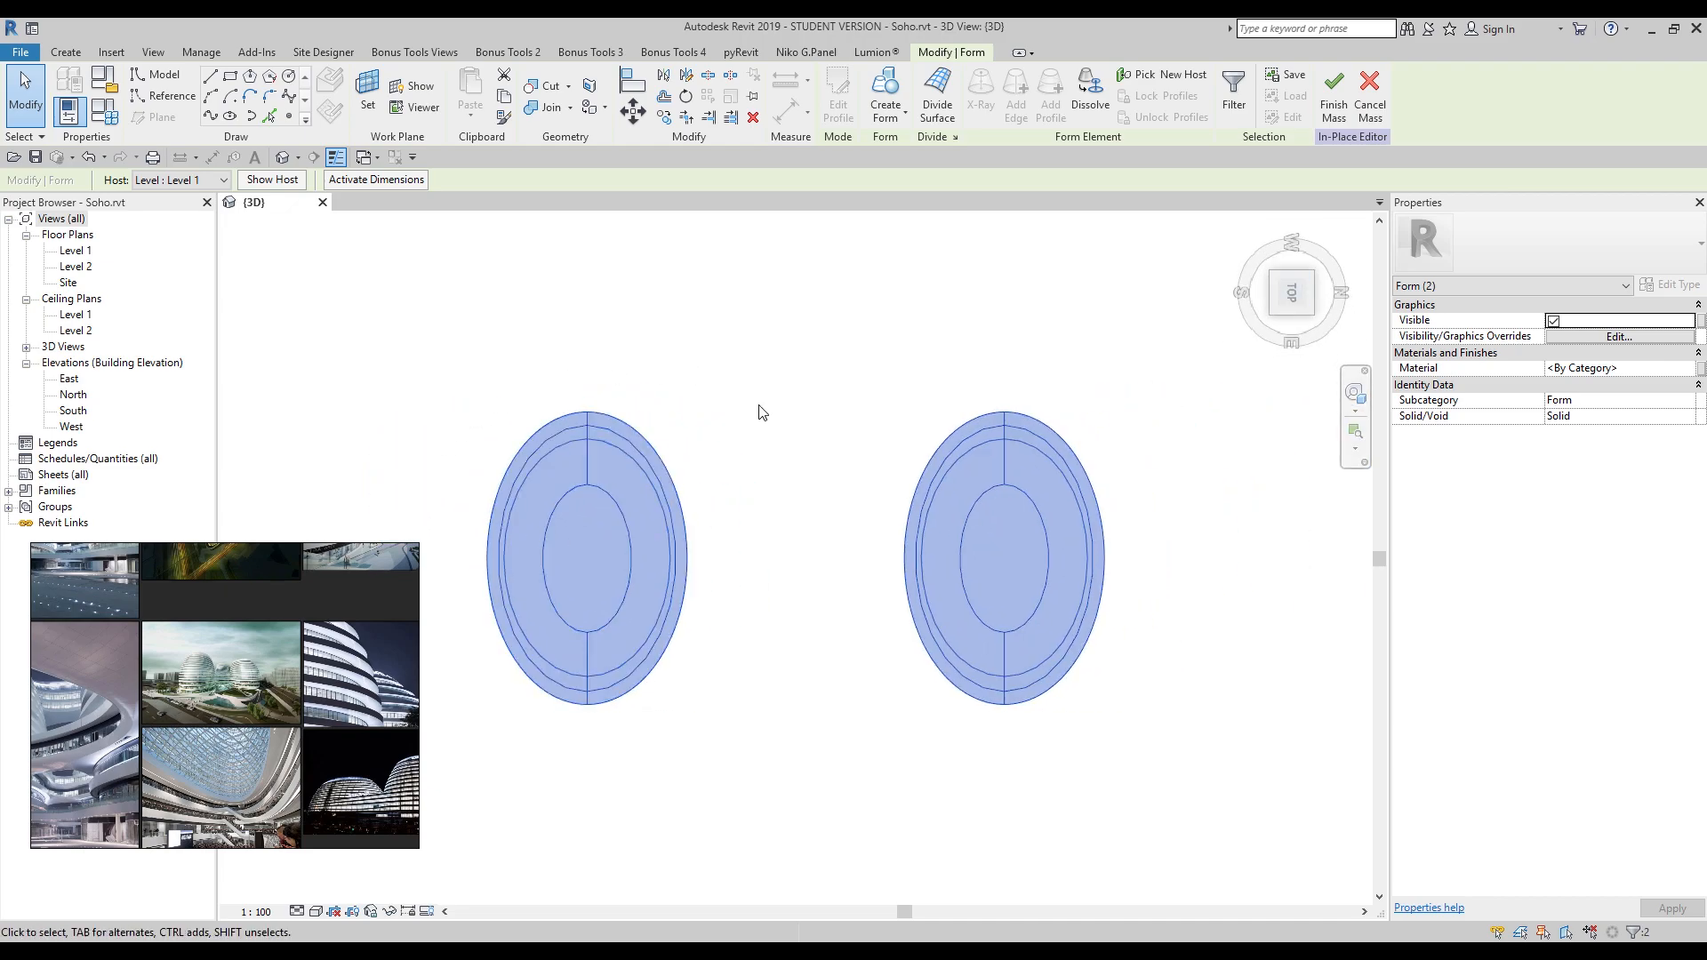
pyautogui.moveTo(787, 650)
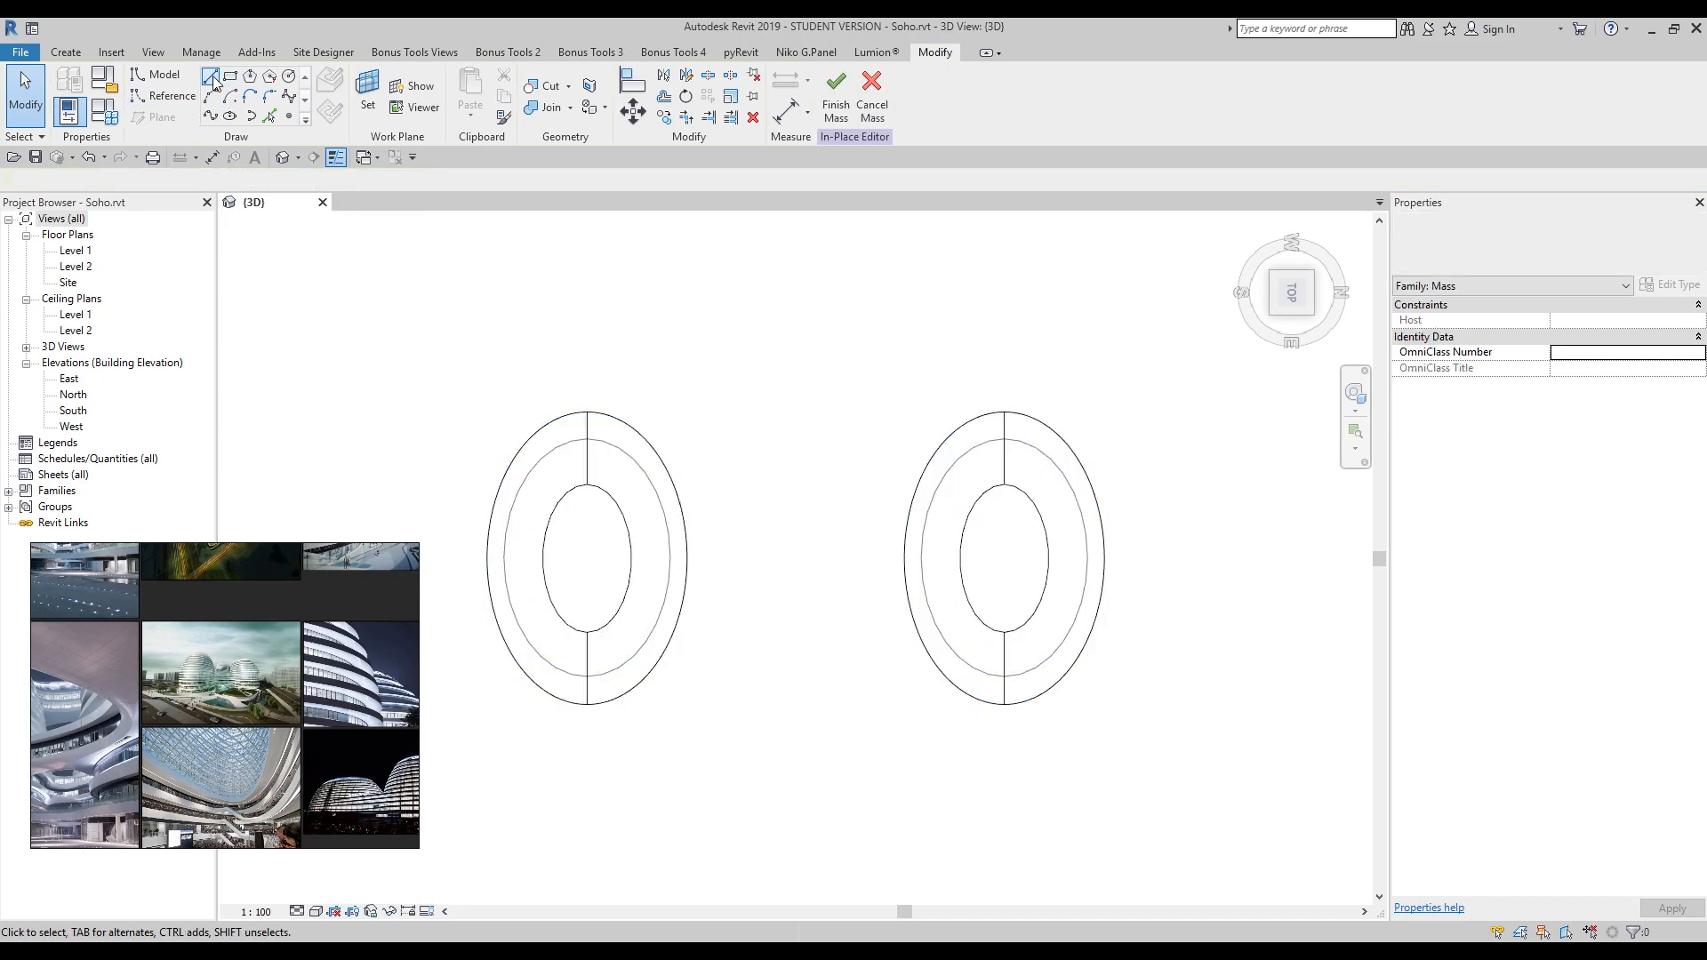
pyautogui.moveTo(213, 95)
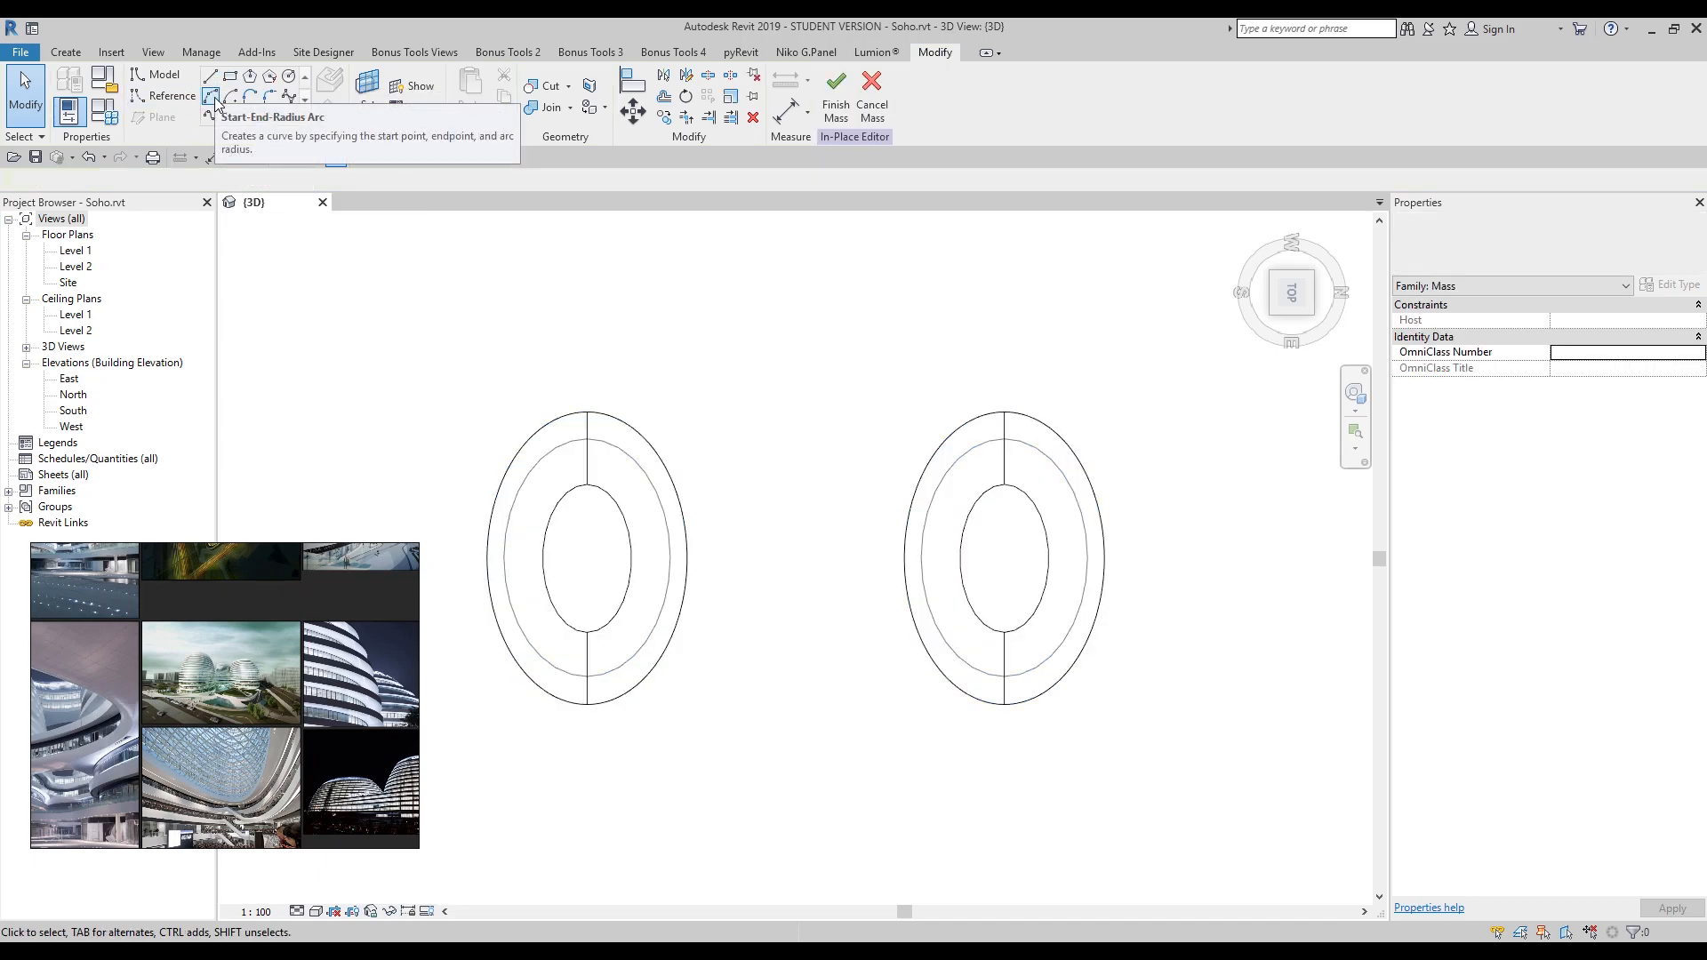
# Step: Draw a spline model line from the top of the left oval to the right oval
pyautogui.click(65, 52)
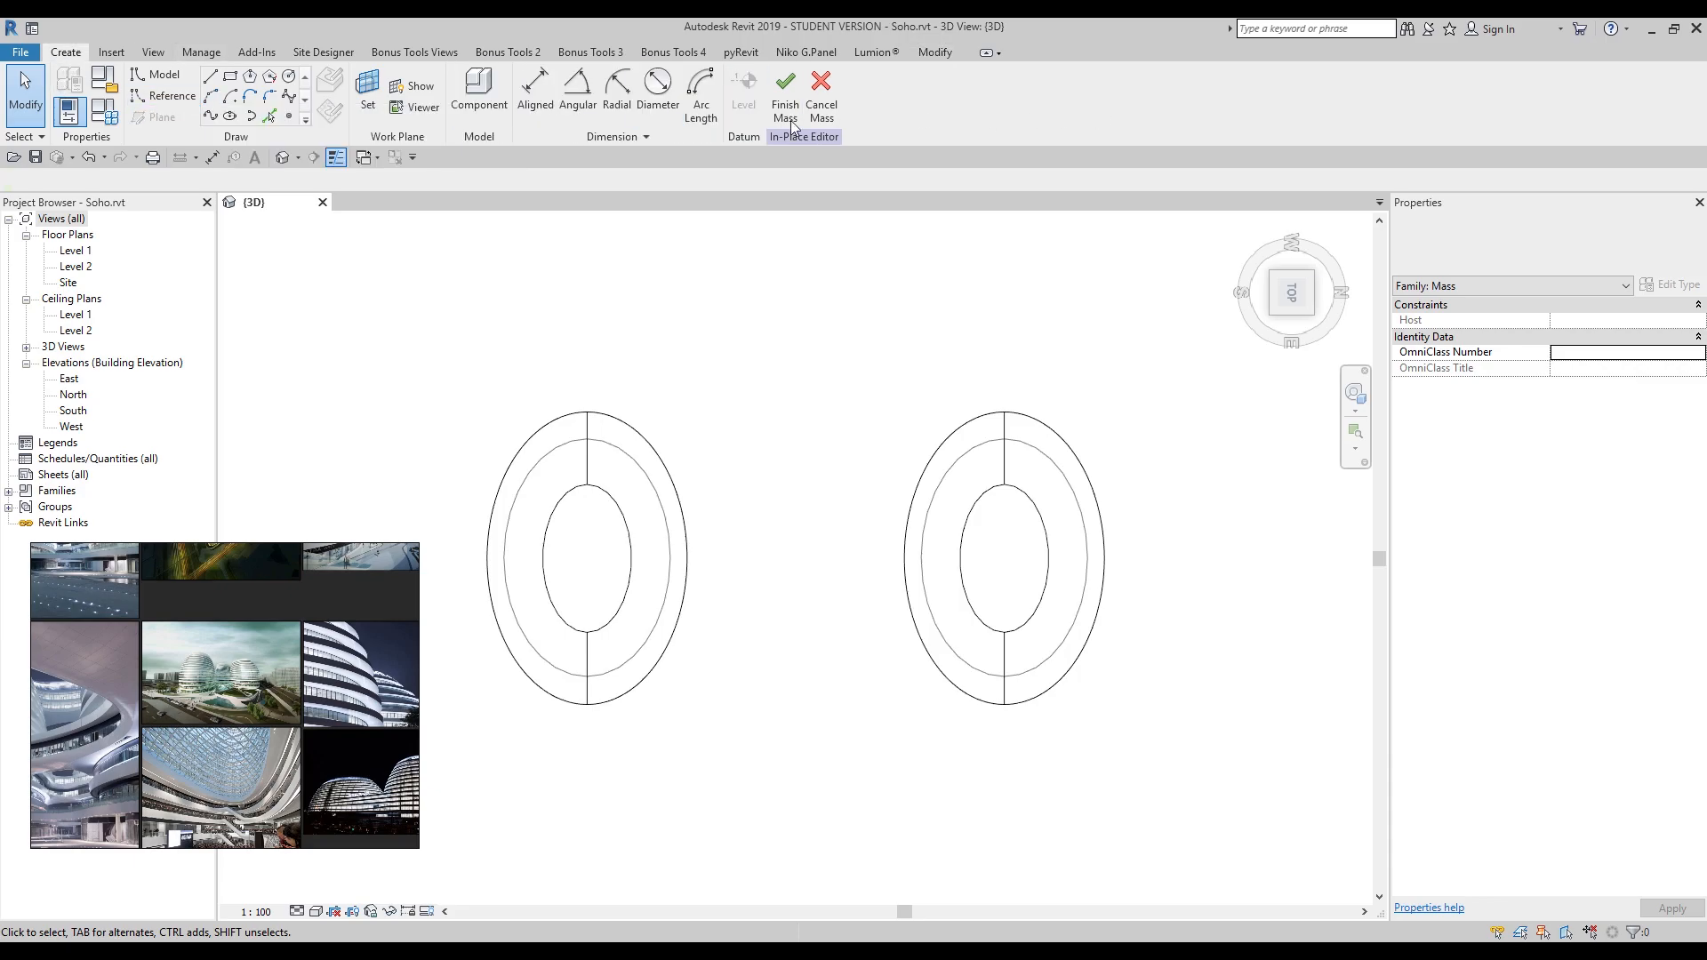
pyautogui.moveTo(152, 52)
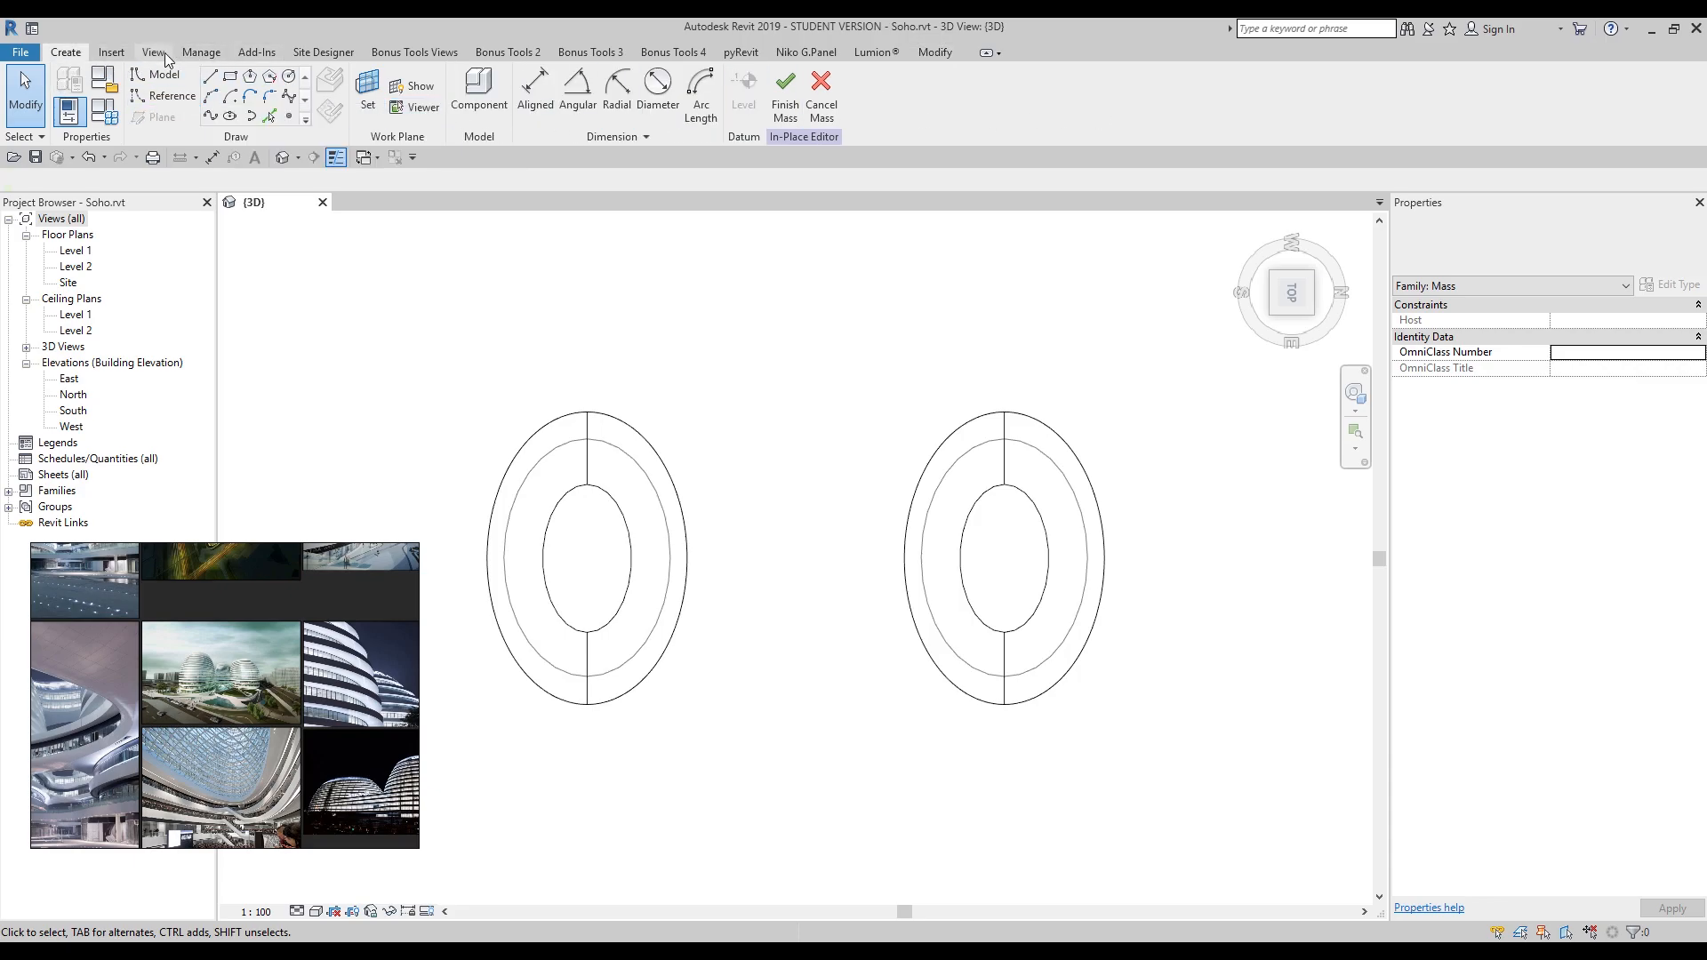
pyautogui.click(110, 52)
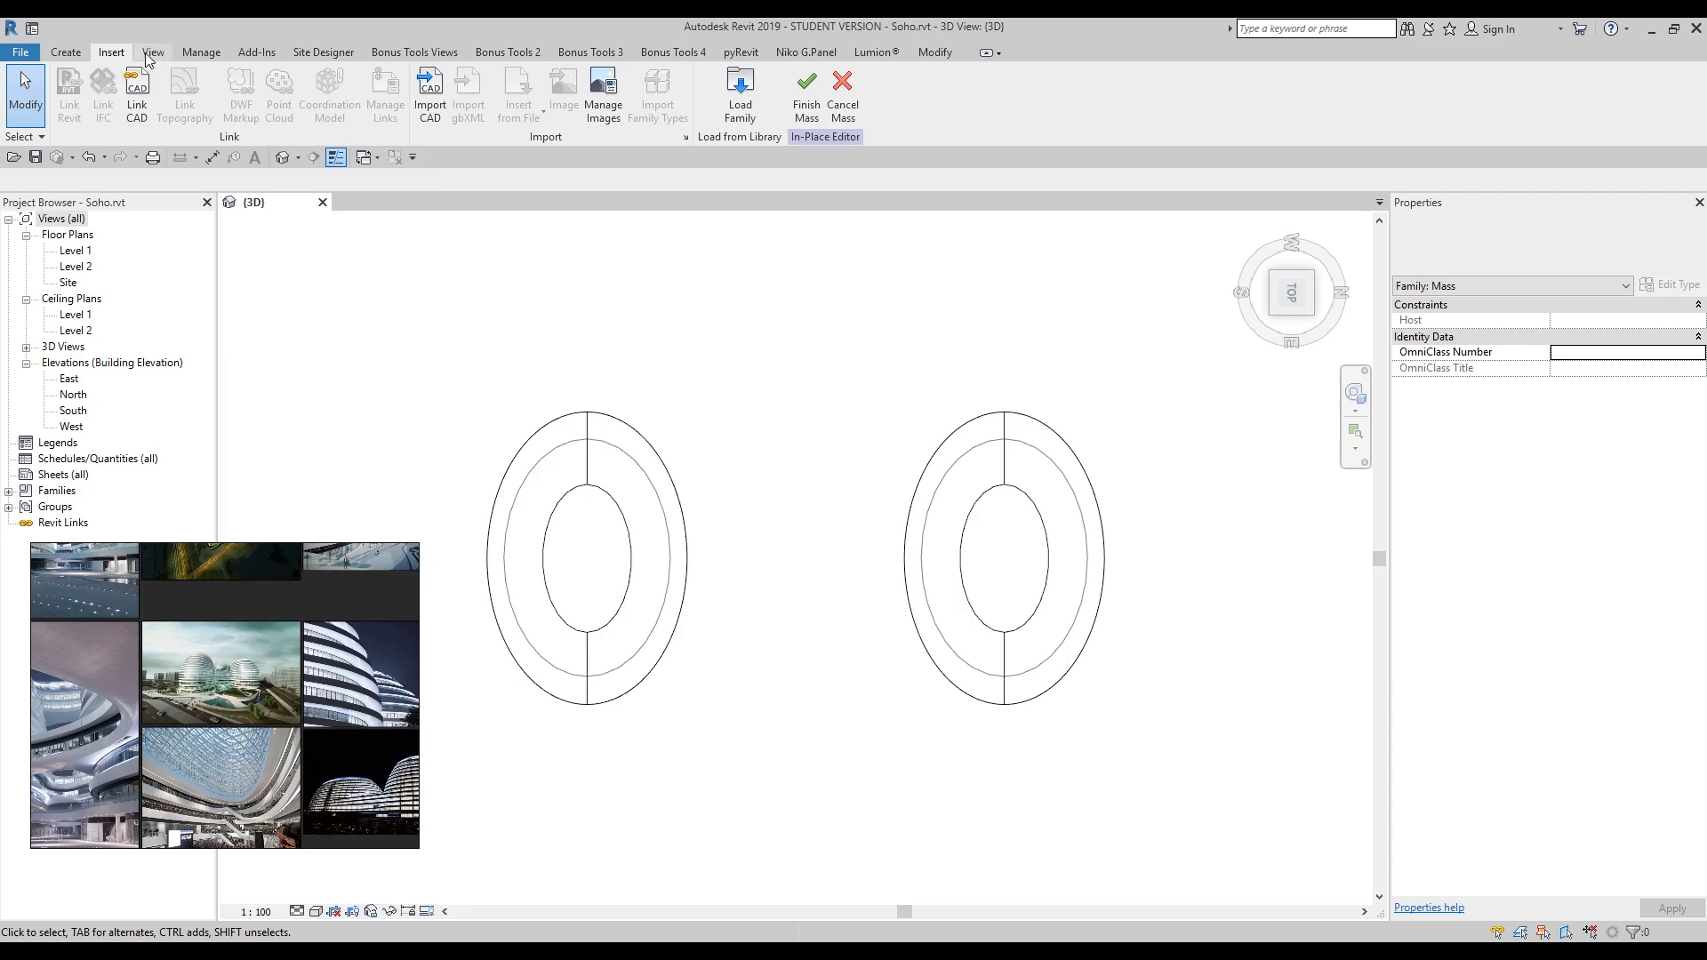
pyautogui.click(64, 53)
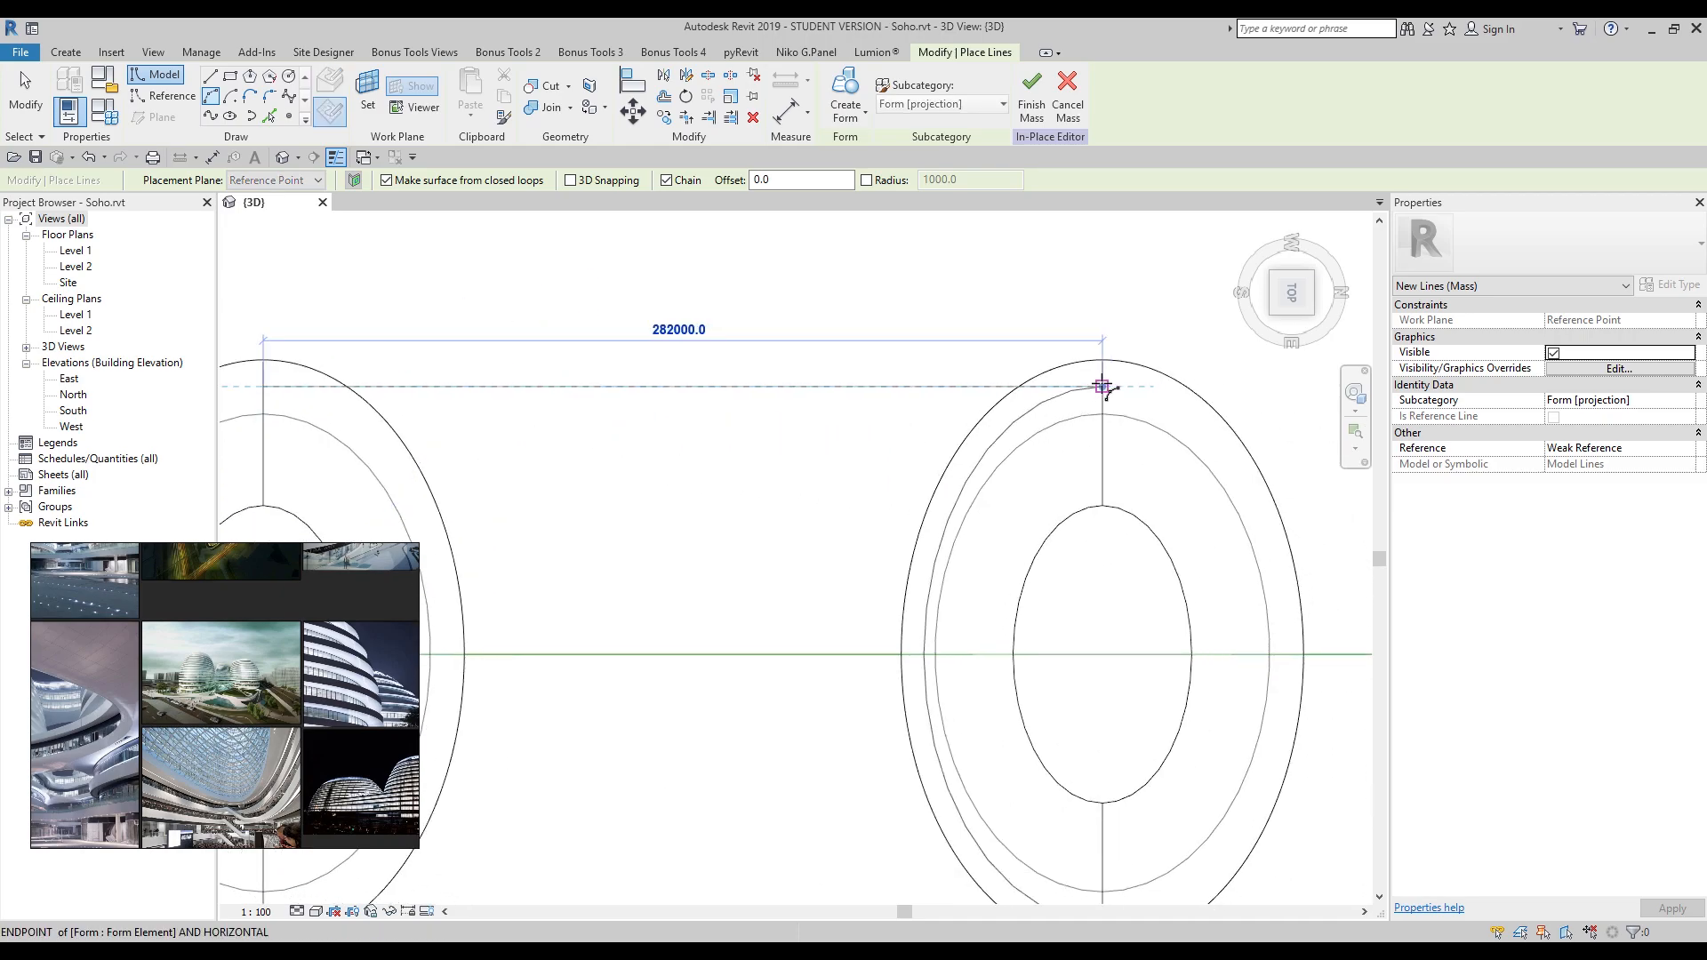
pyautogui.moveTo(1102, 385); pyautogui.dragTo(687, 504)
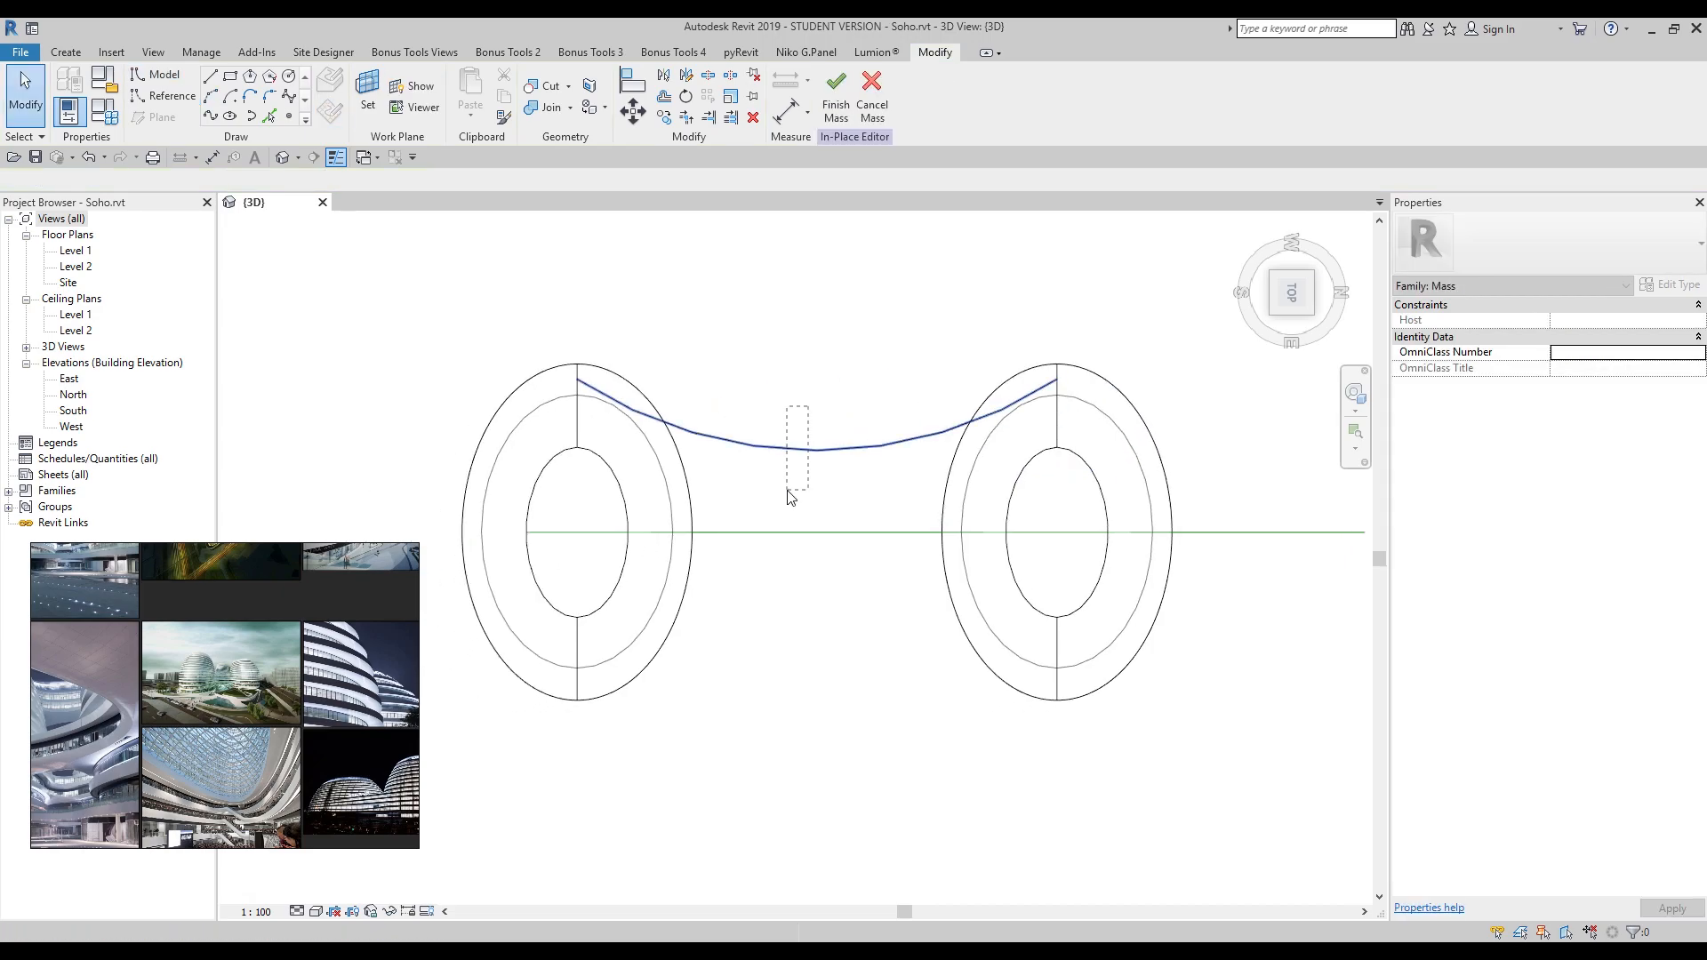
# Step: Mirror the curved bridge line to the opposite side and host it on a level
pyautogui.click(810, 446)
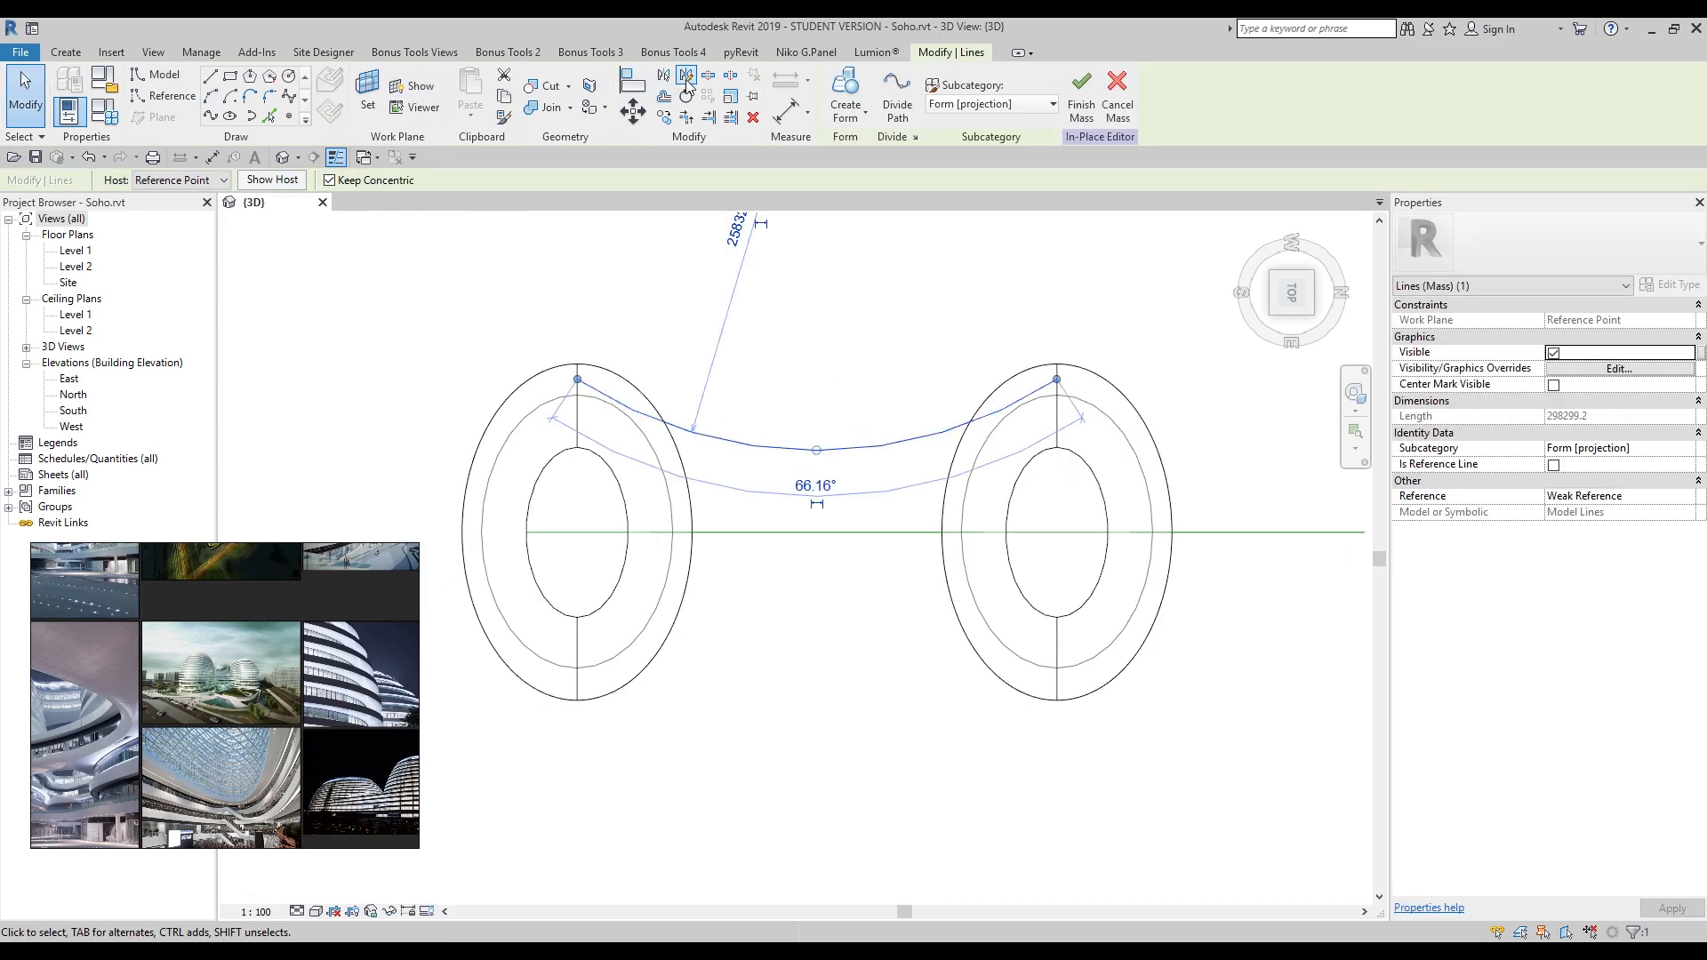
pyautogui.click(787, 533)
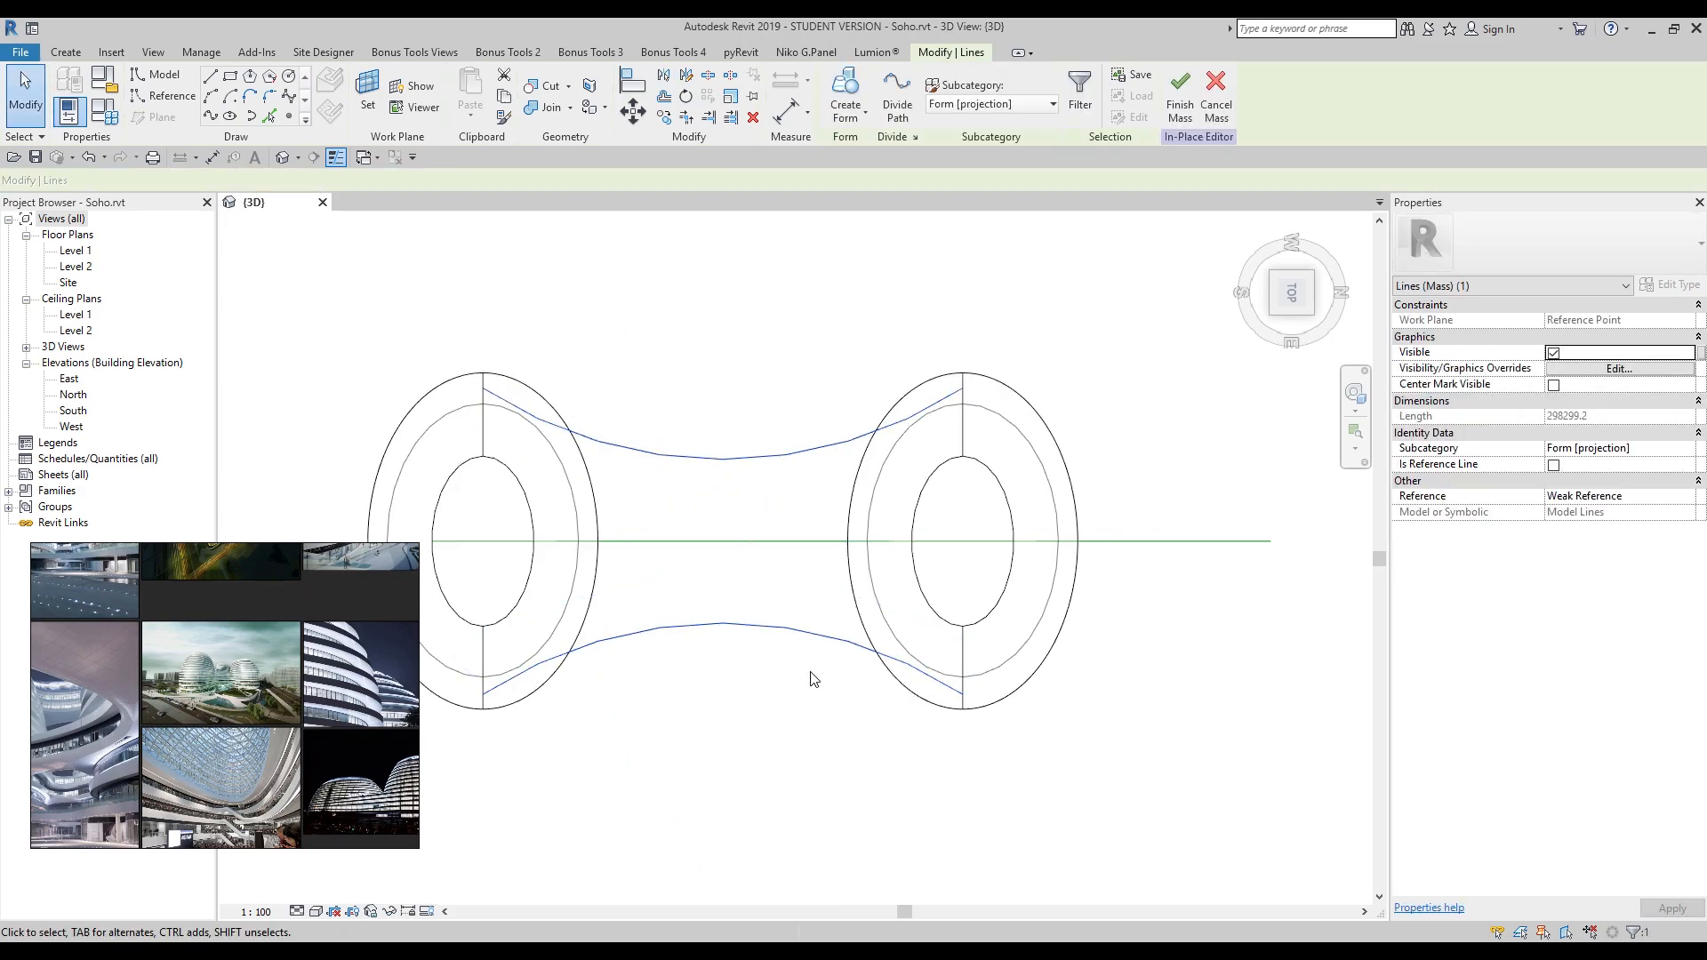
pyautogui.click(180, 180)
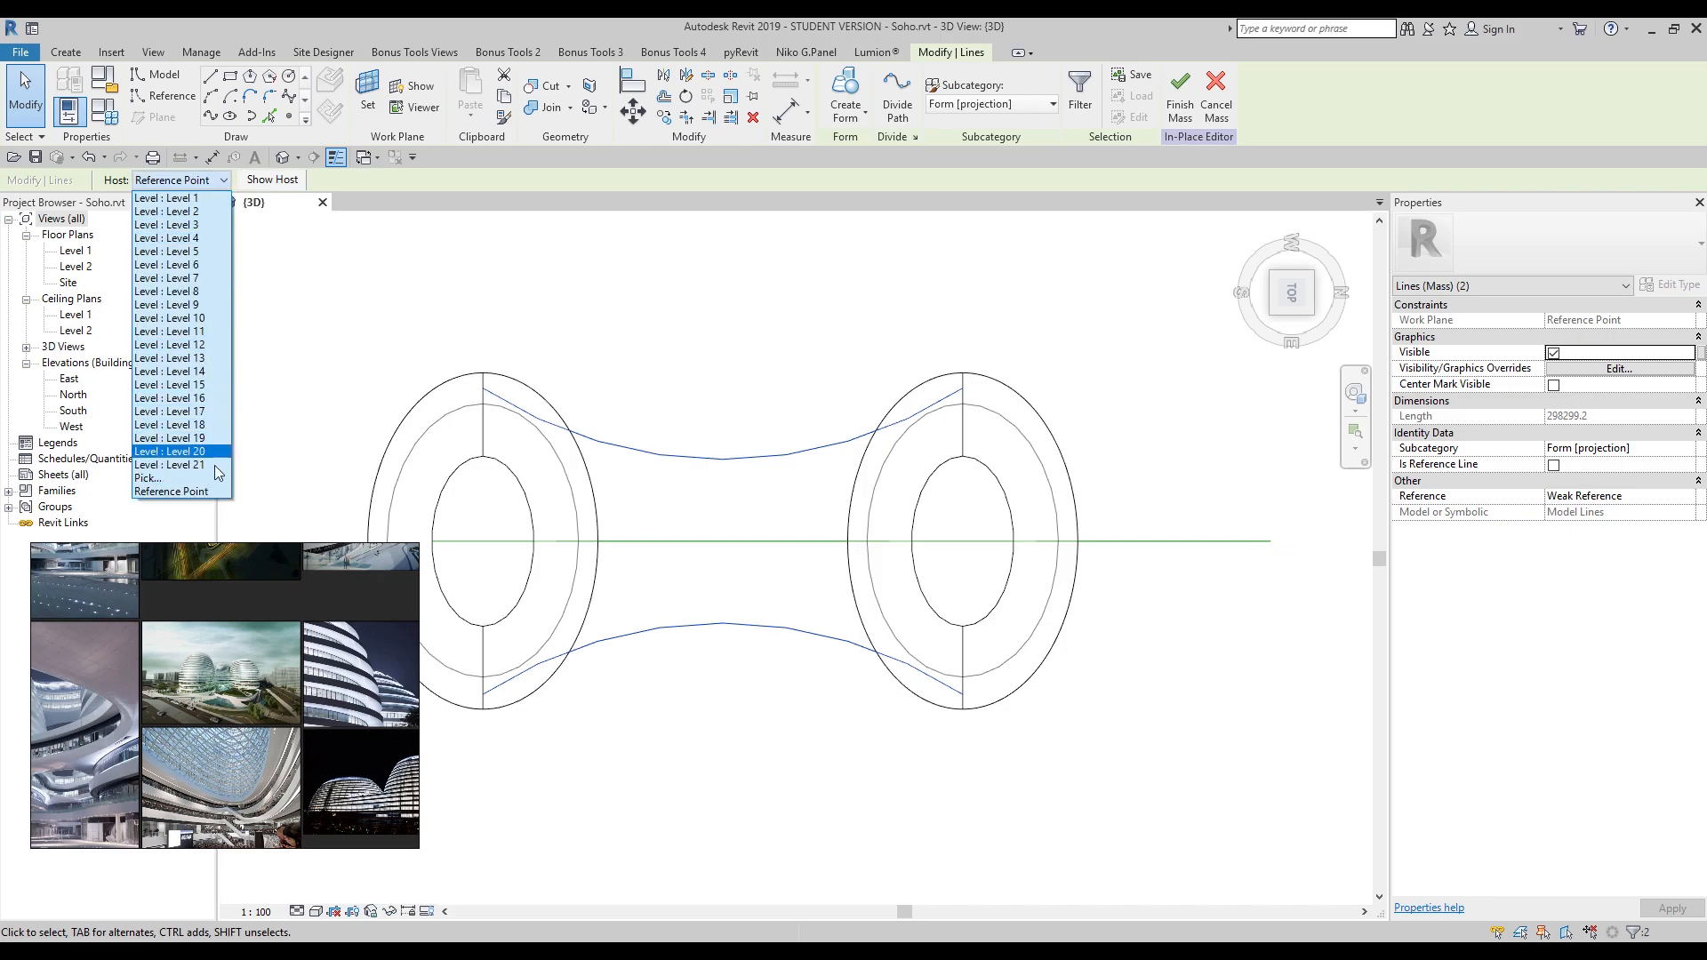
pyautogui.moveTo(181, 491)
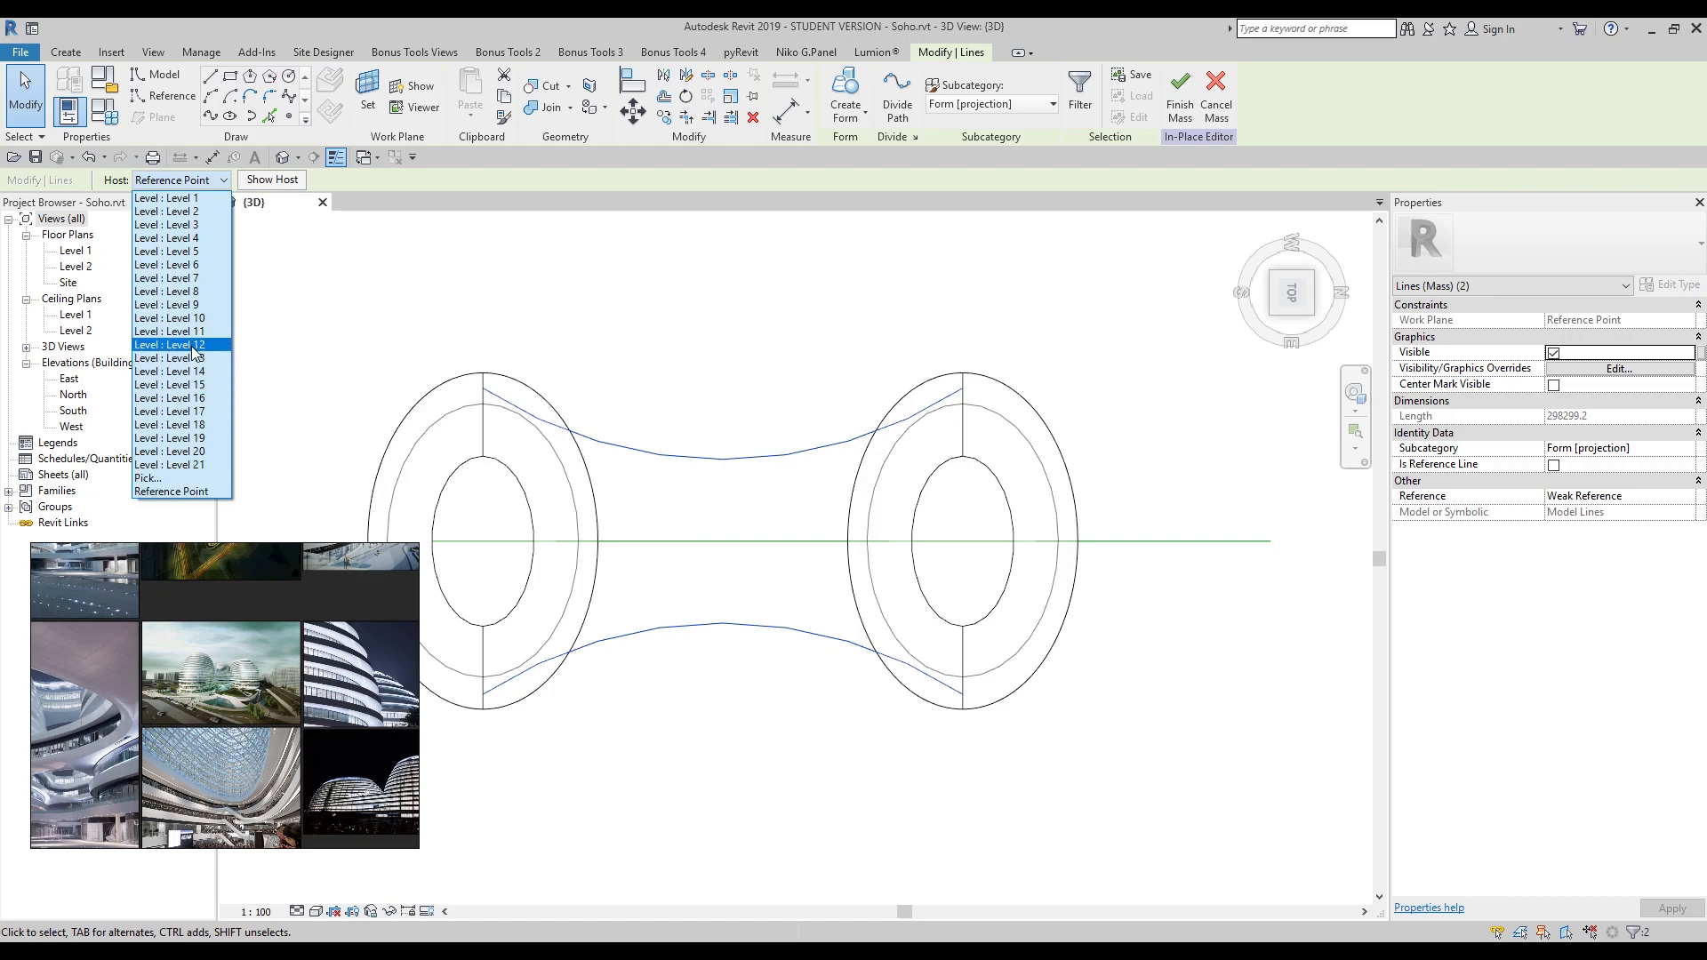
pyautogui.click(169, 331)
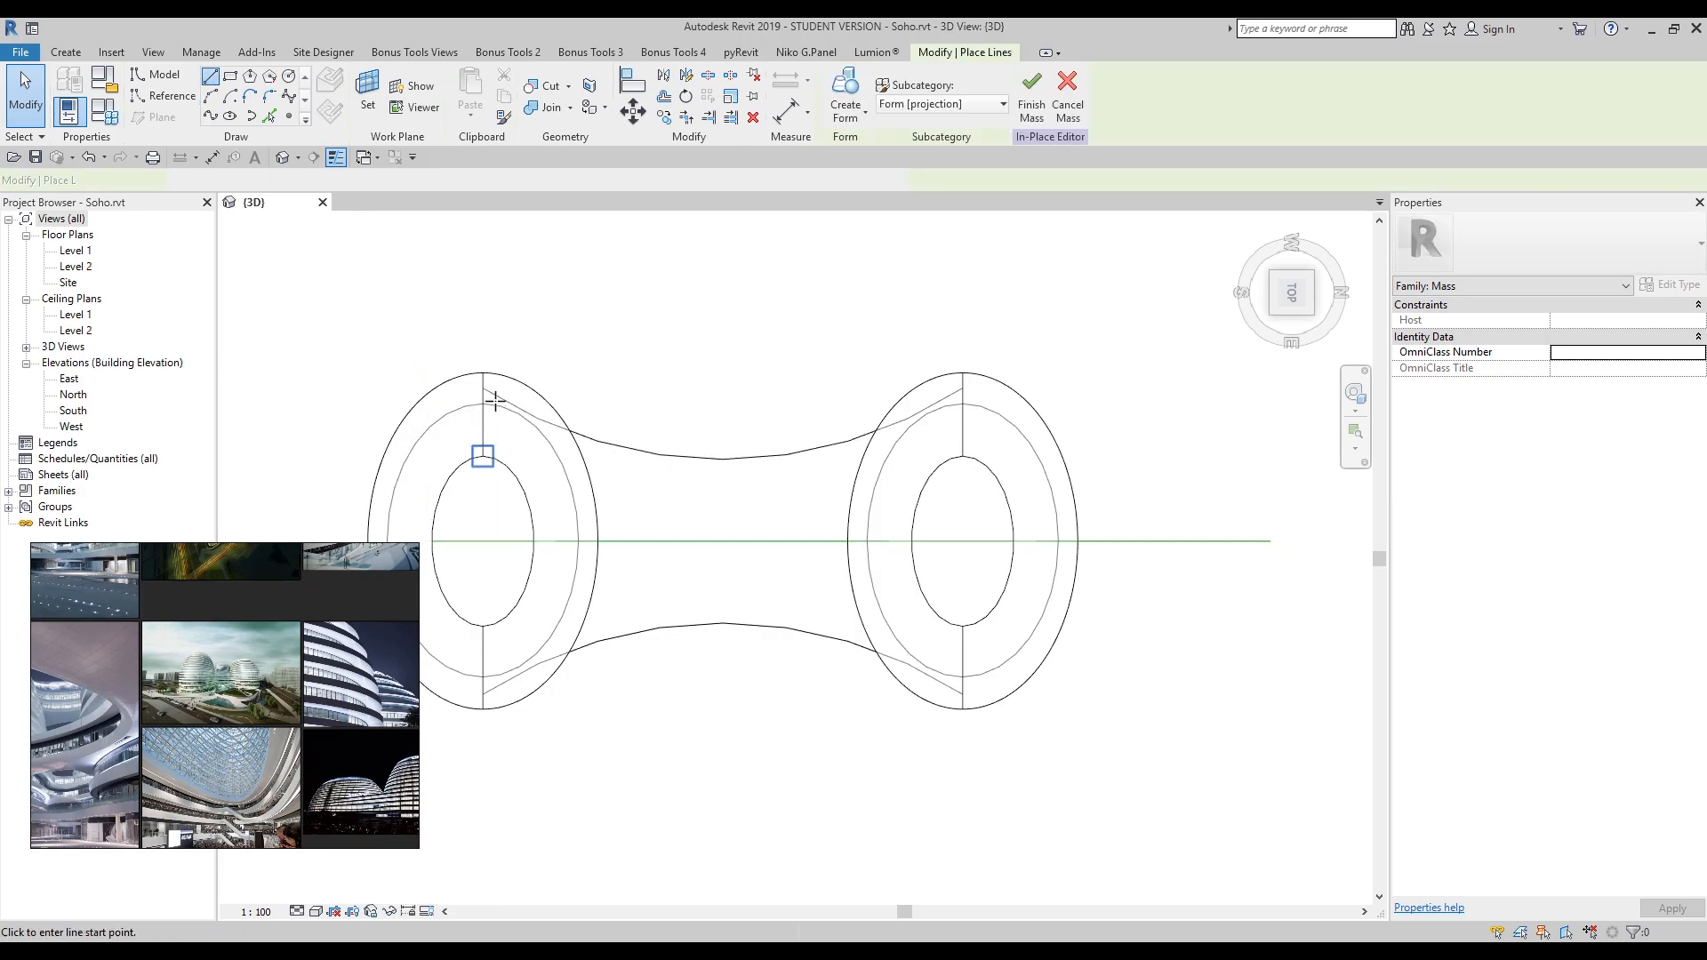
# Step: Draw straight model lines across the left and right ovals
pyautogui.click(482, 455)
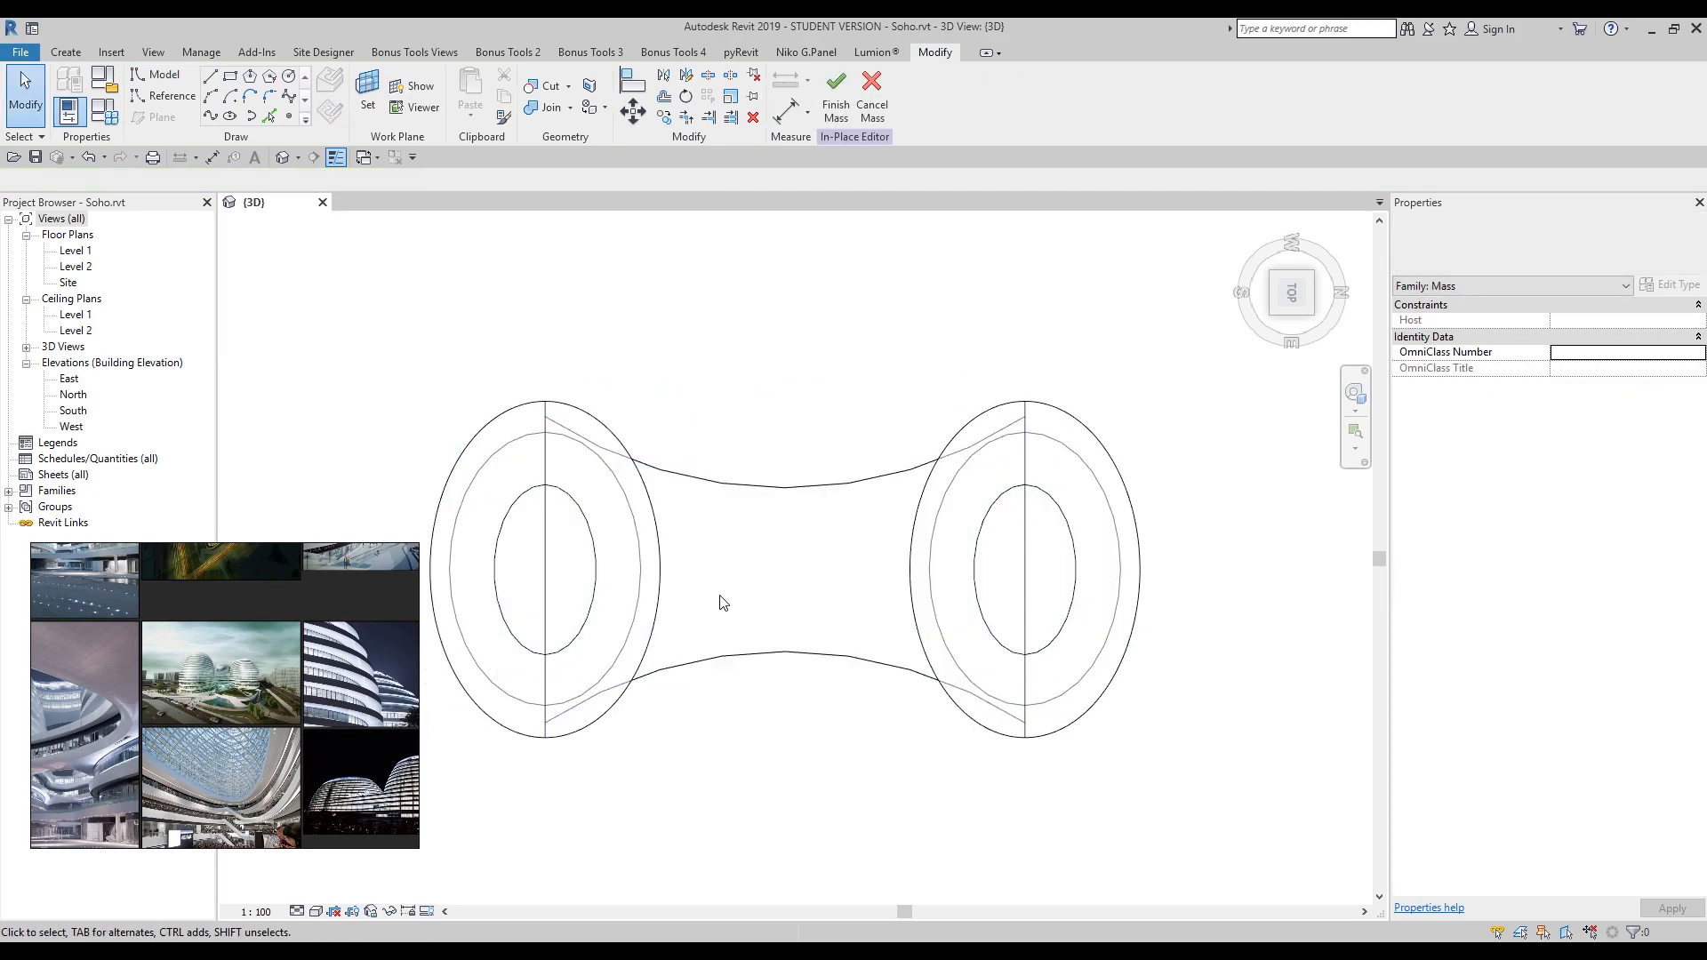
pyautogui.click(577, 457)
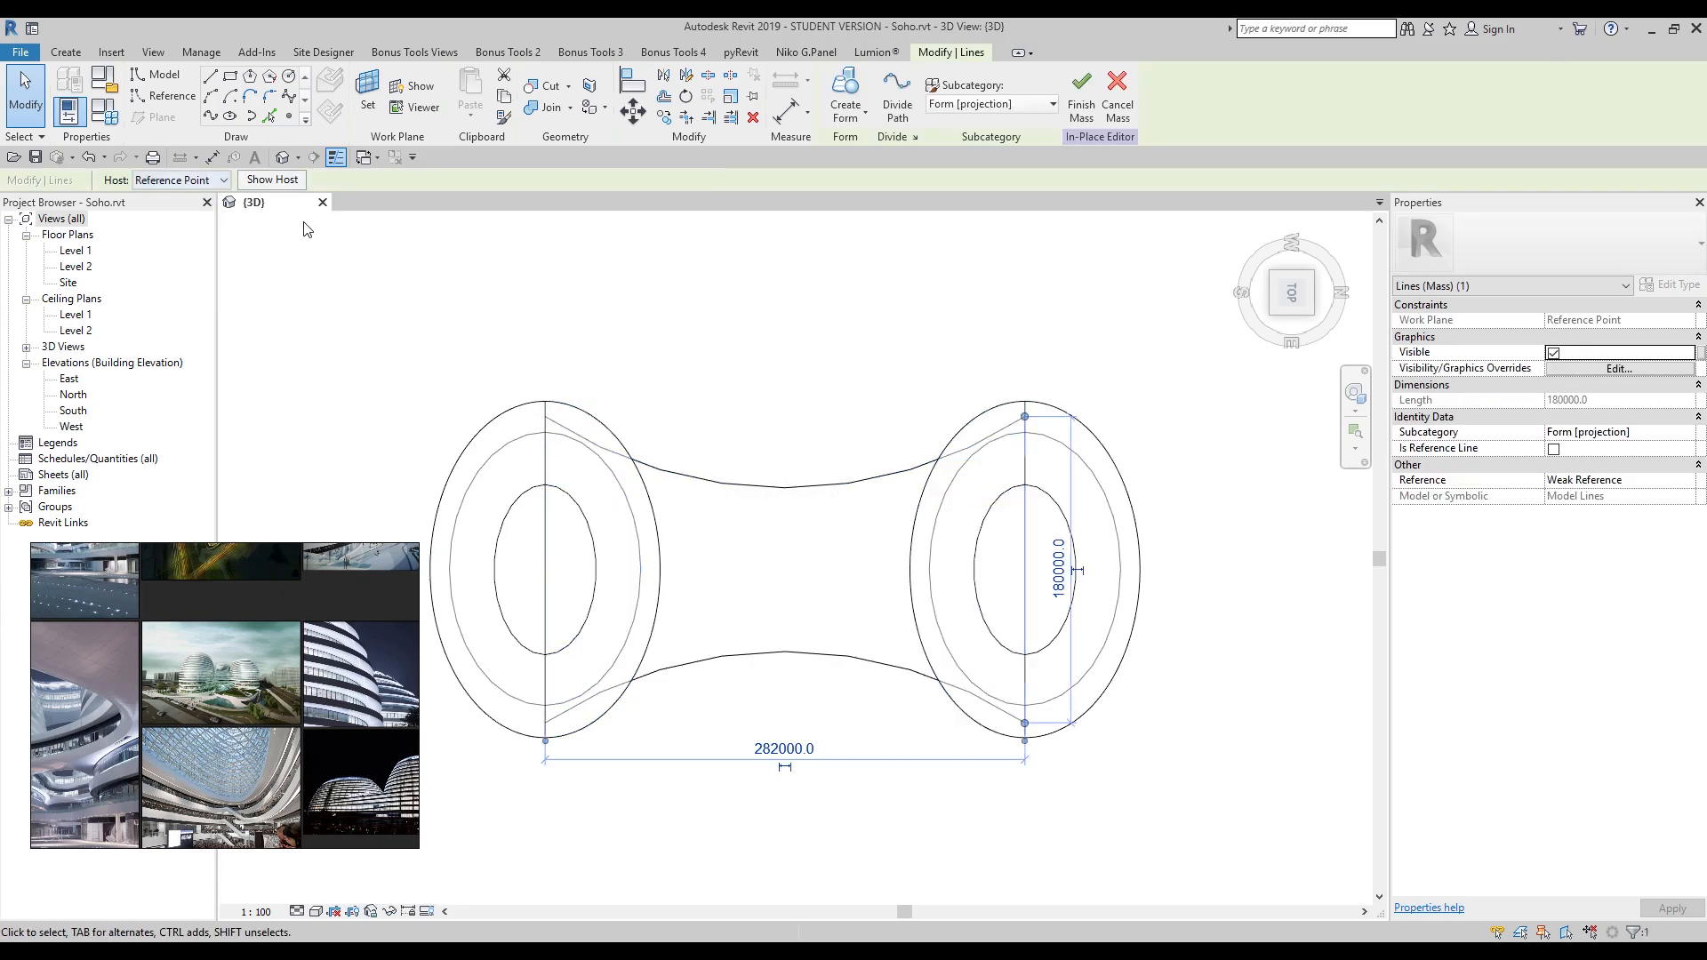
pyautogui.click(209, 180)
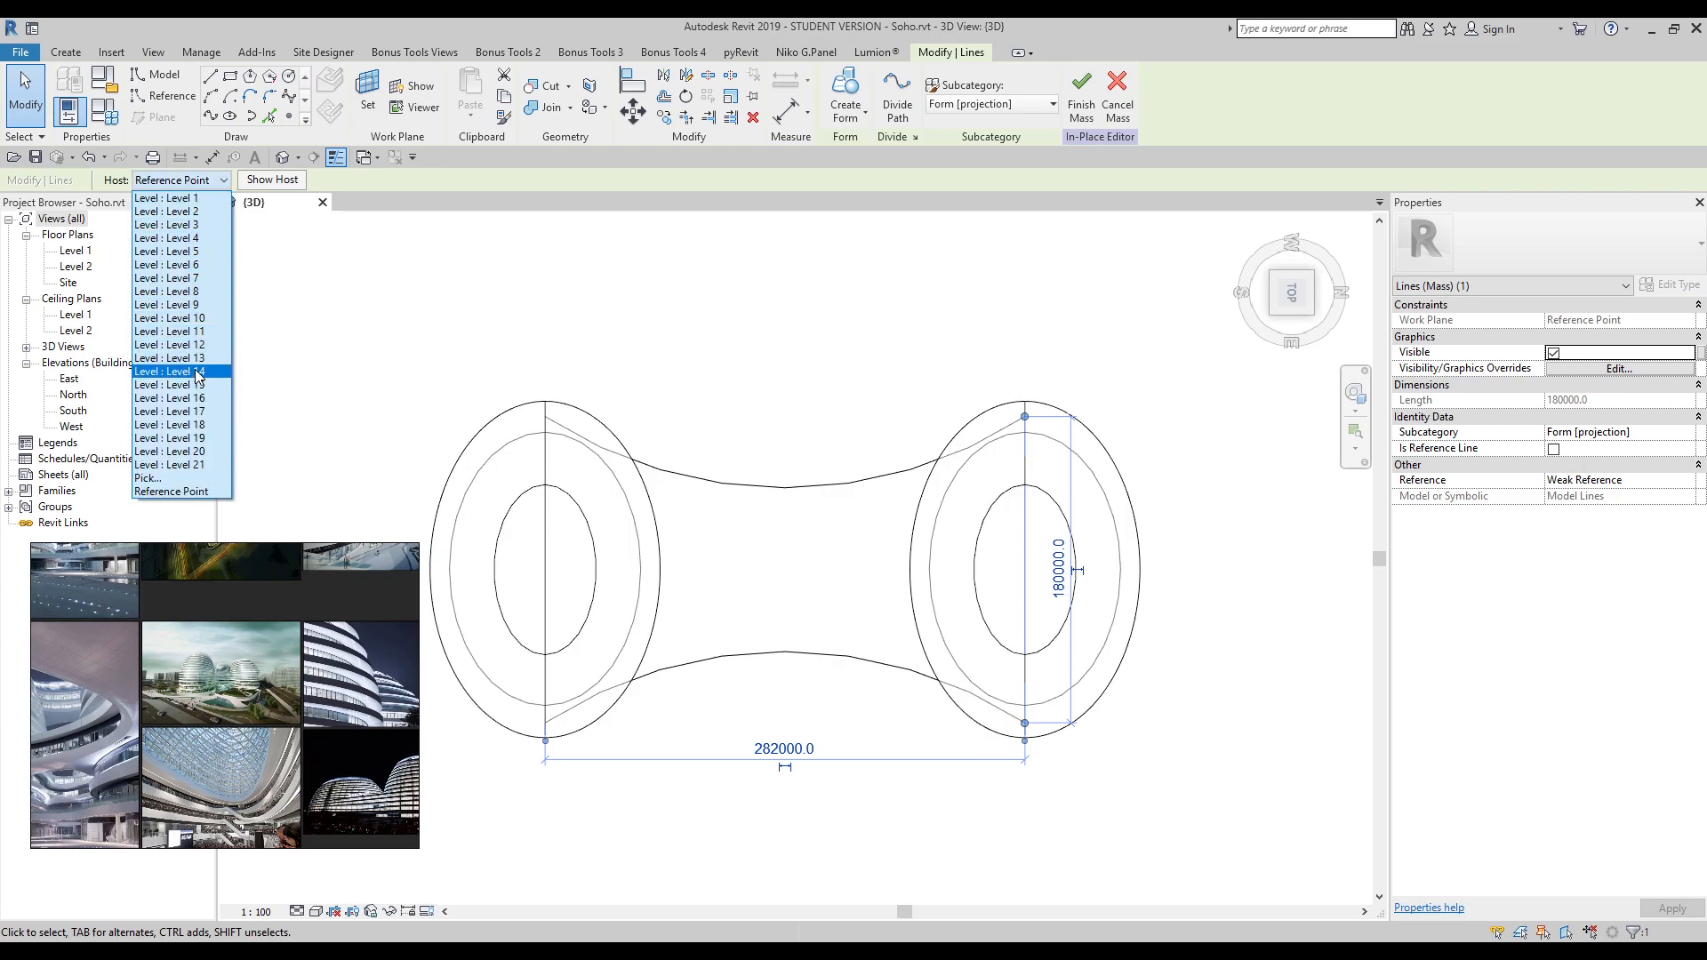
pyautogui.click(170, 331)
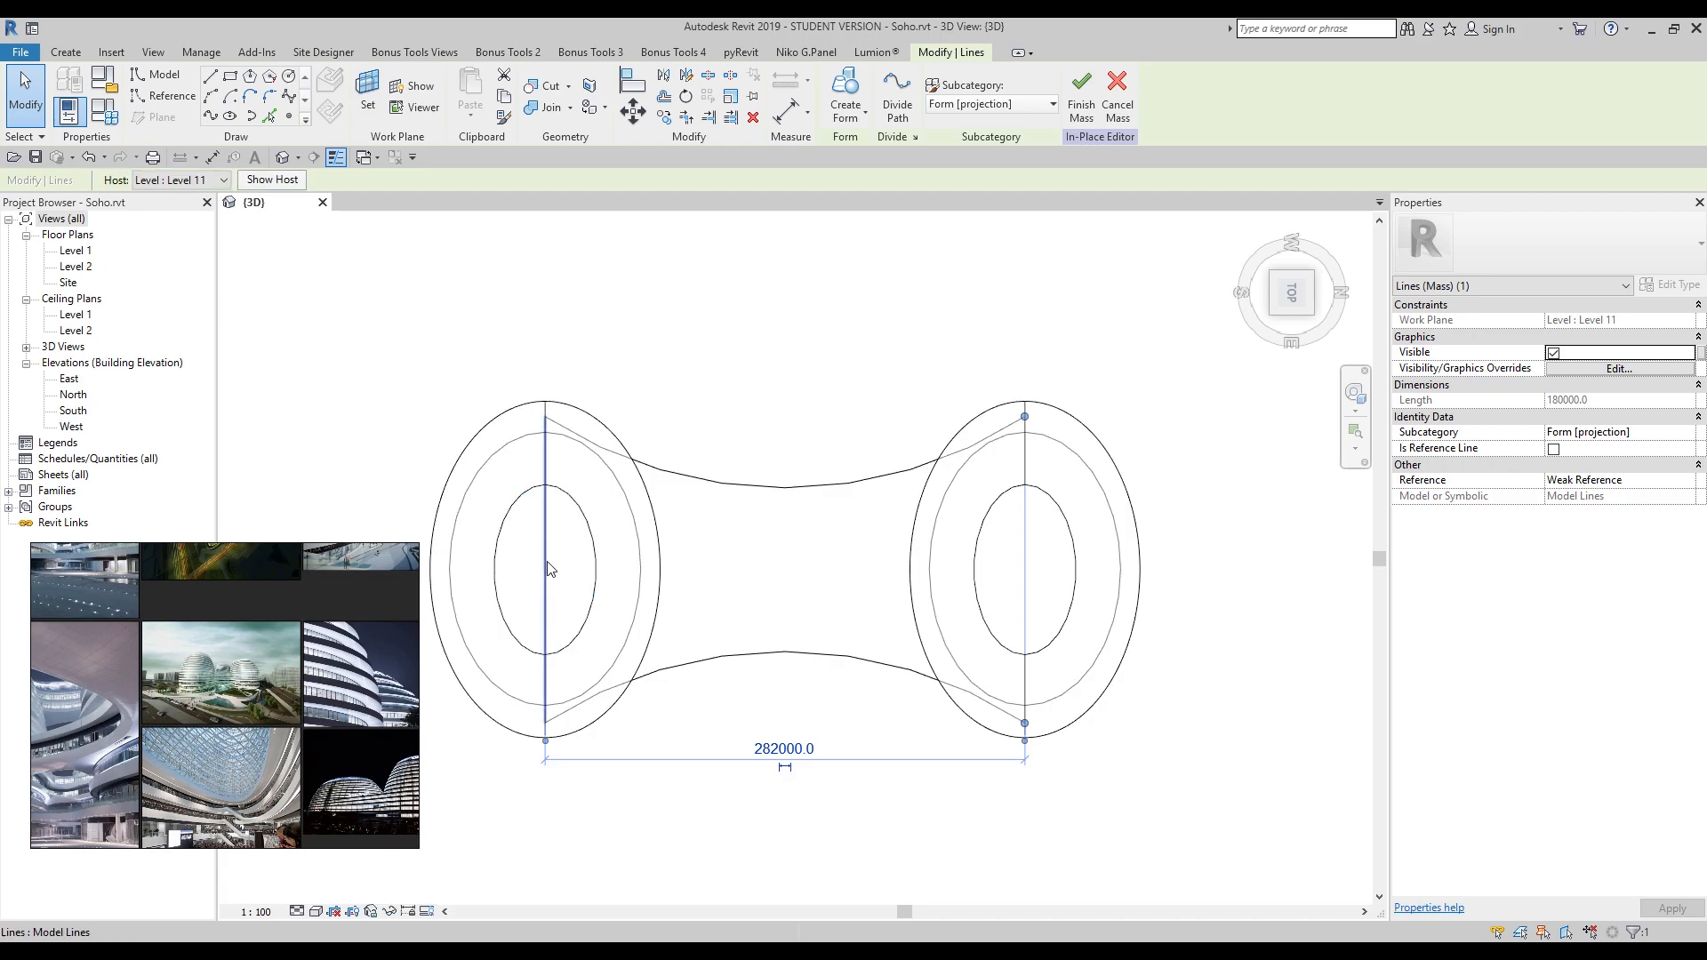
pyautogui.click(207, 180)
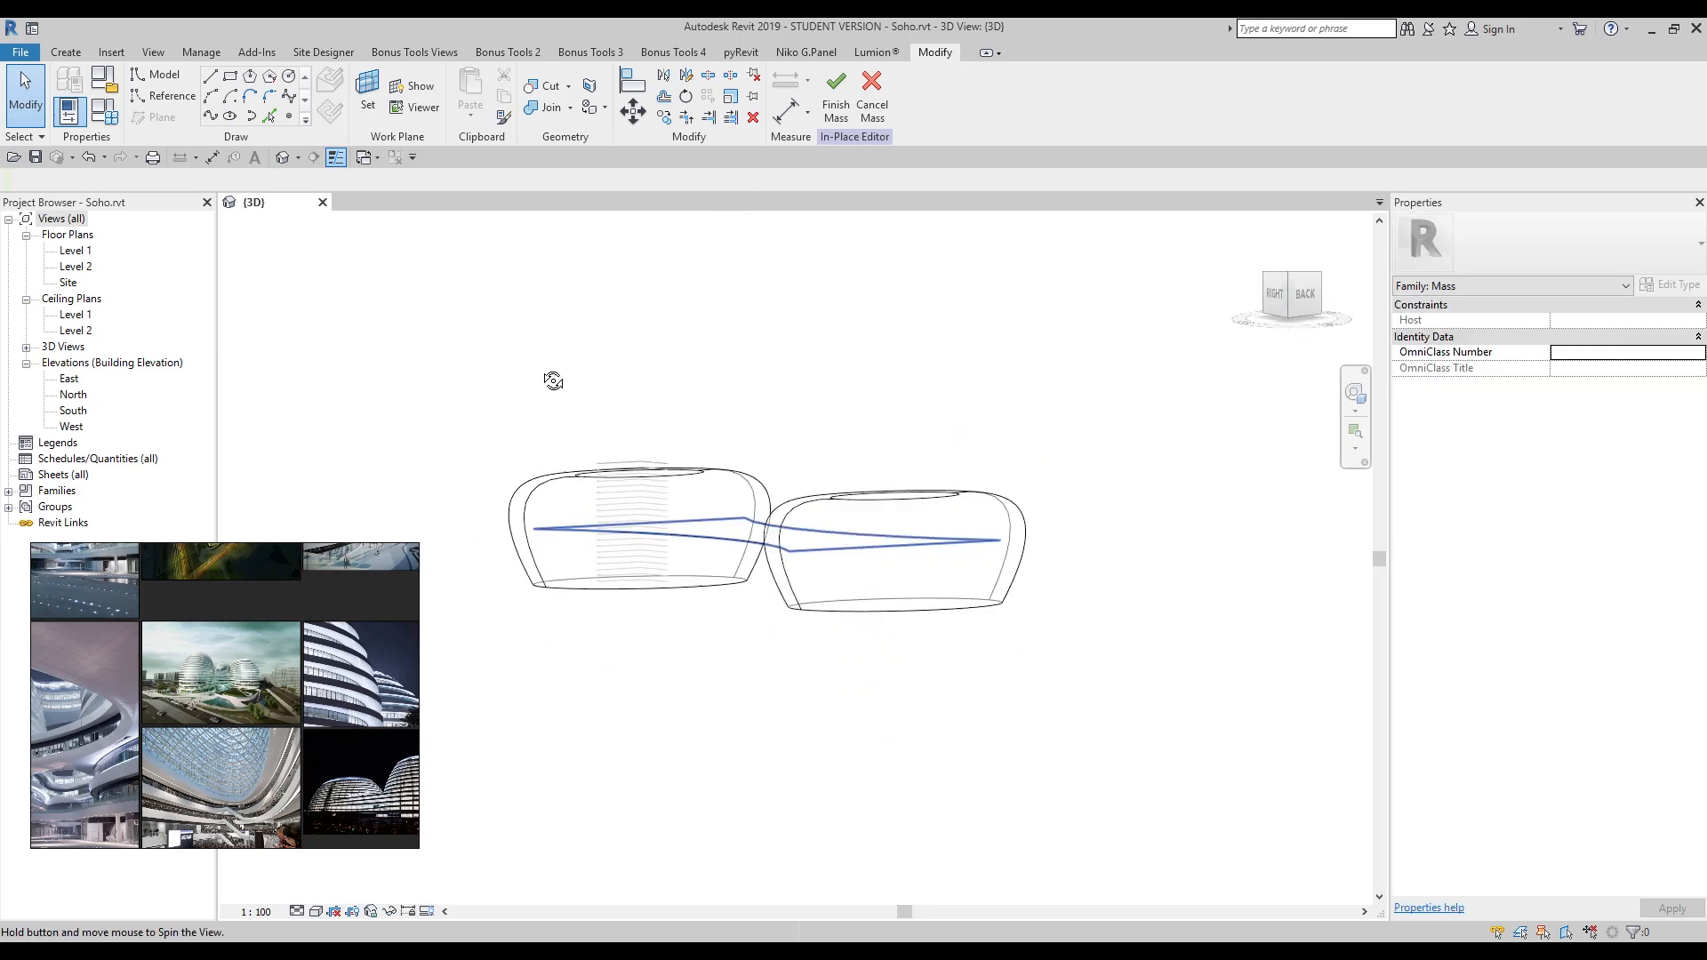
# Step: Orbit to view the bridge slab from the side and join it with the ovals
pyautogui.moveTo(553, 382); pyautogui.dragTo(693, 423)
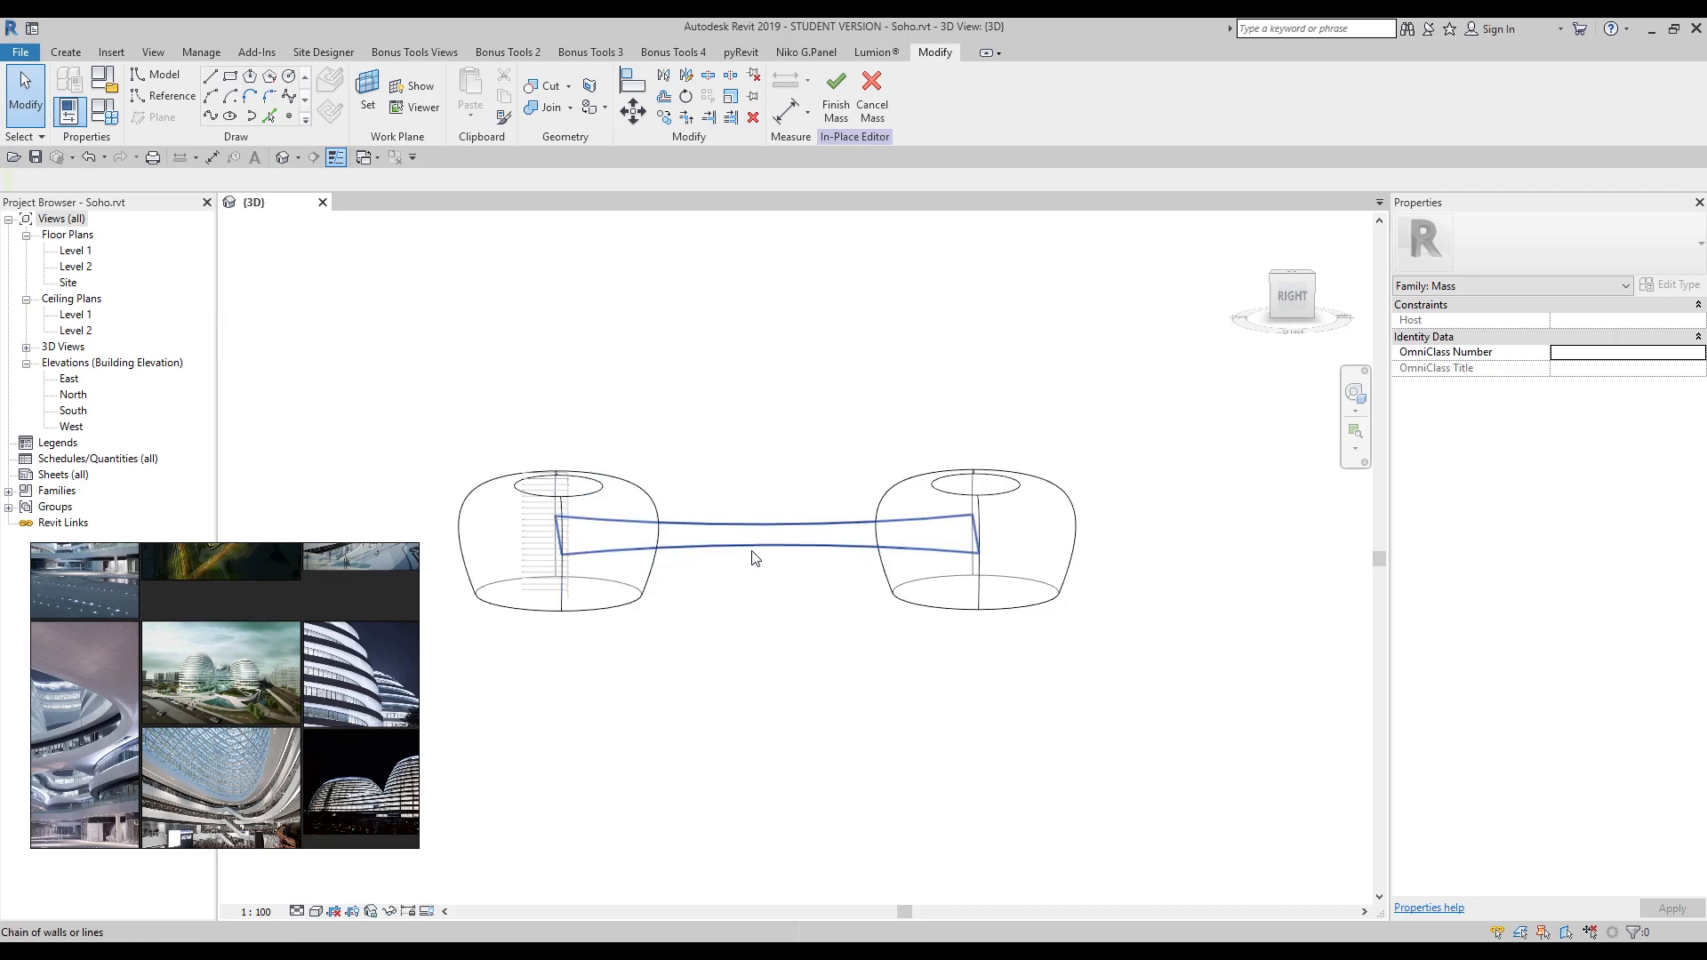
pyautogui.moveTo(756, 559)
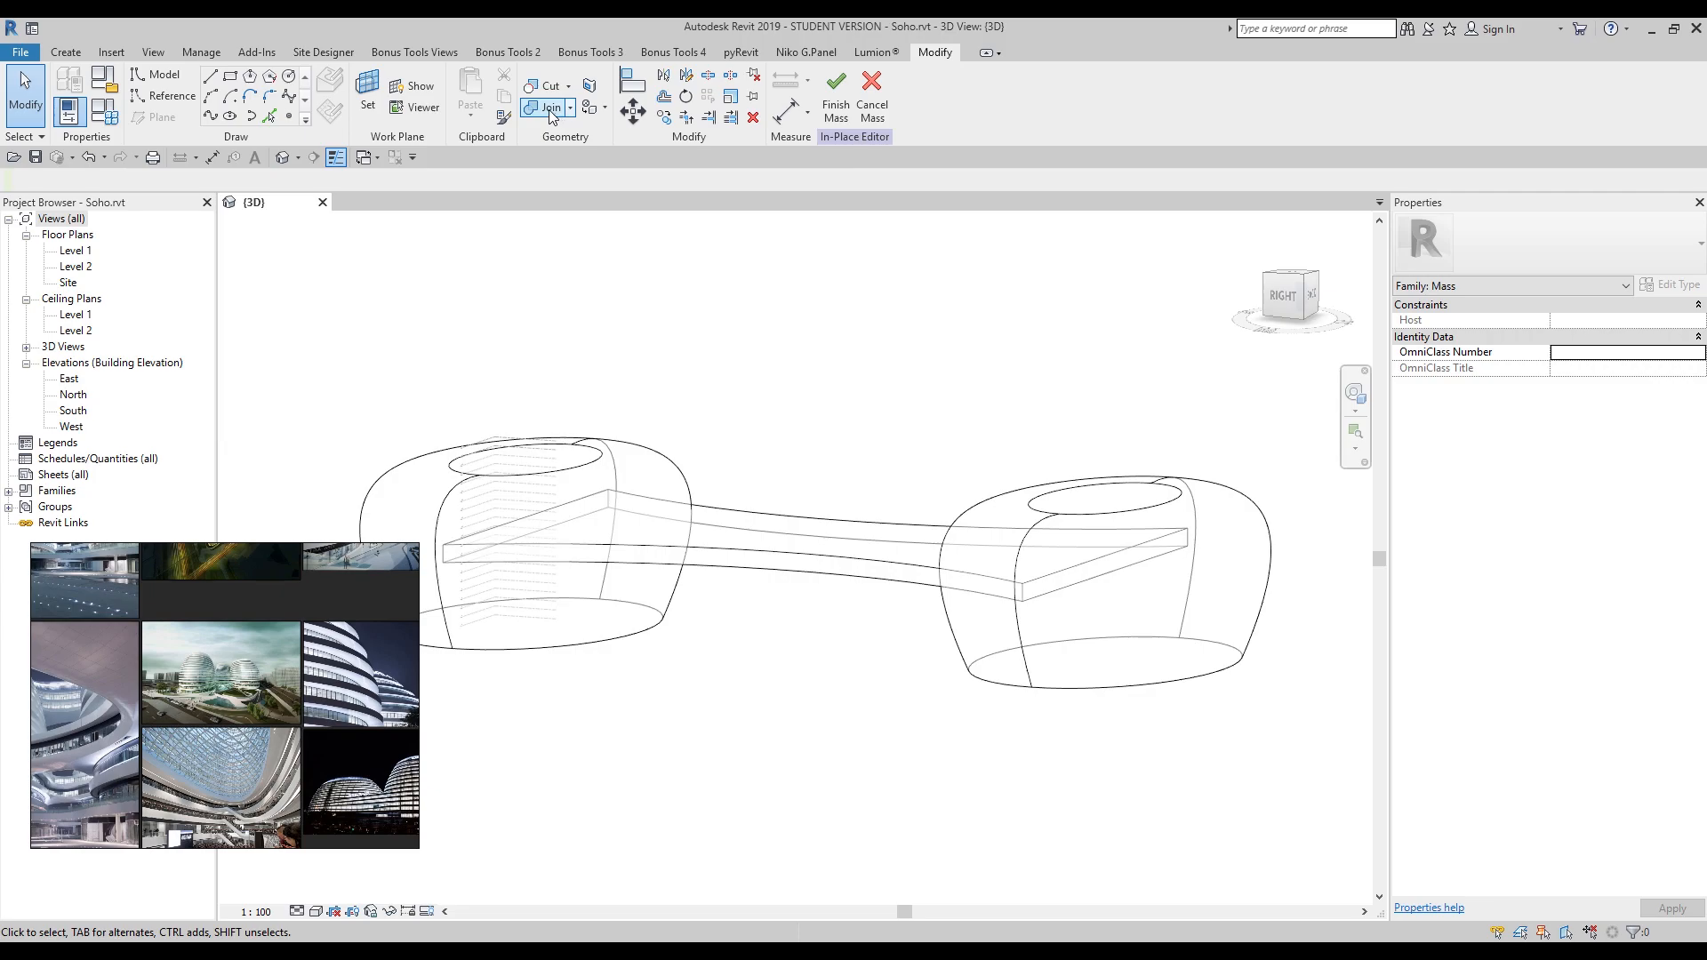
pyautogui.click(546, 107)
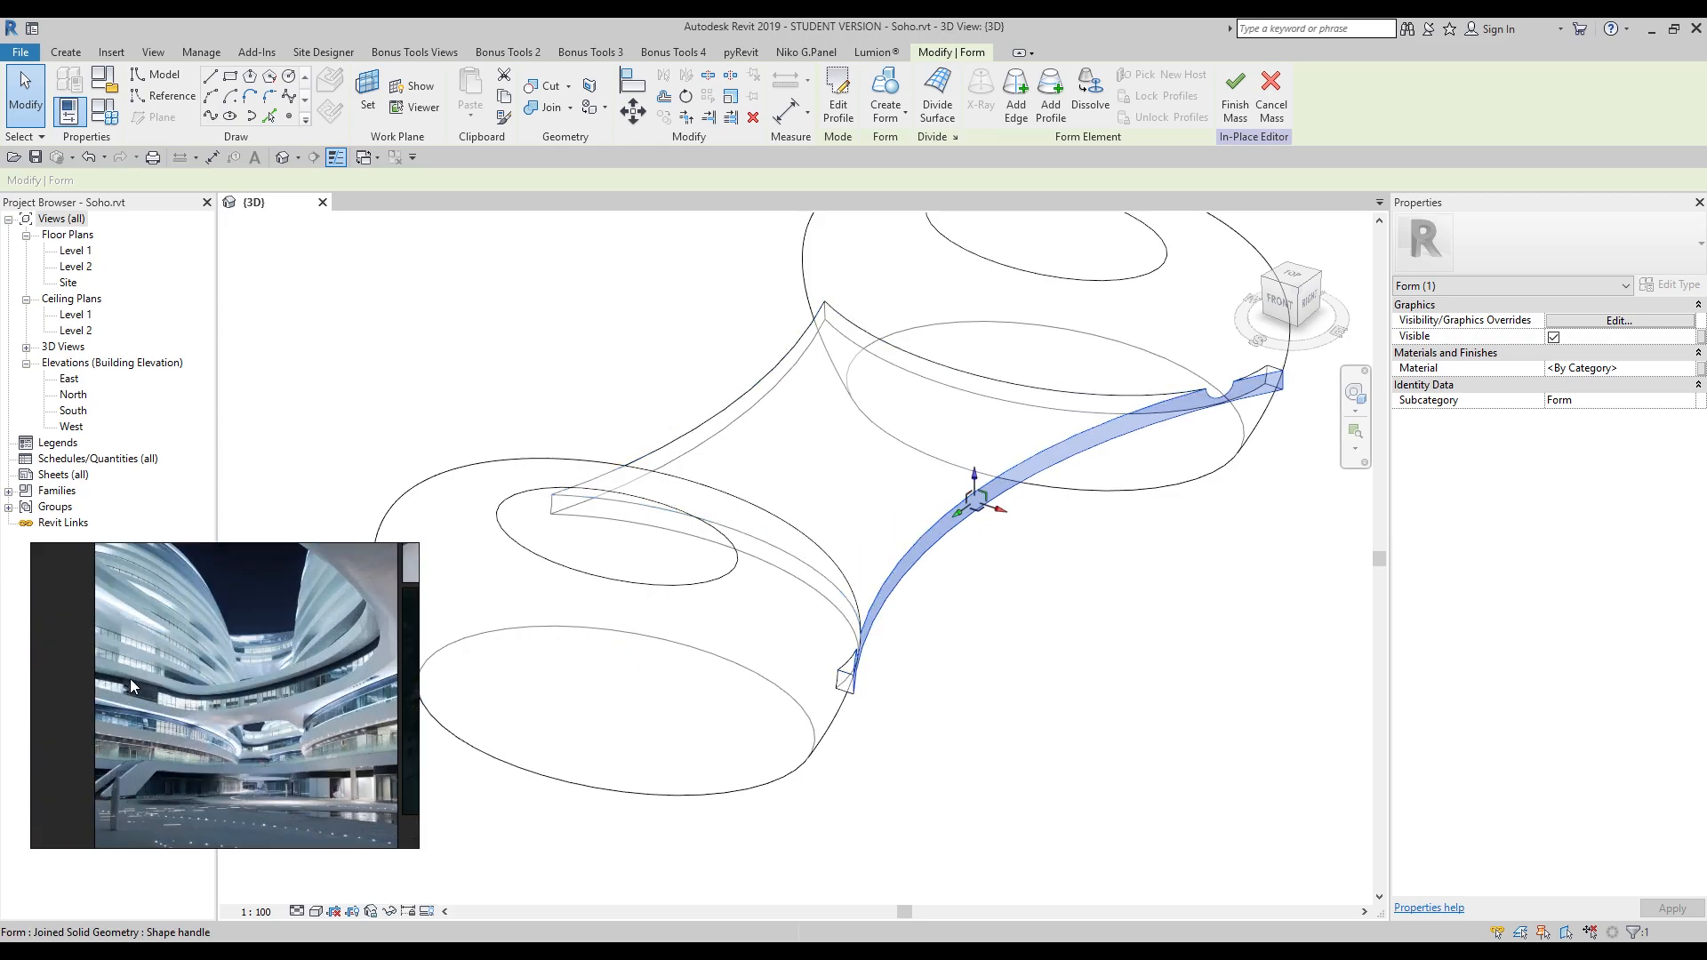
pyautogui.moveTo(1142, 674)
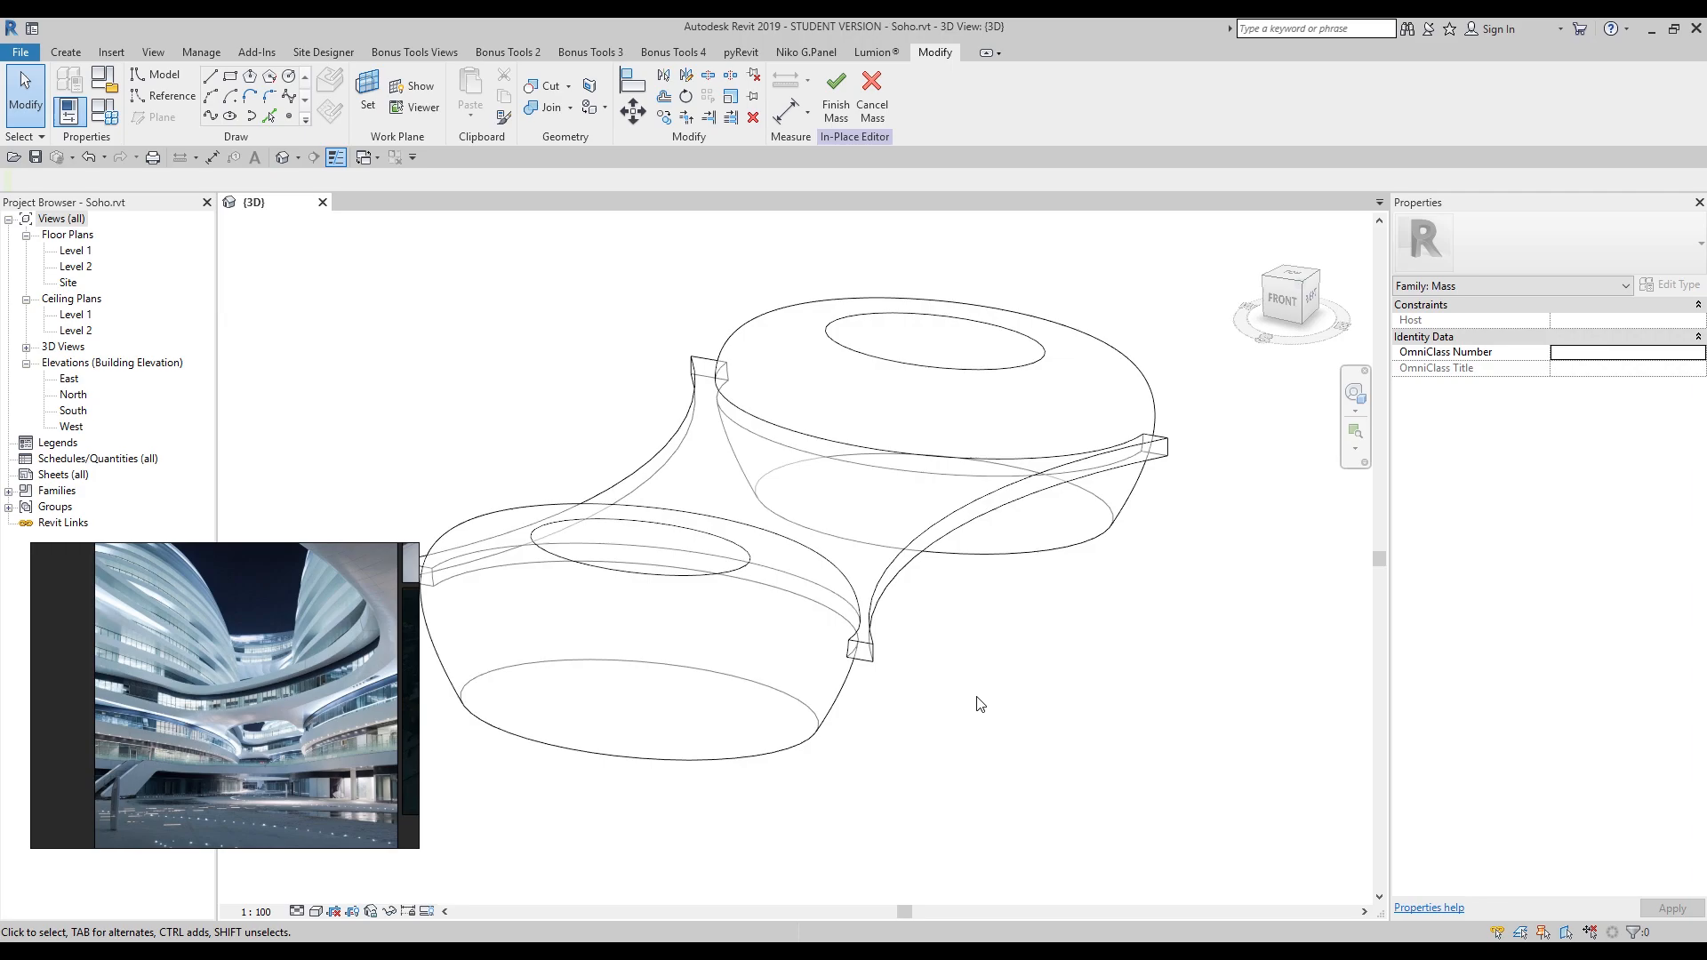
pyautogui.moveTo(945, 702)
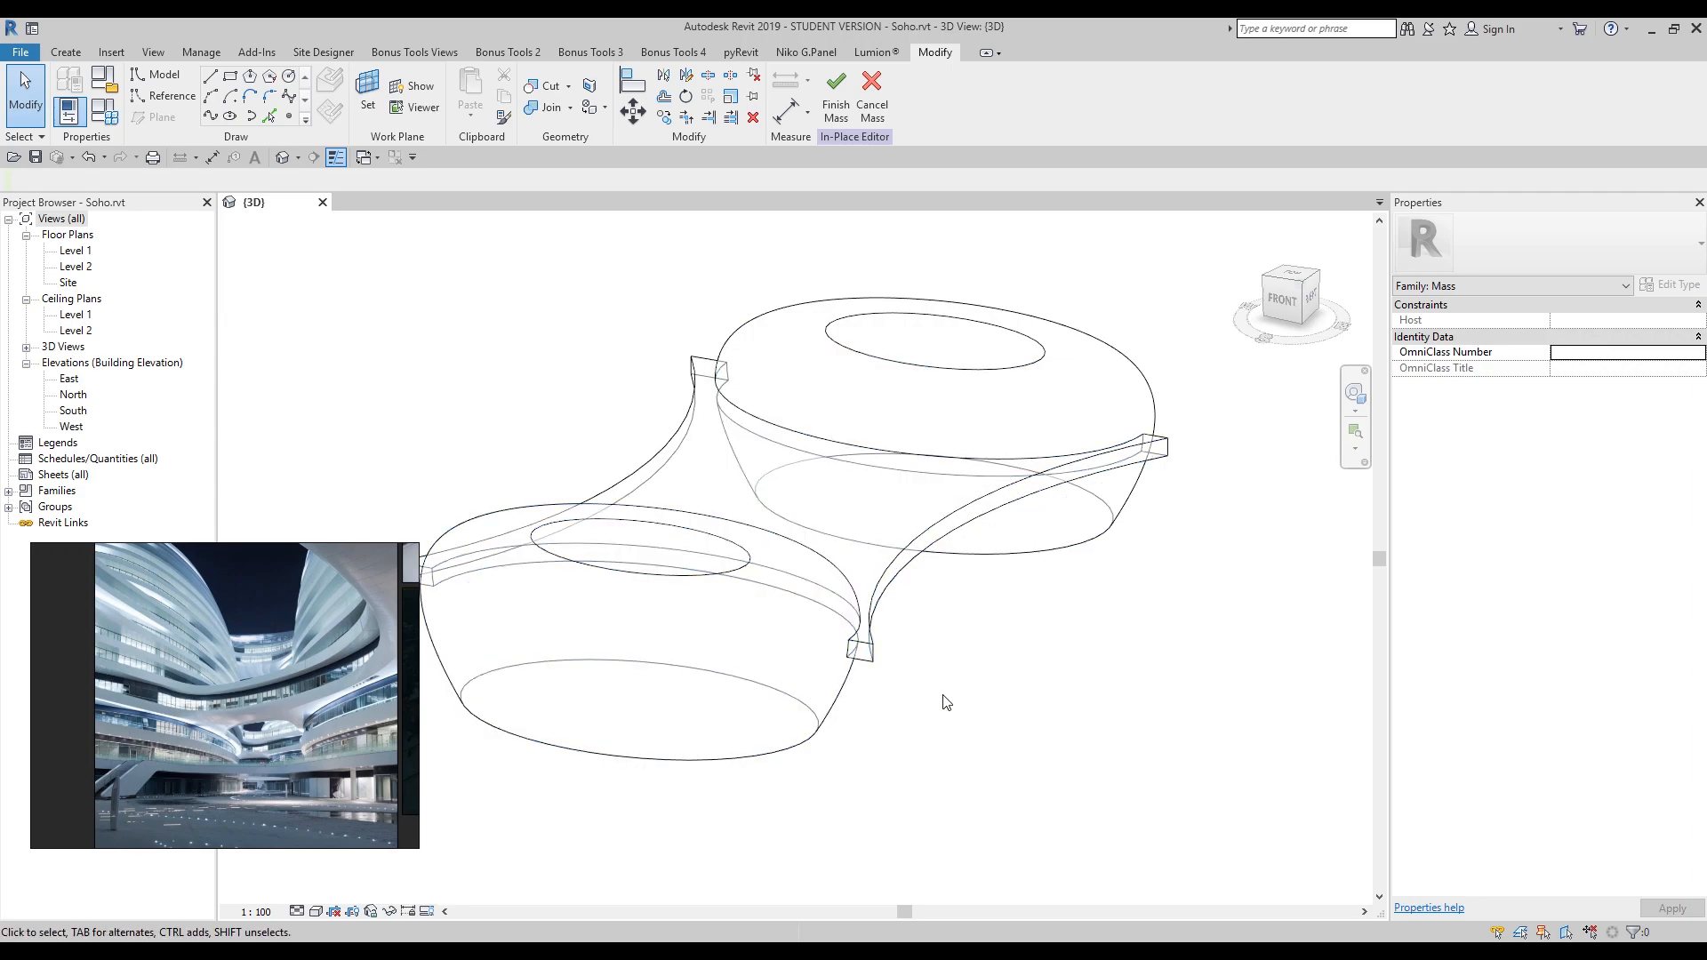
# Step: Orbit the model to inspect both curved bridge bands
pyautogui.moveTo(947, 703); pyautogui.dragTo(913, 765)
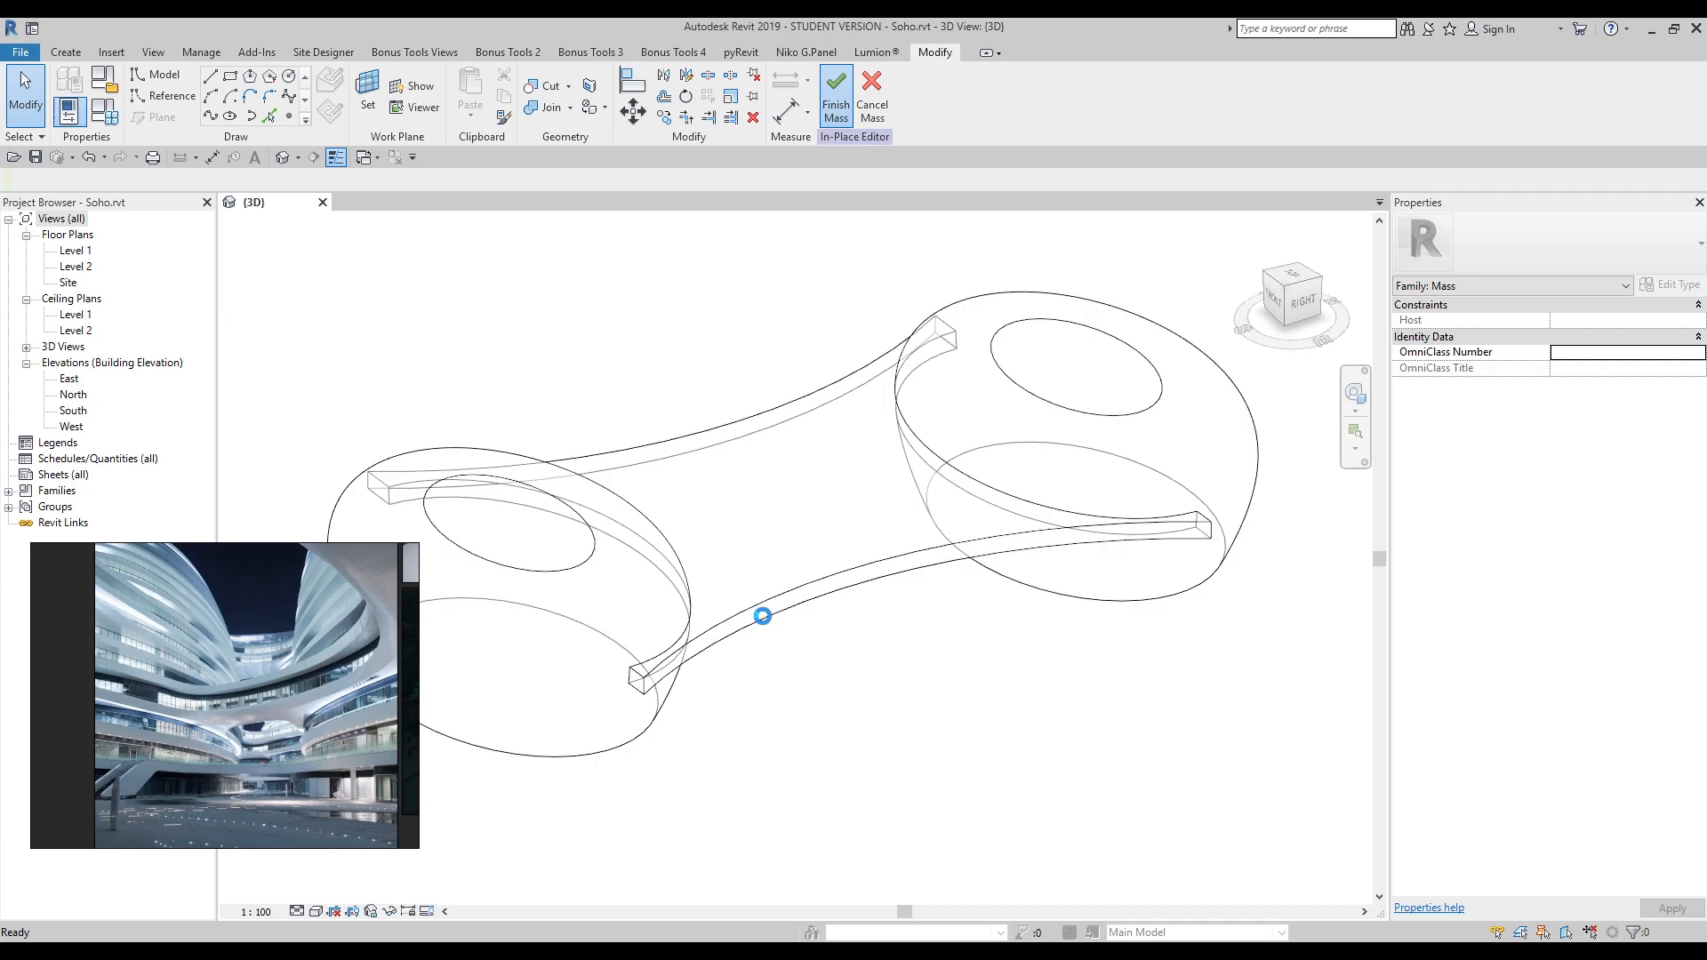
# Step: Finish the Soho mass and start component placement from Architecture
pyautogui.click(834, 93)
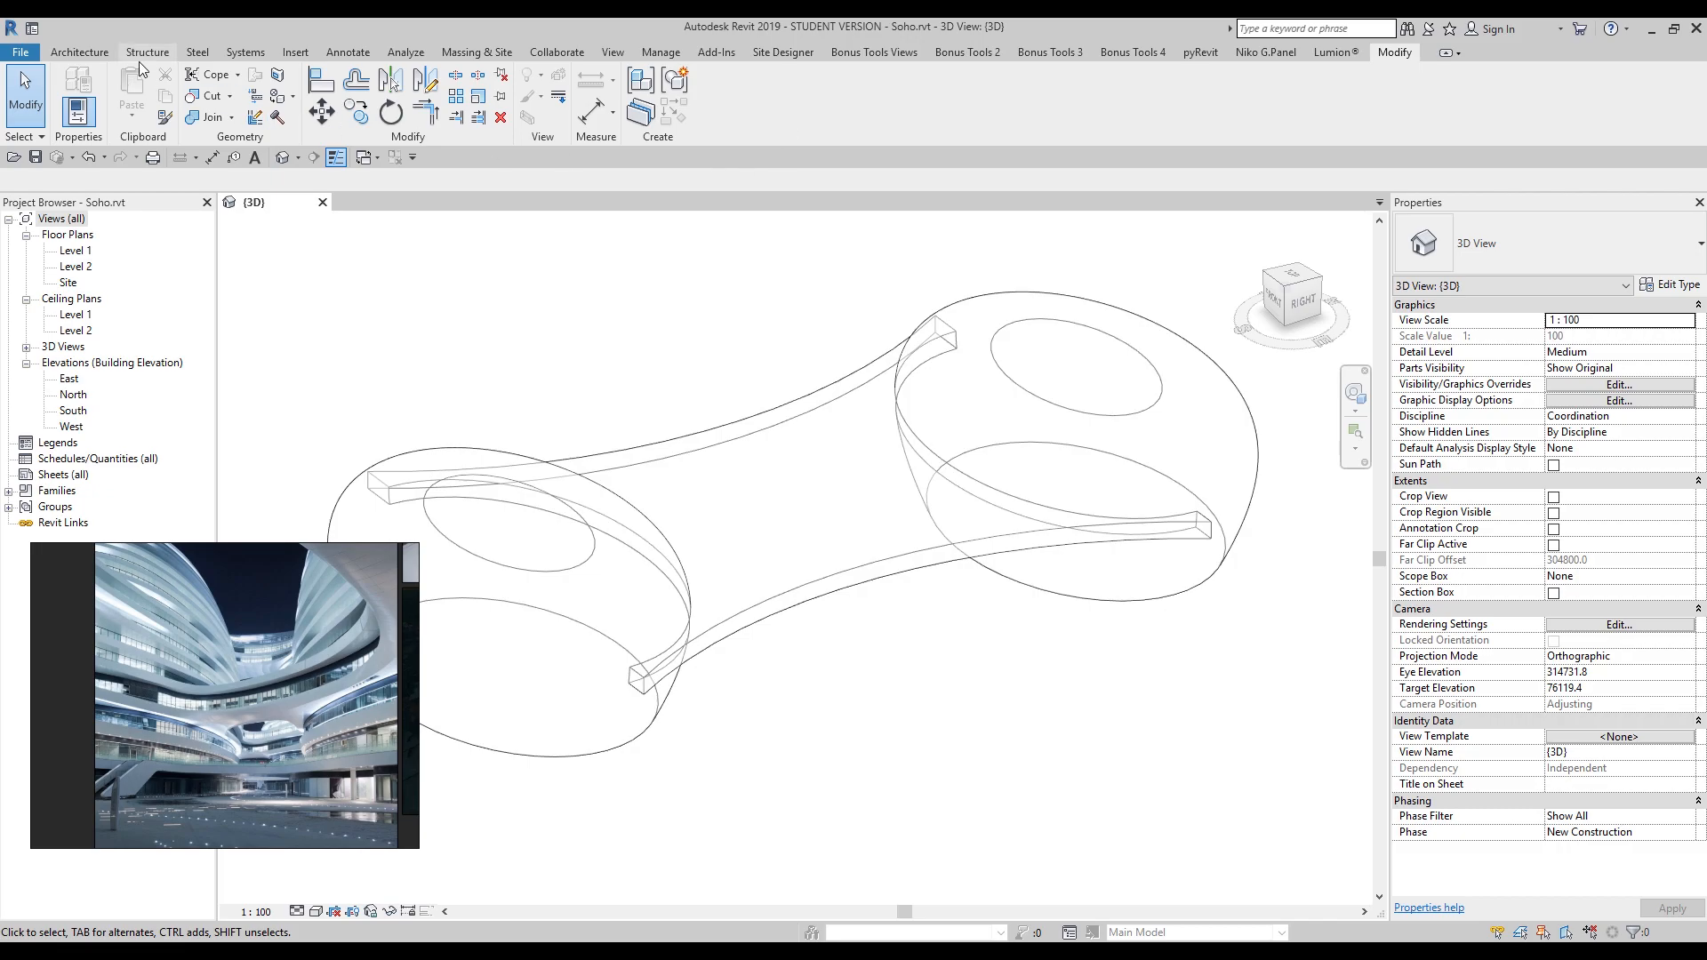
pyautogui.click(78, 53)
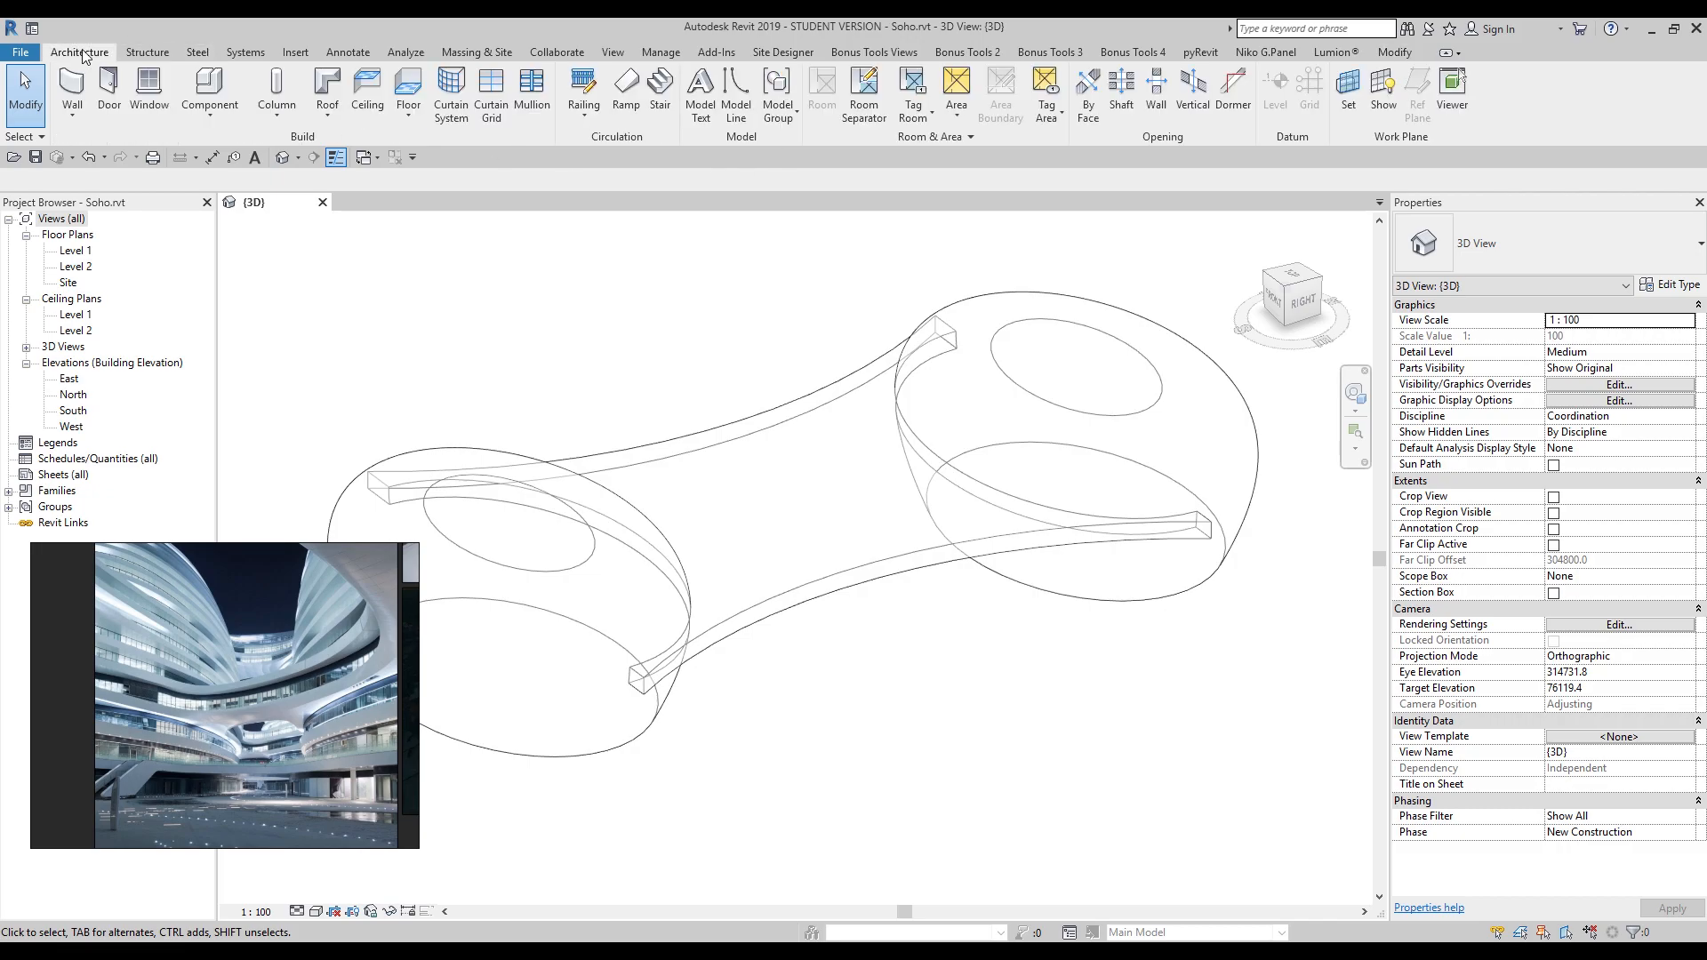
pyautogui.click(209, 92)
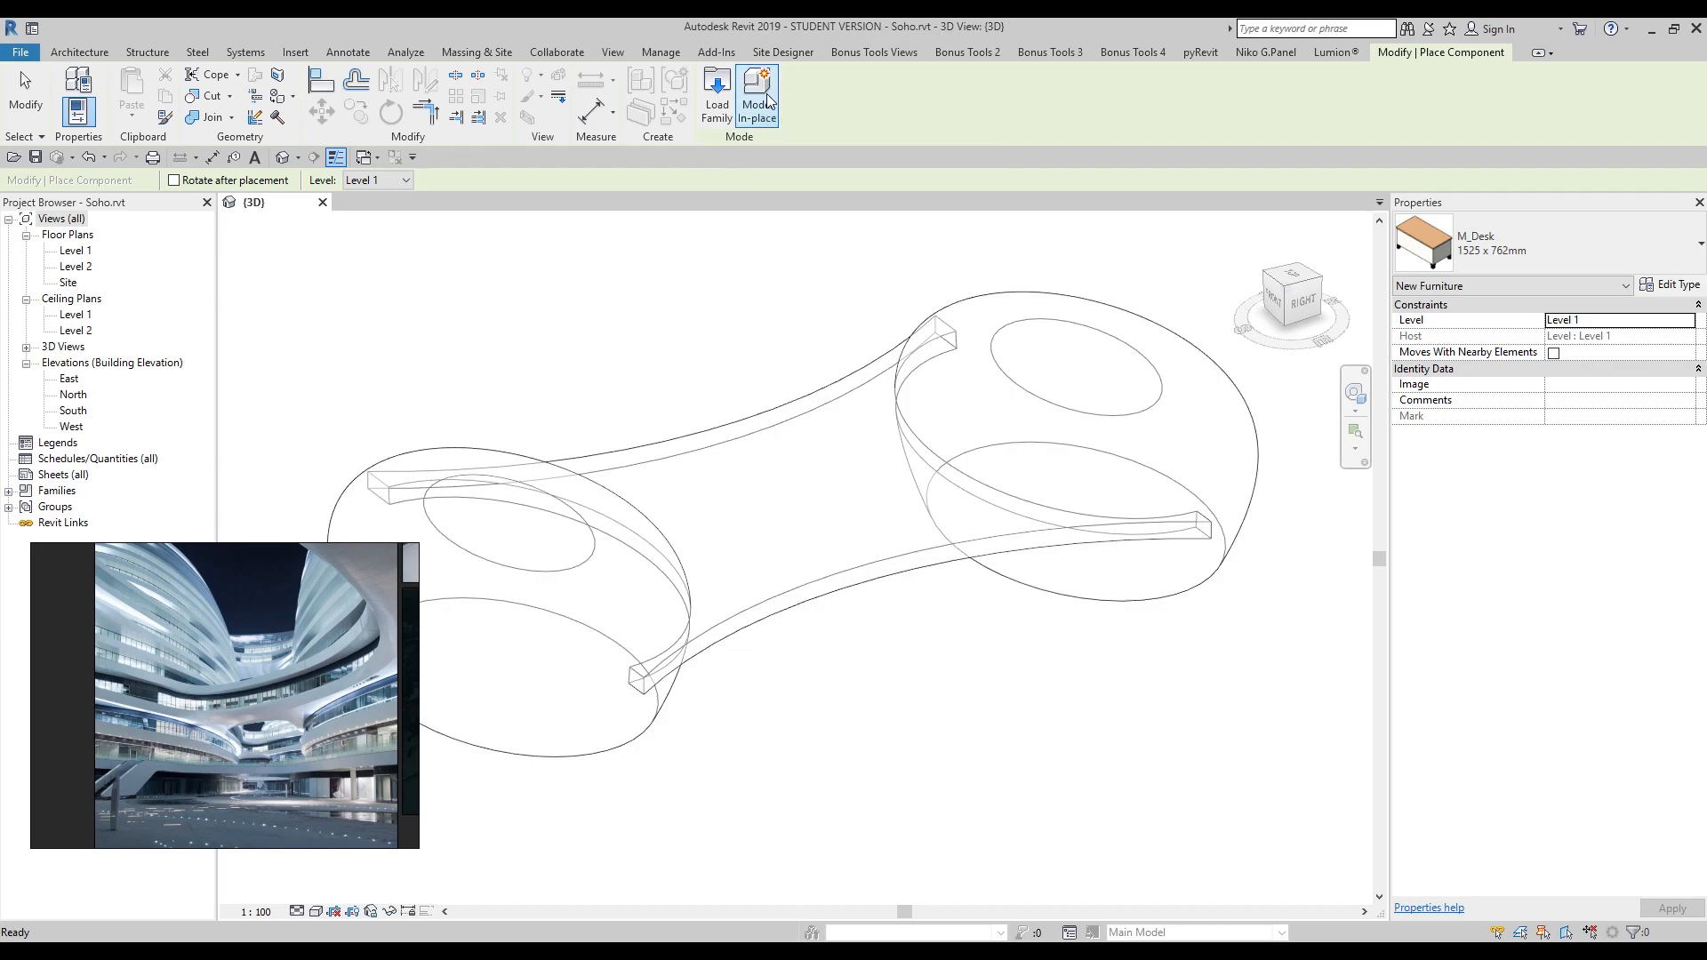
# Step: Start a Model In-Place family in the Generic Models category
pyautogui.click(755, 96)
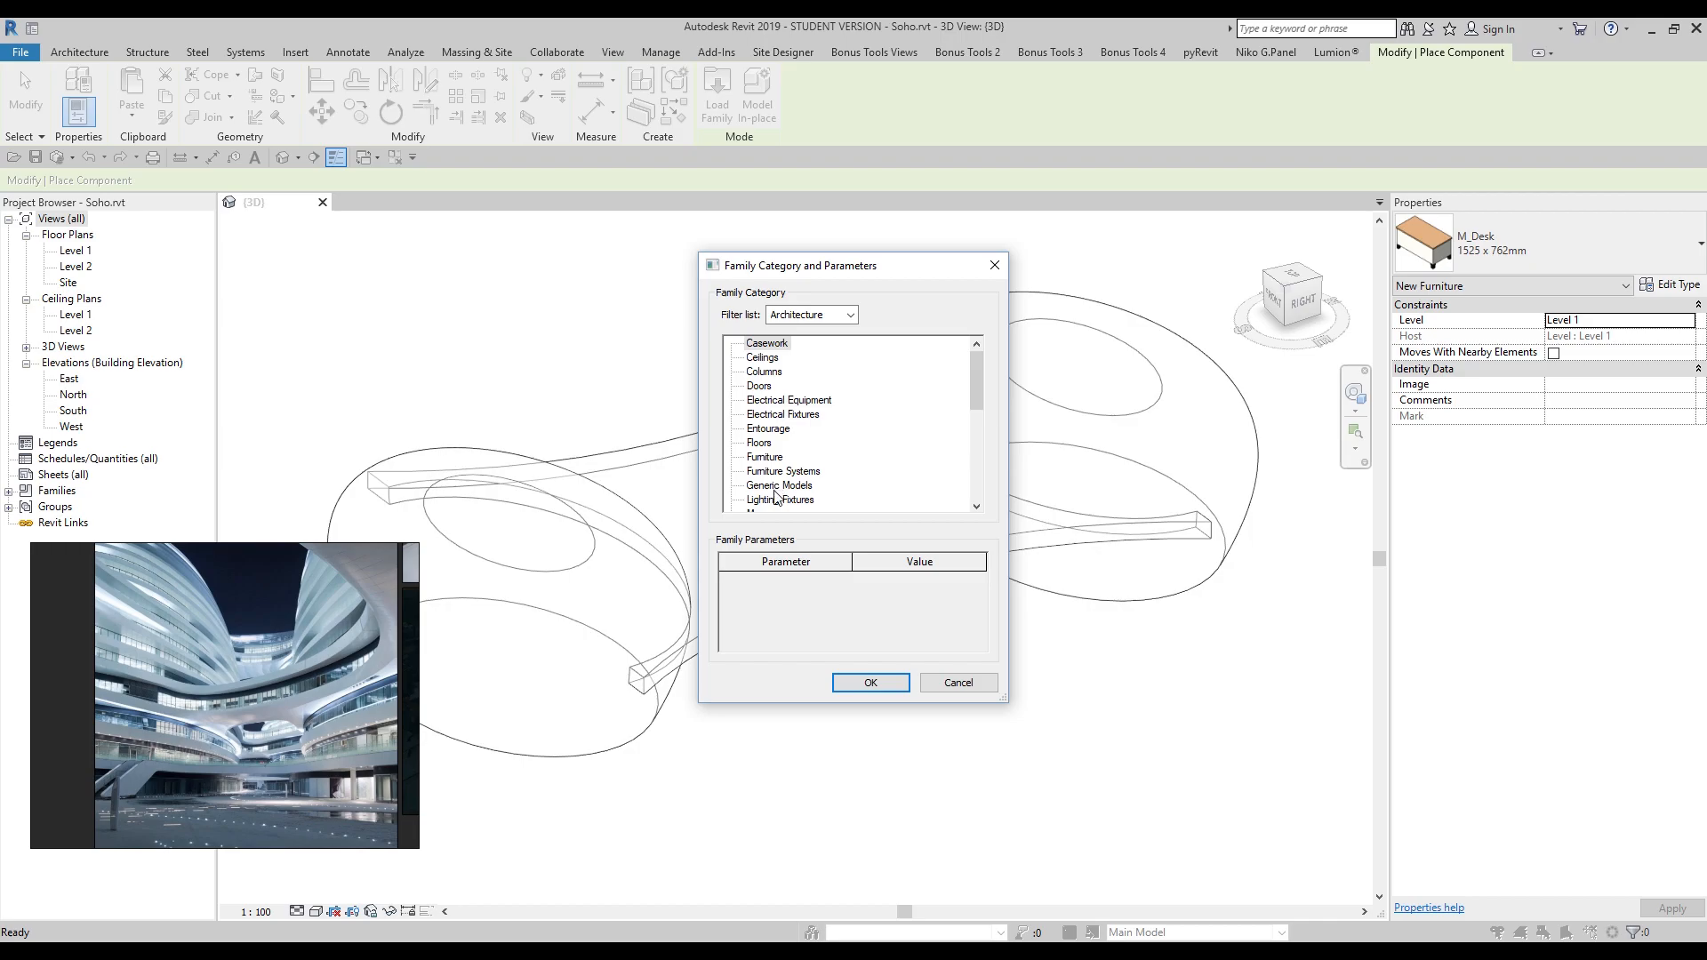
pyautogui.click(780, 485)
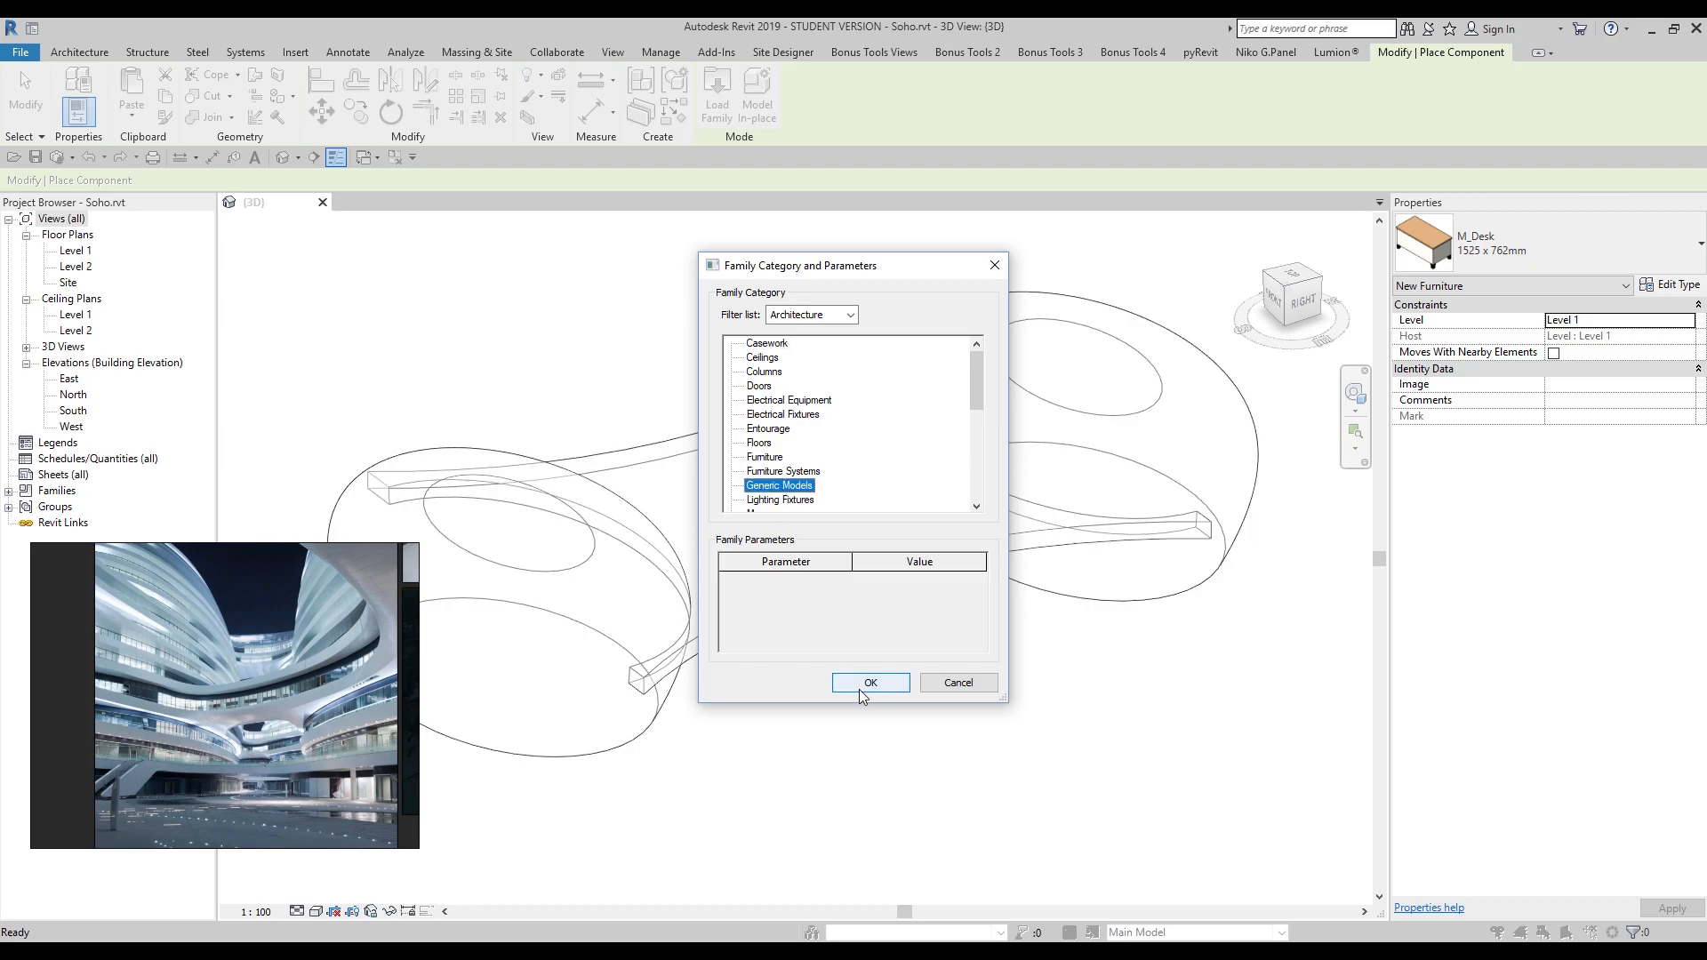
# Step: Create in-place Generic Models 1 with a solid sweep along the curved bridge edge
pyautogui.click(868, 683)
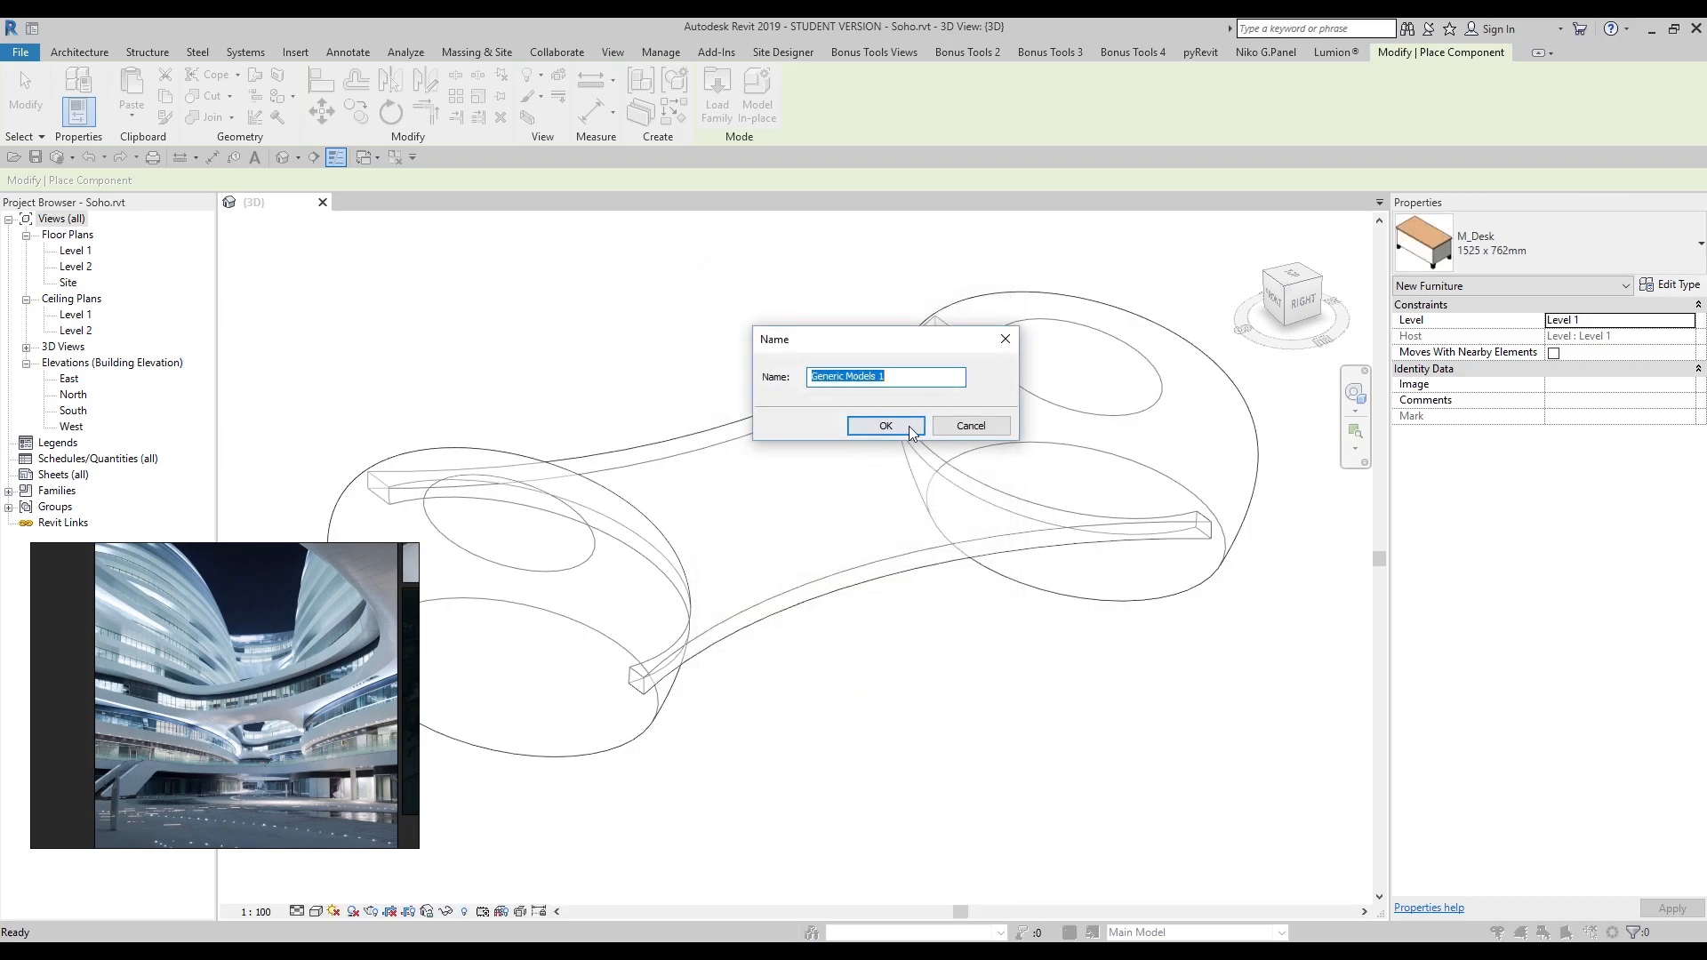
pyautogui.click(884, 426)
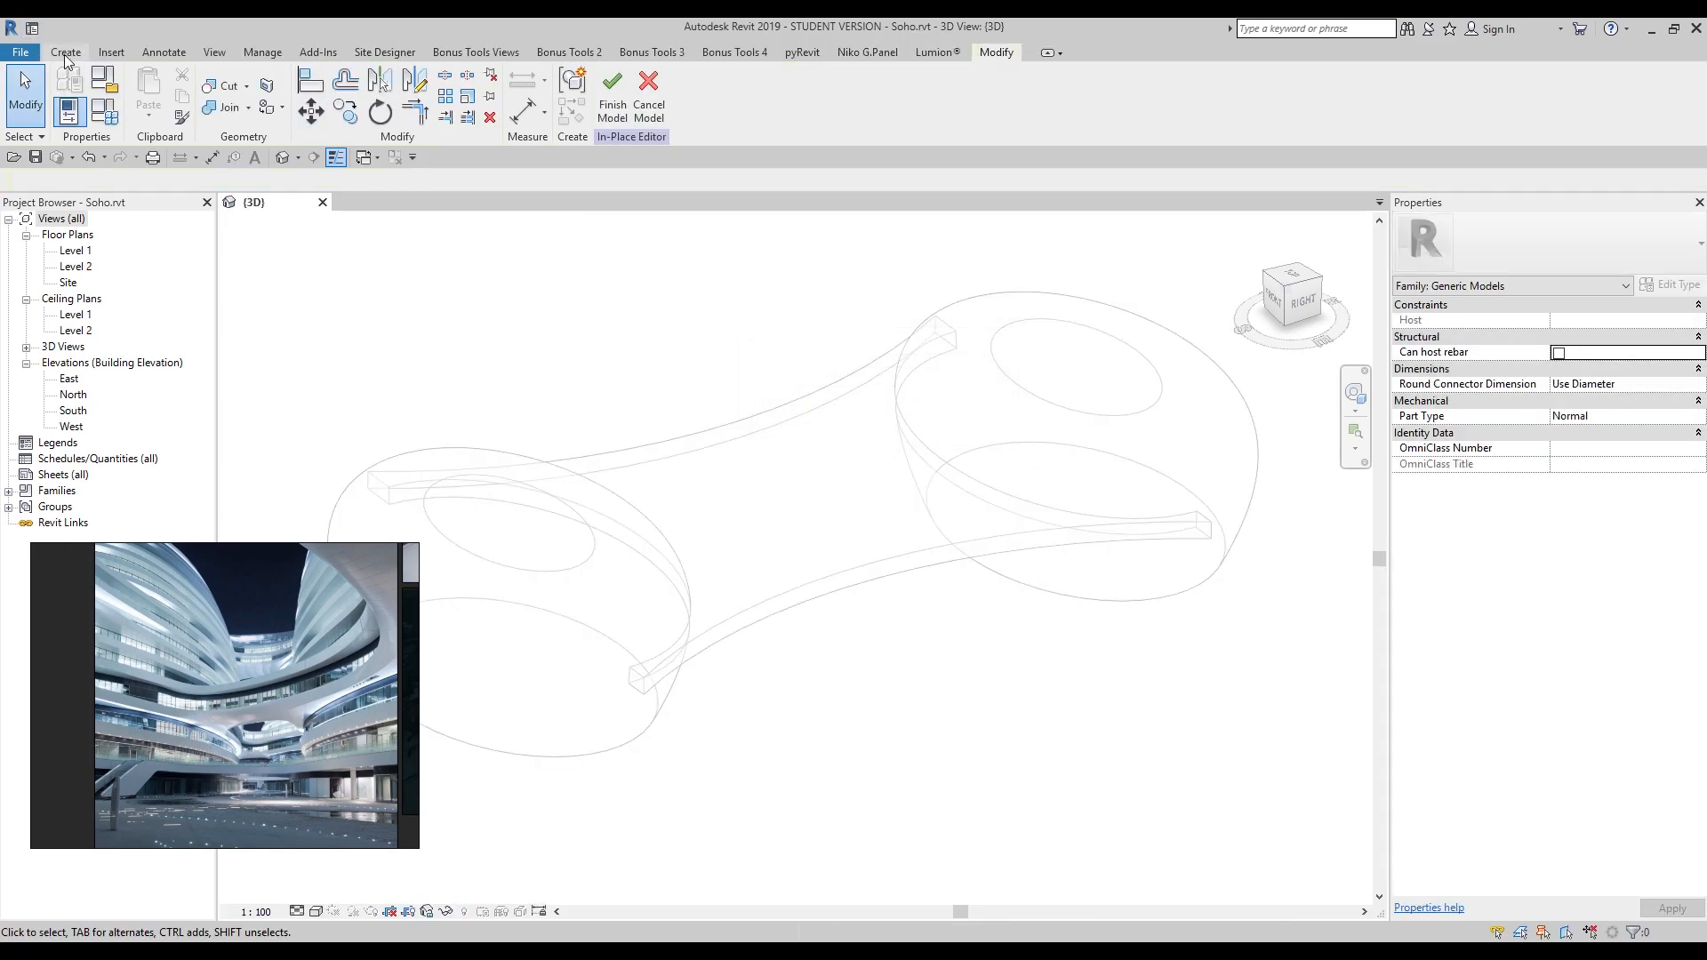
pyautogui.click(65, 52)
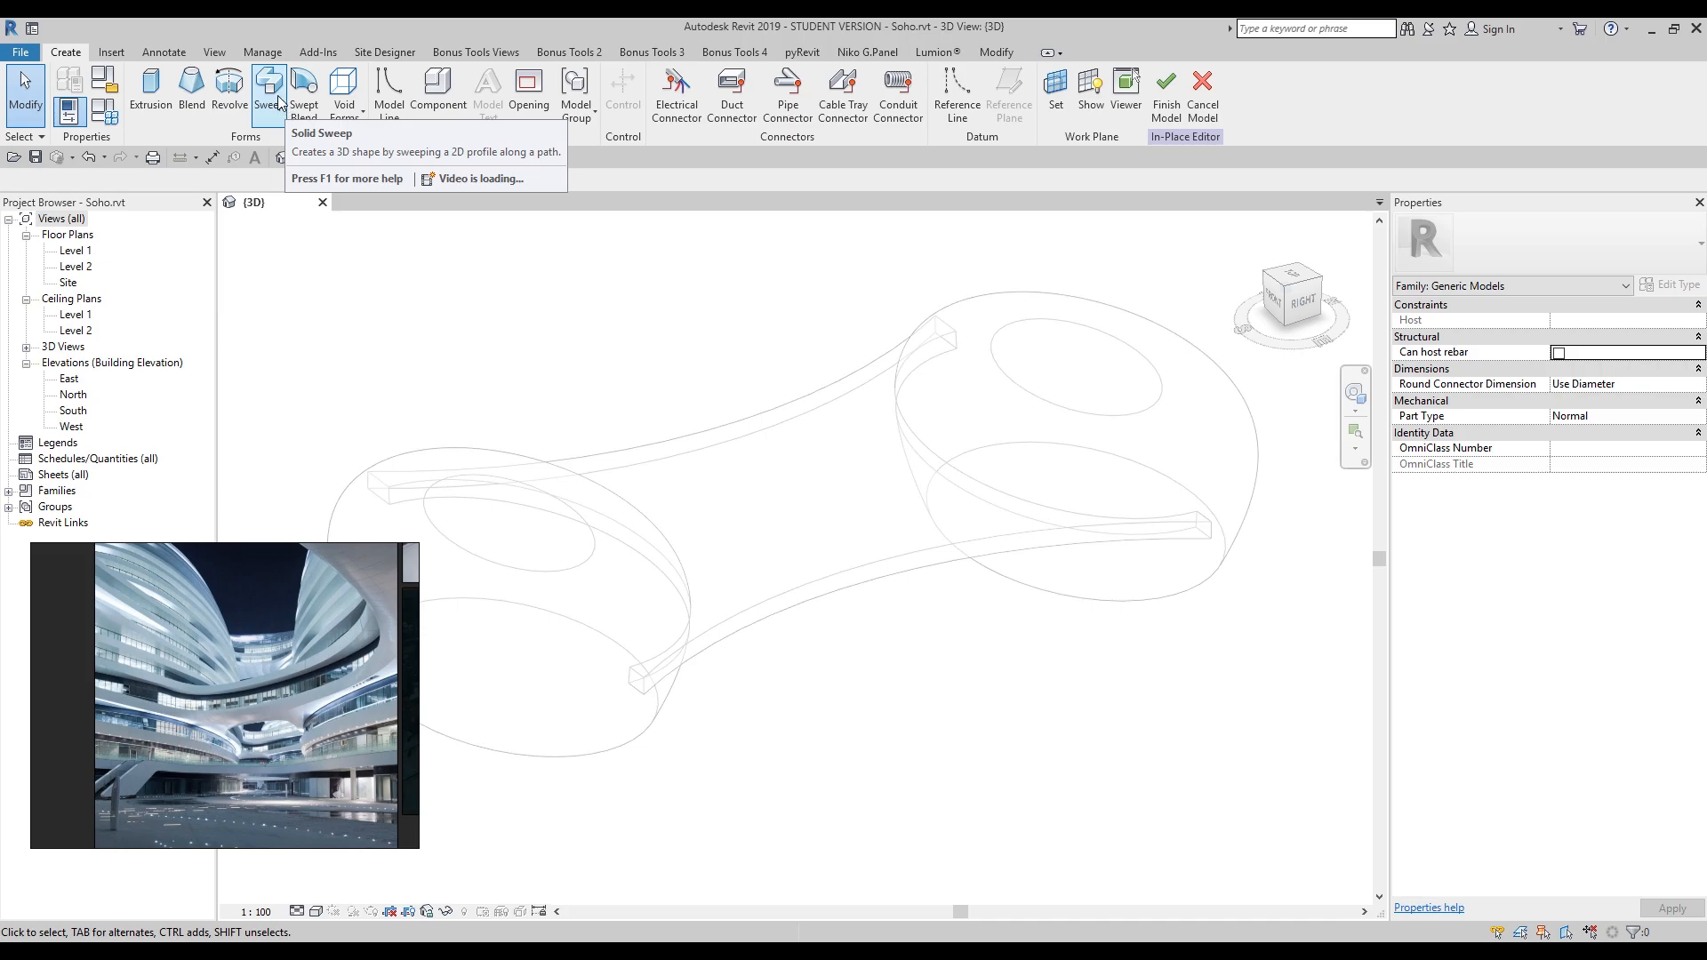
pyautogui.click(269, 89)
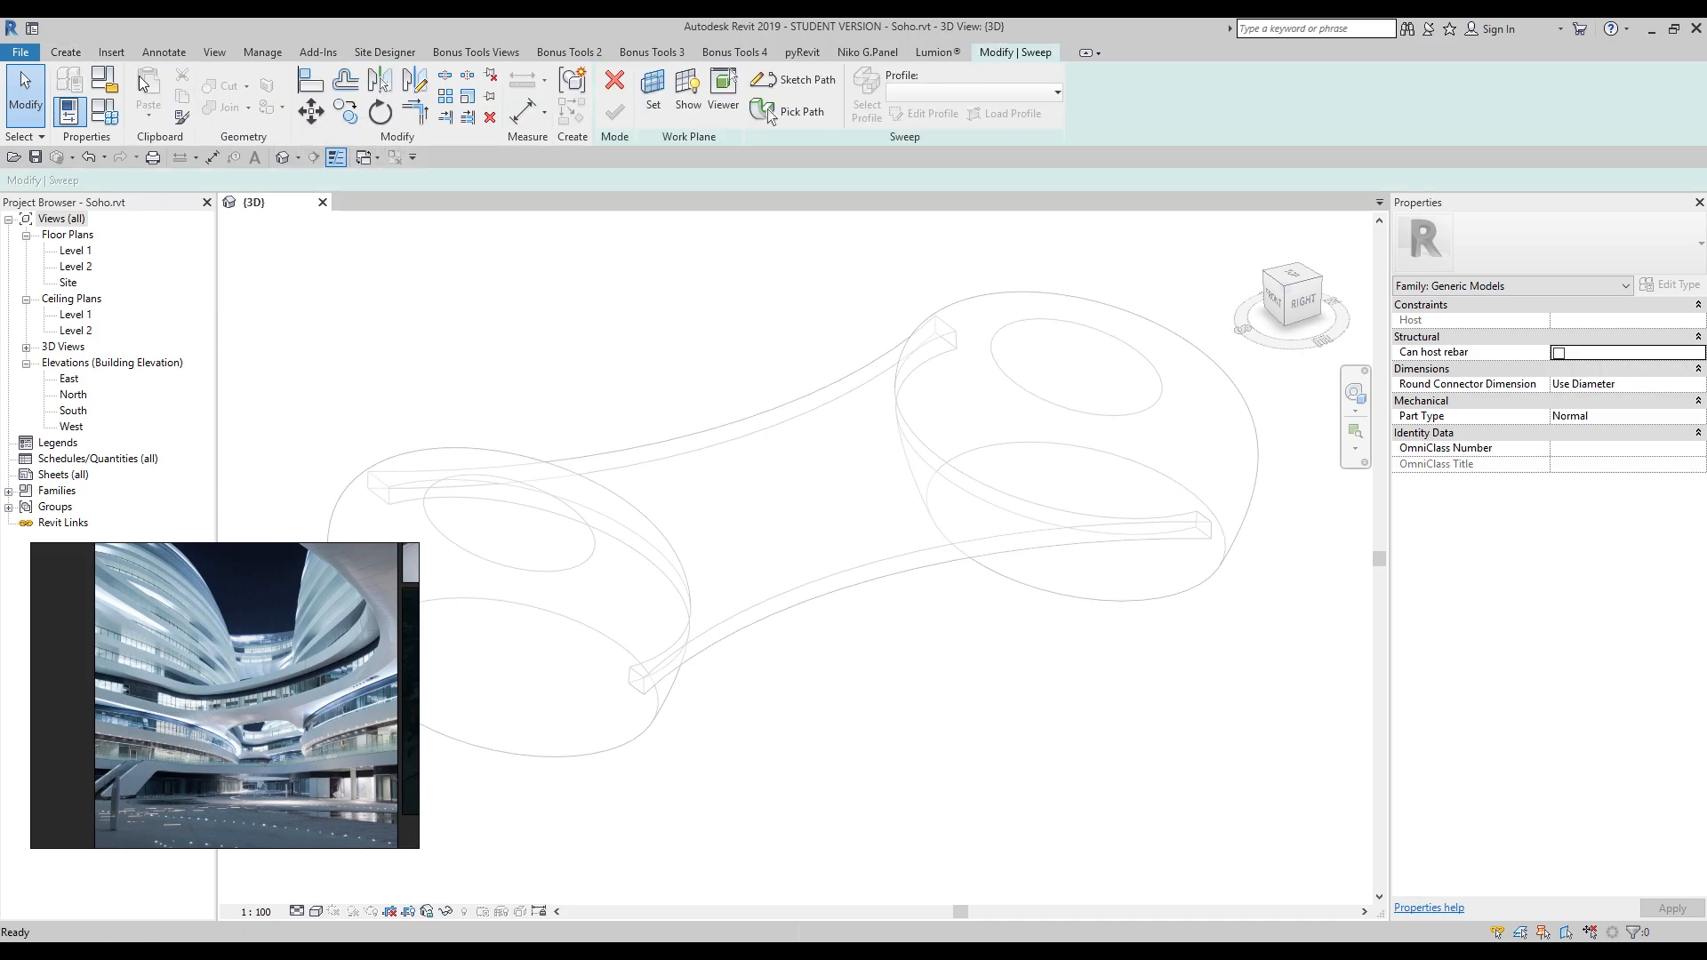
pyautogui.click(801, 111)
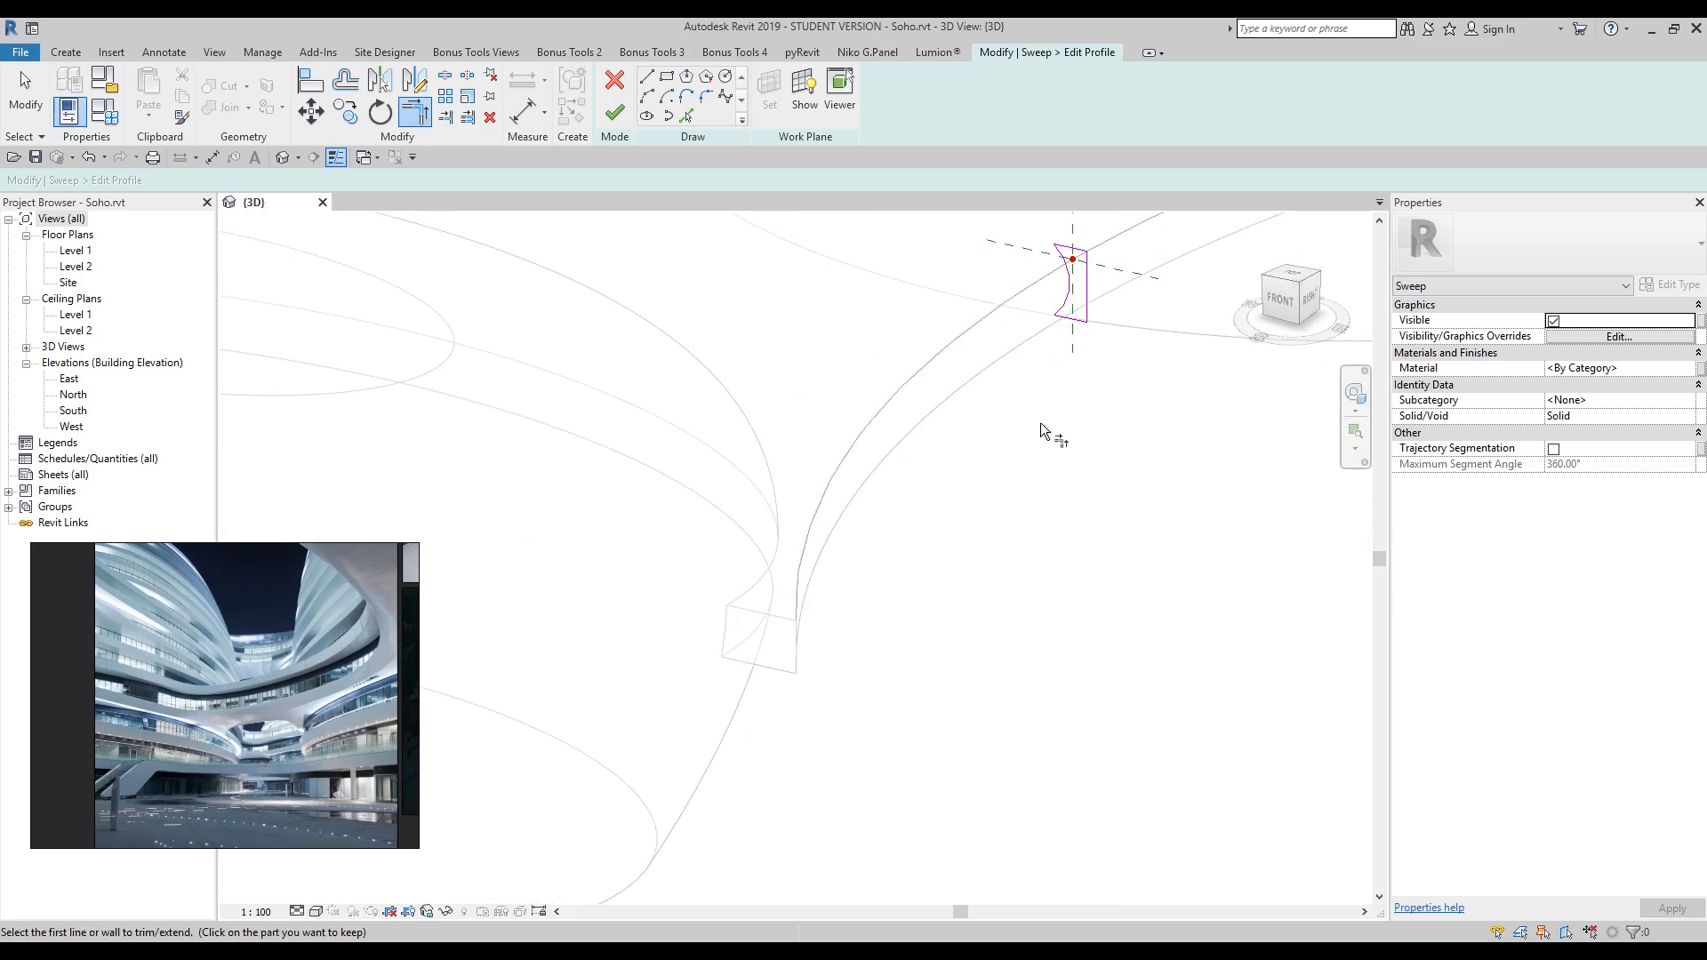
pyautogui.moveTo(1073, 259); pyautogui.dragTo(893, 446)
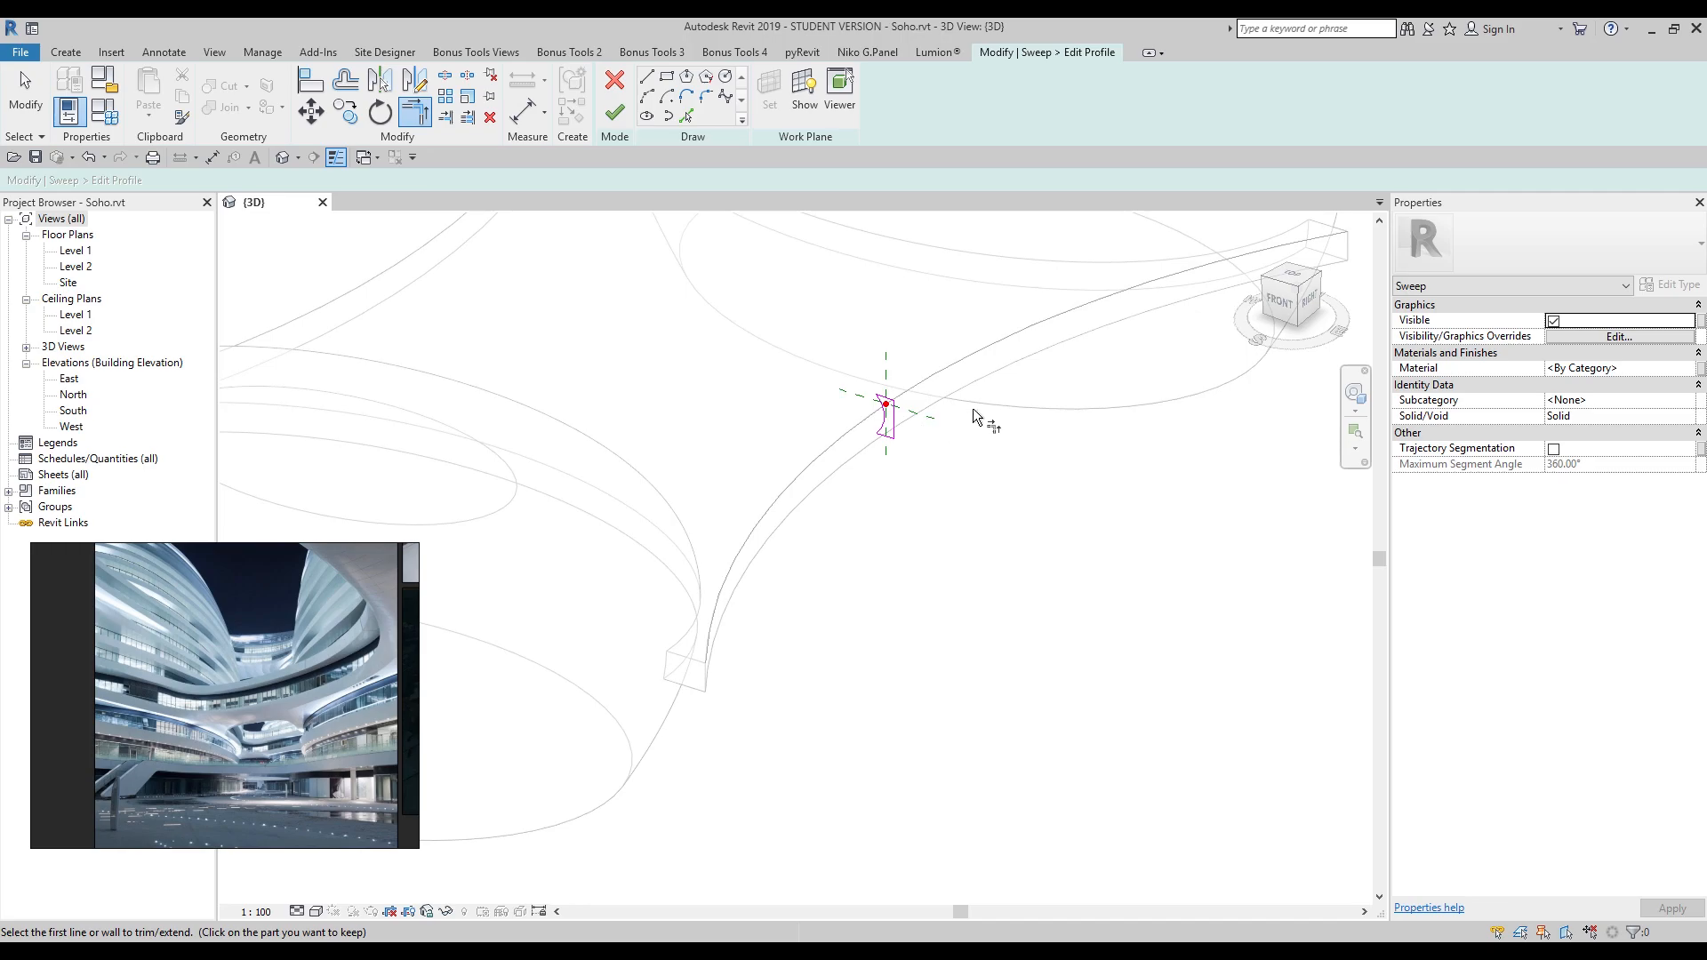
pyautogui.click(615, 112)
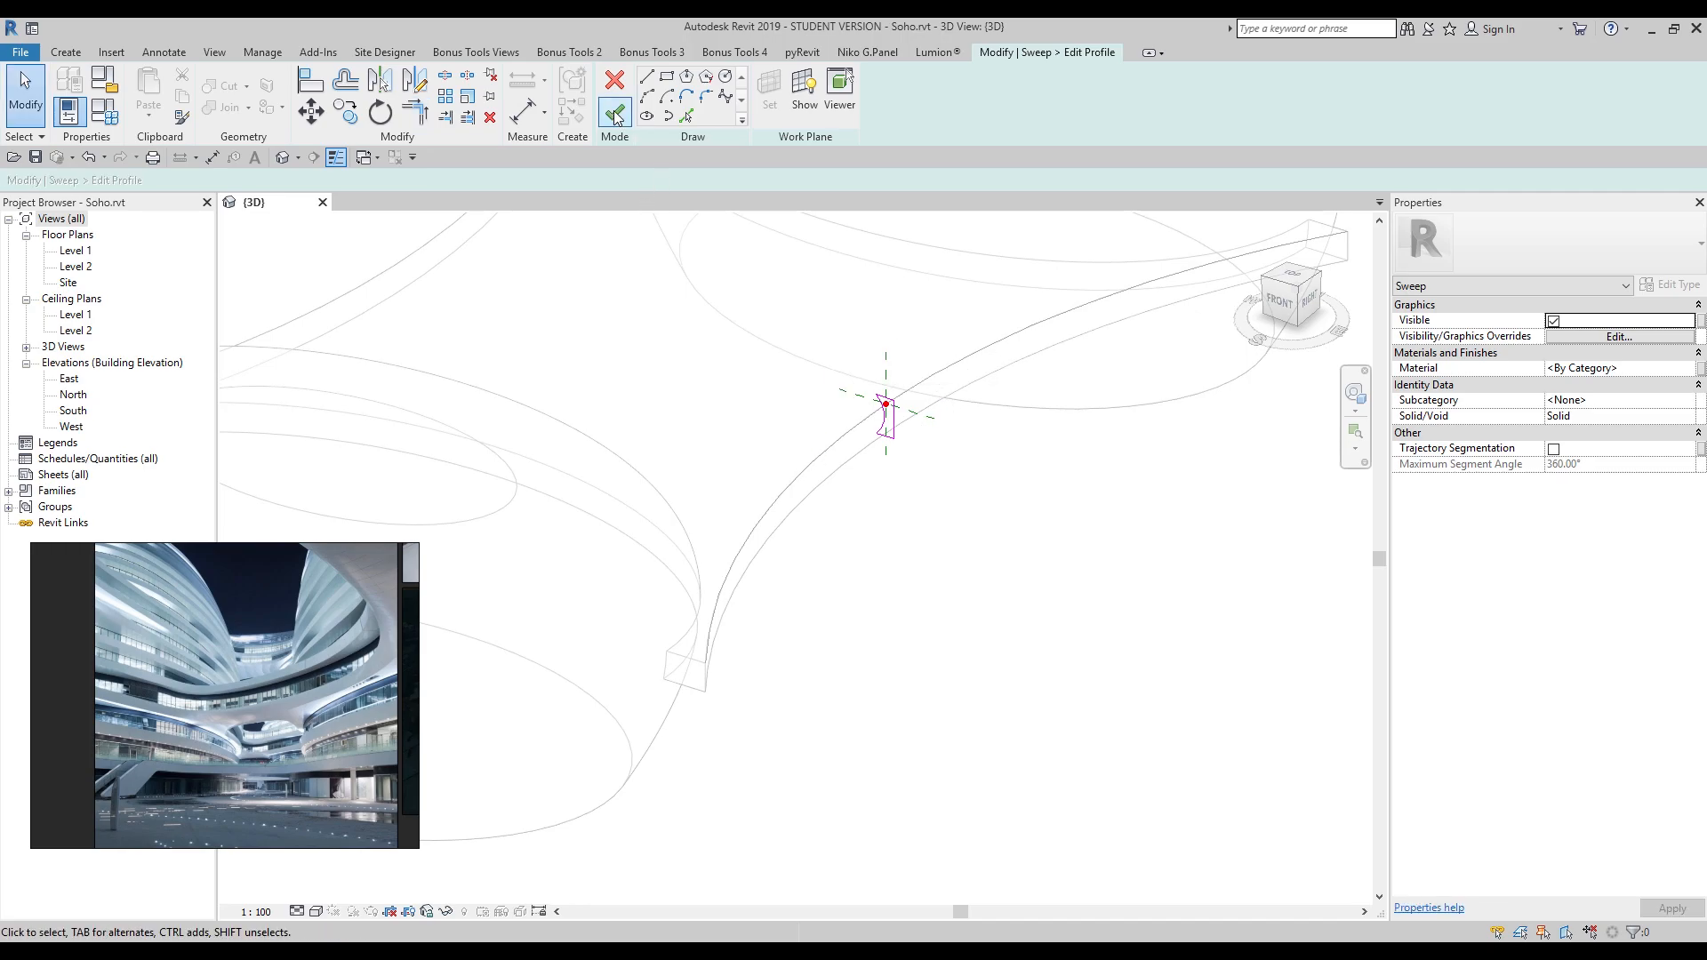
pyautogui.click(614, 112)
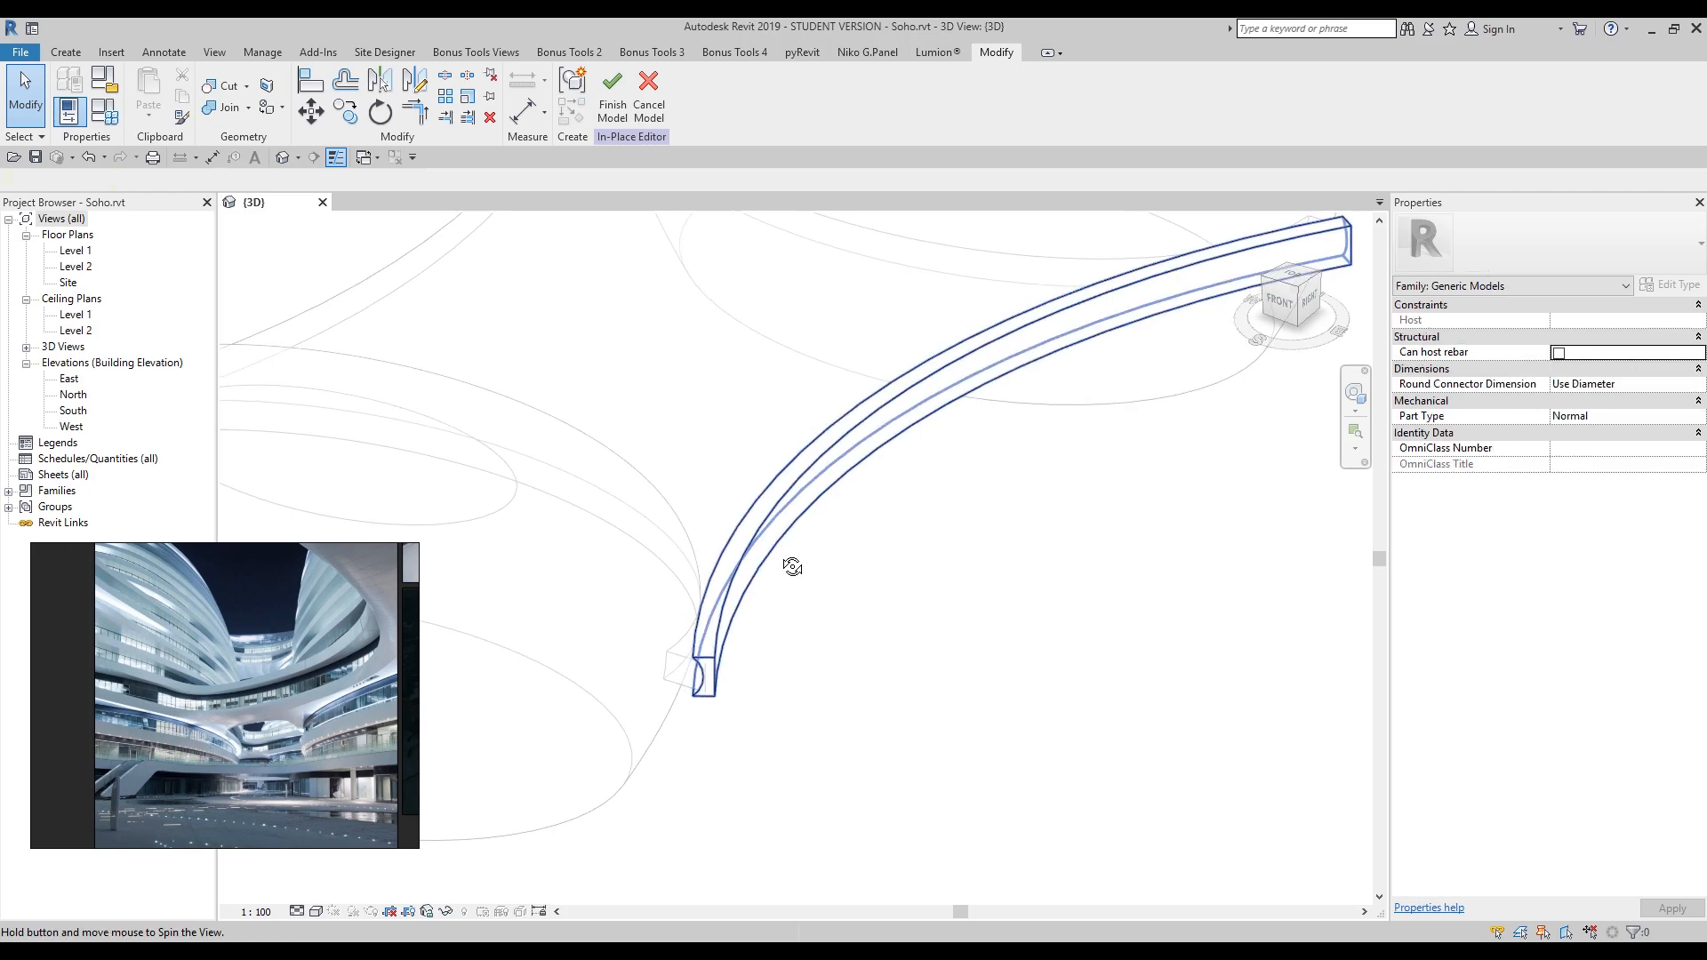
# Step: Finish the generic sweep model and cut the sweep out of the Soho mass
pyautogui.click(534, 256)
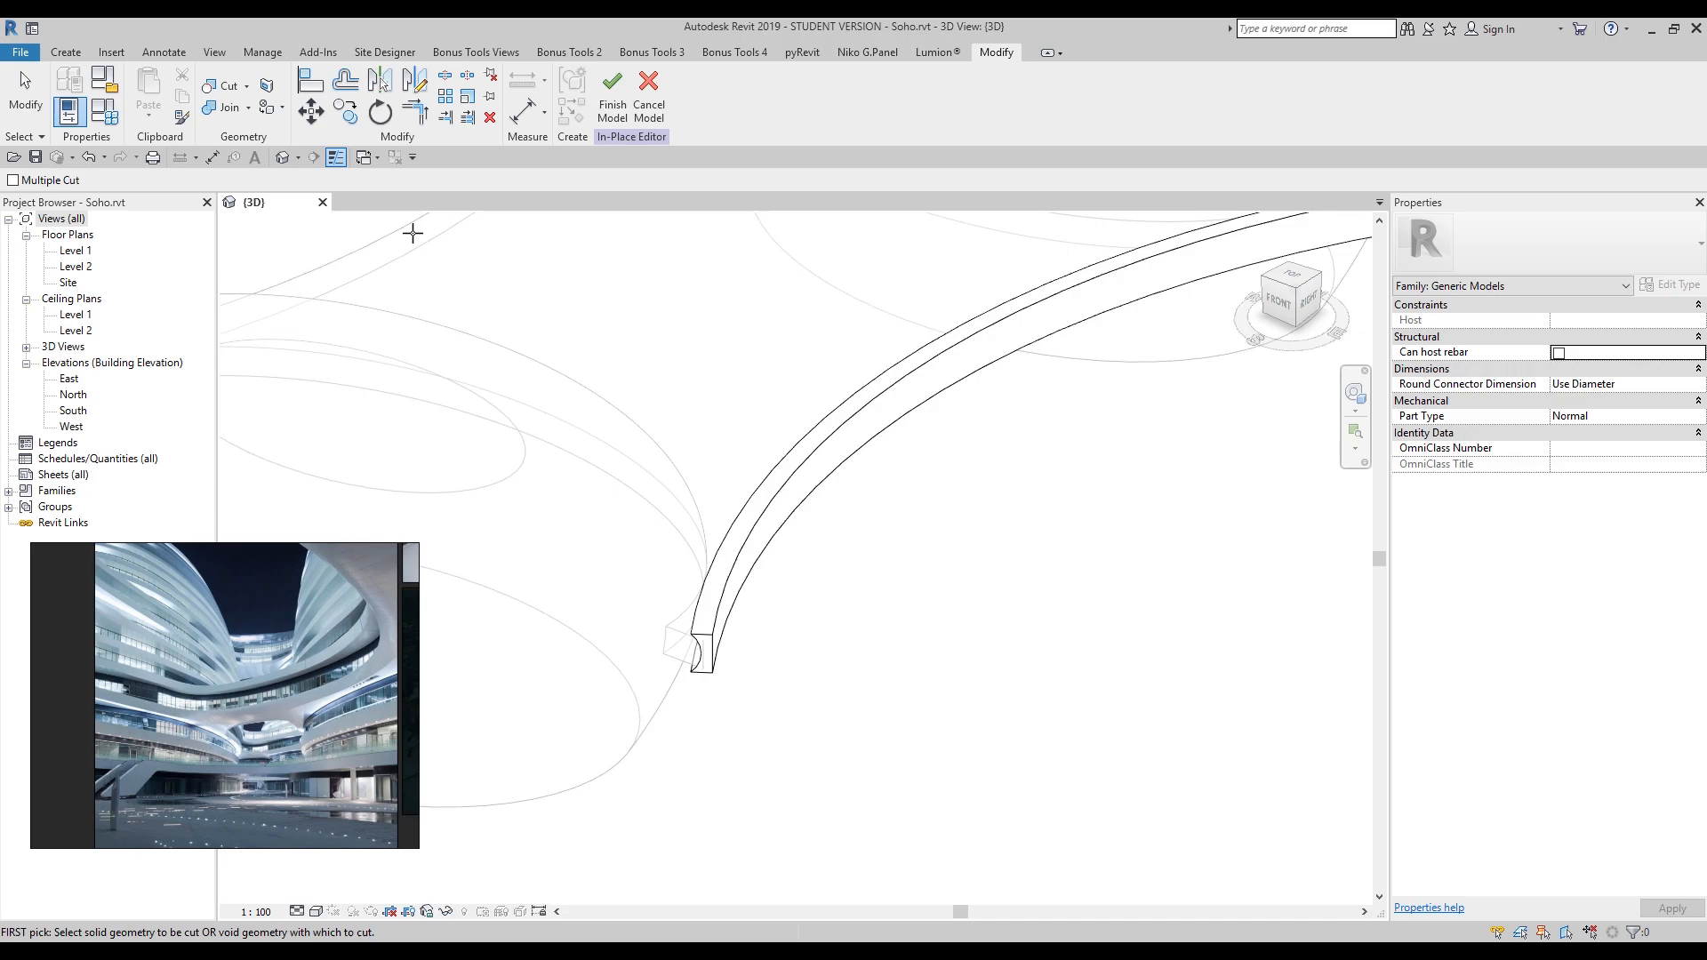
pyautogui.click(648, 87)
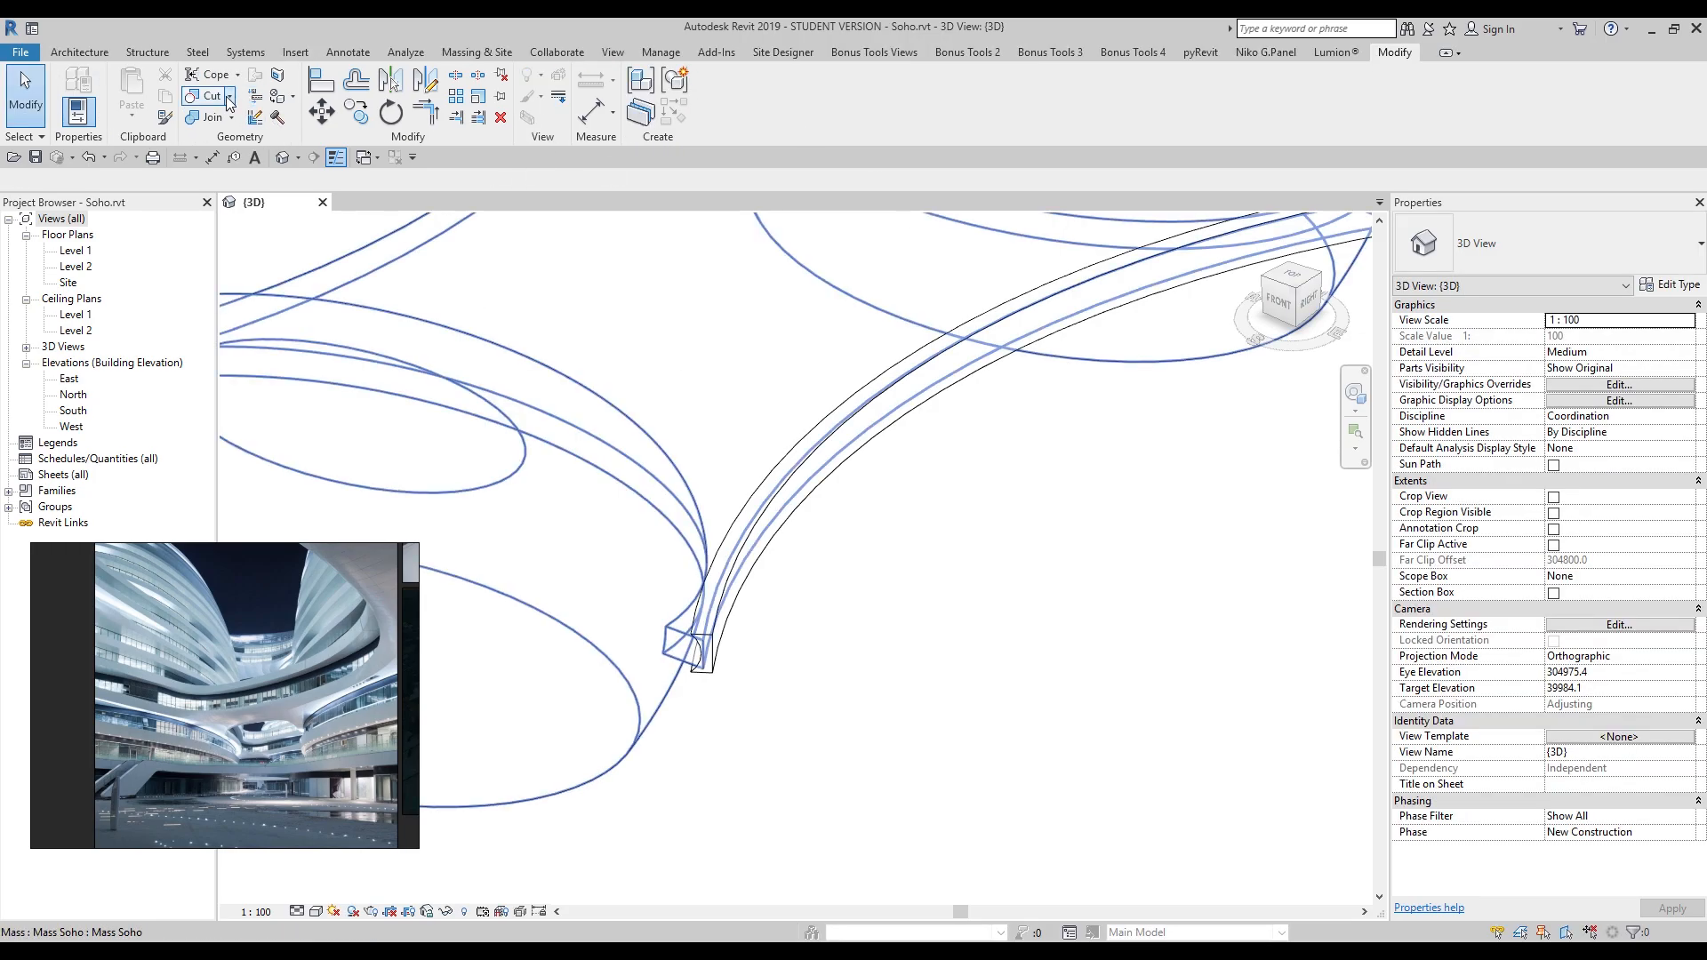
pyautogui.click(200, 96)
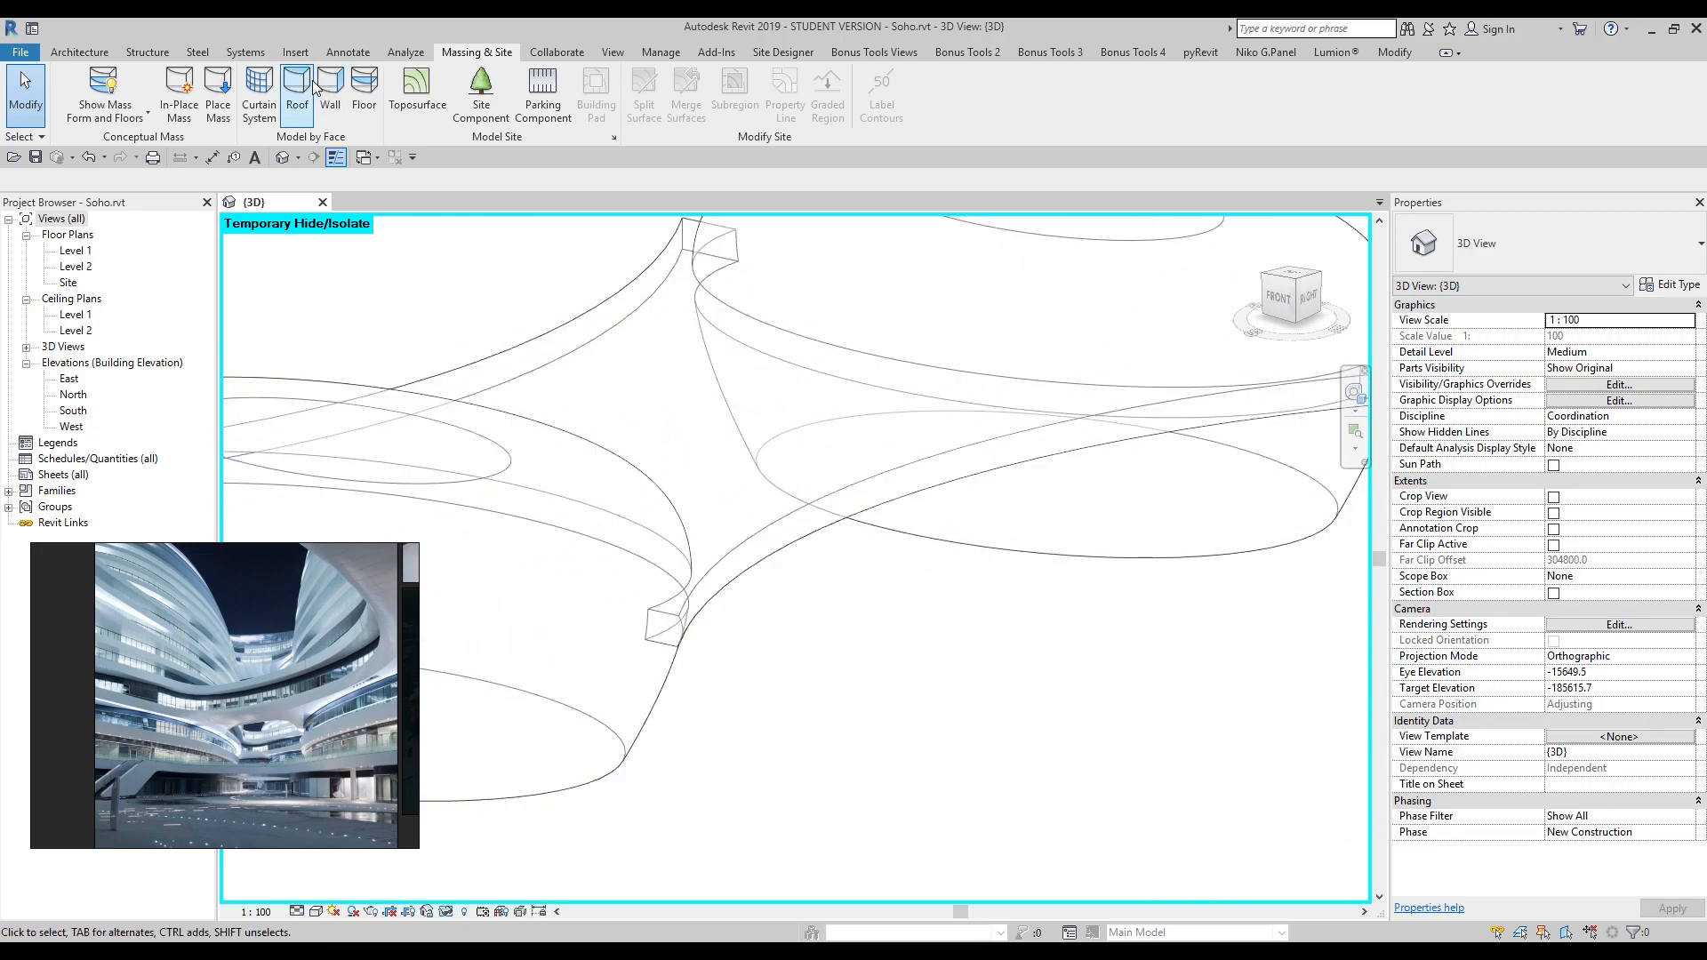
# Step: Start Wall by Face and switch the view to the Shaded visual style
pyautogui.click(330, 92)
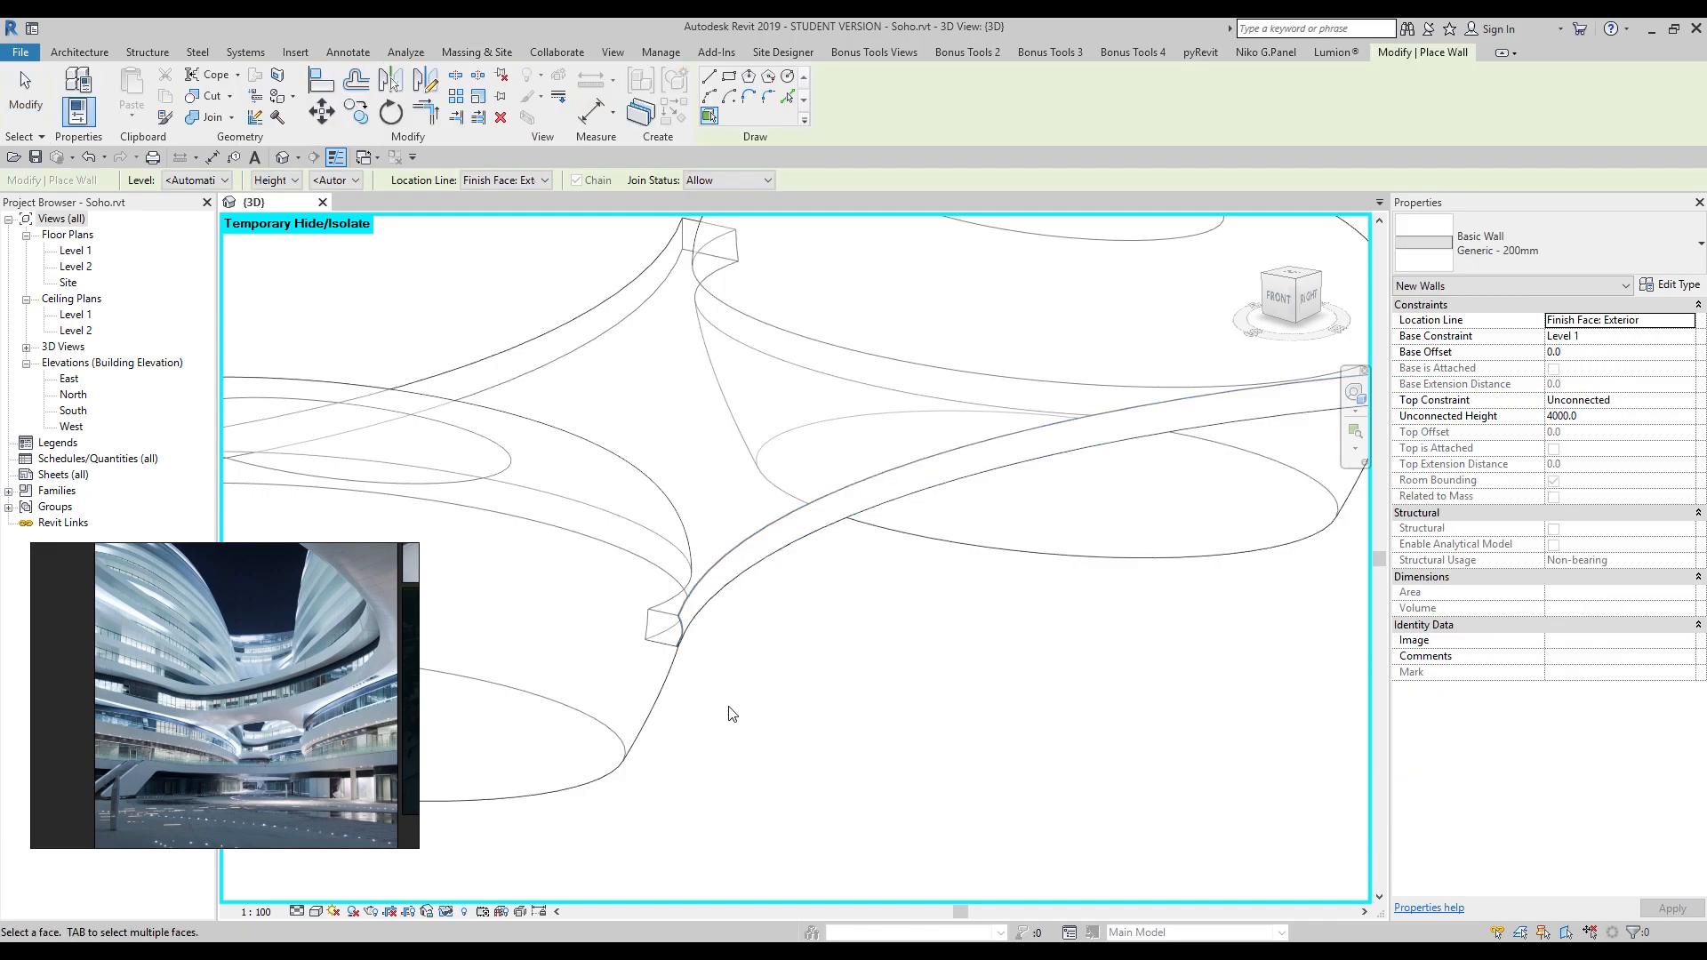
pyautogui.click(335, 913)
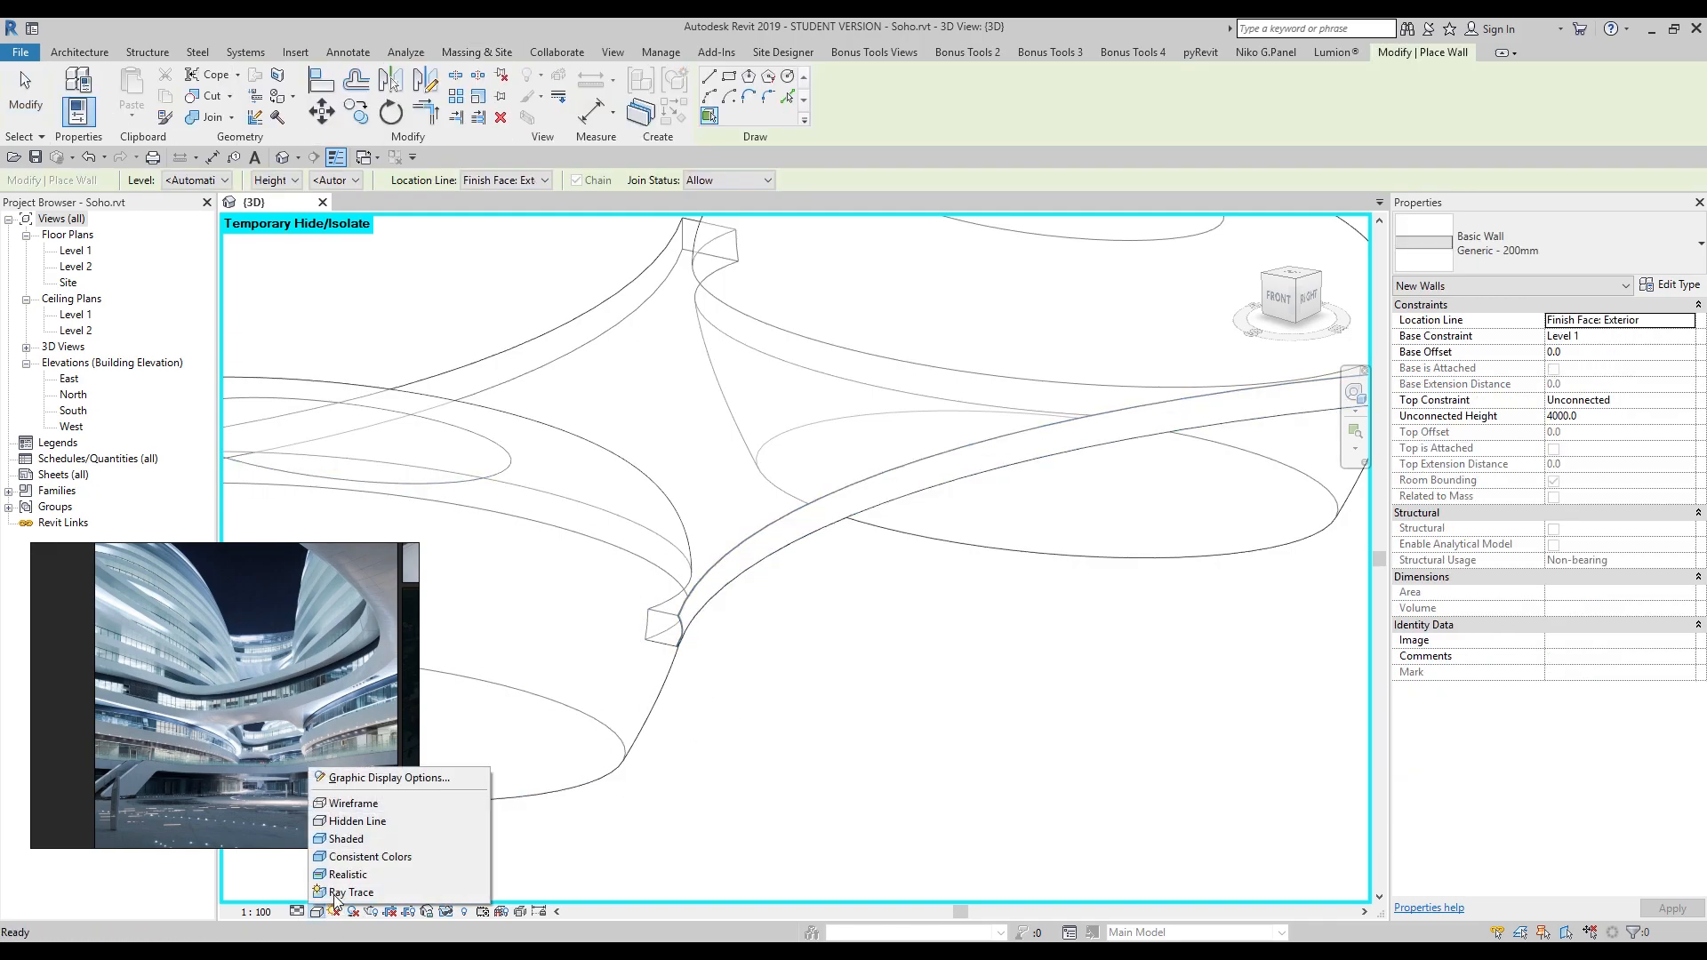
pyautogui.click(345, 839)
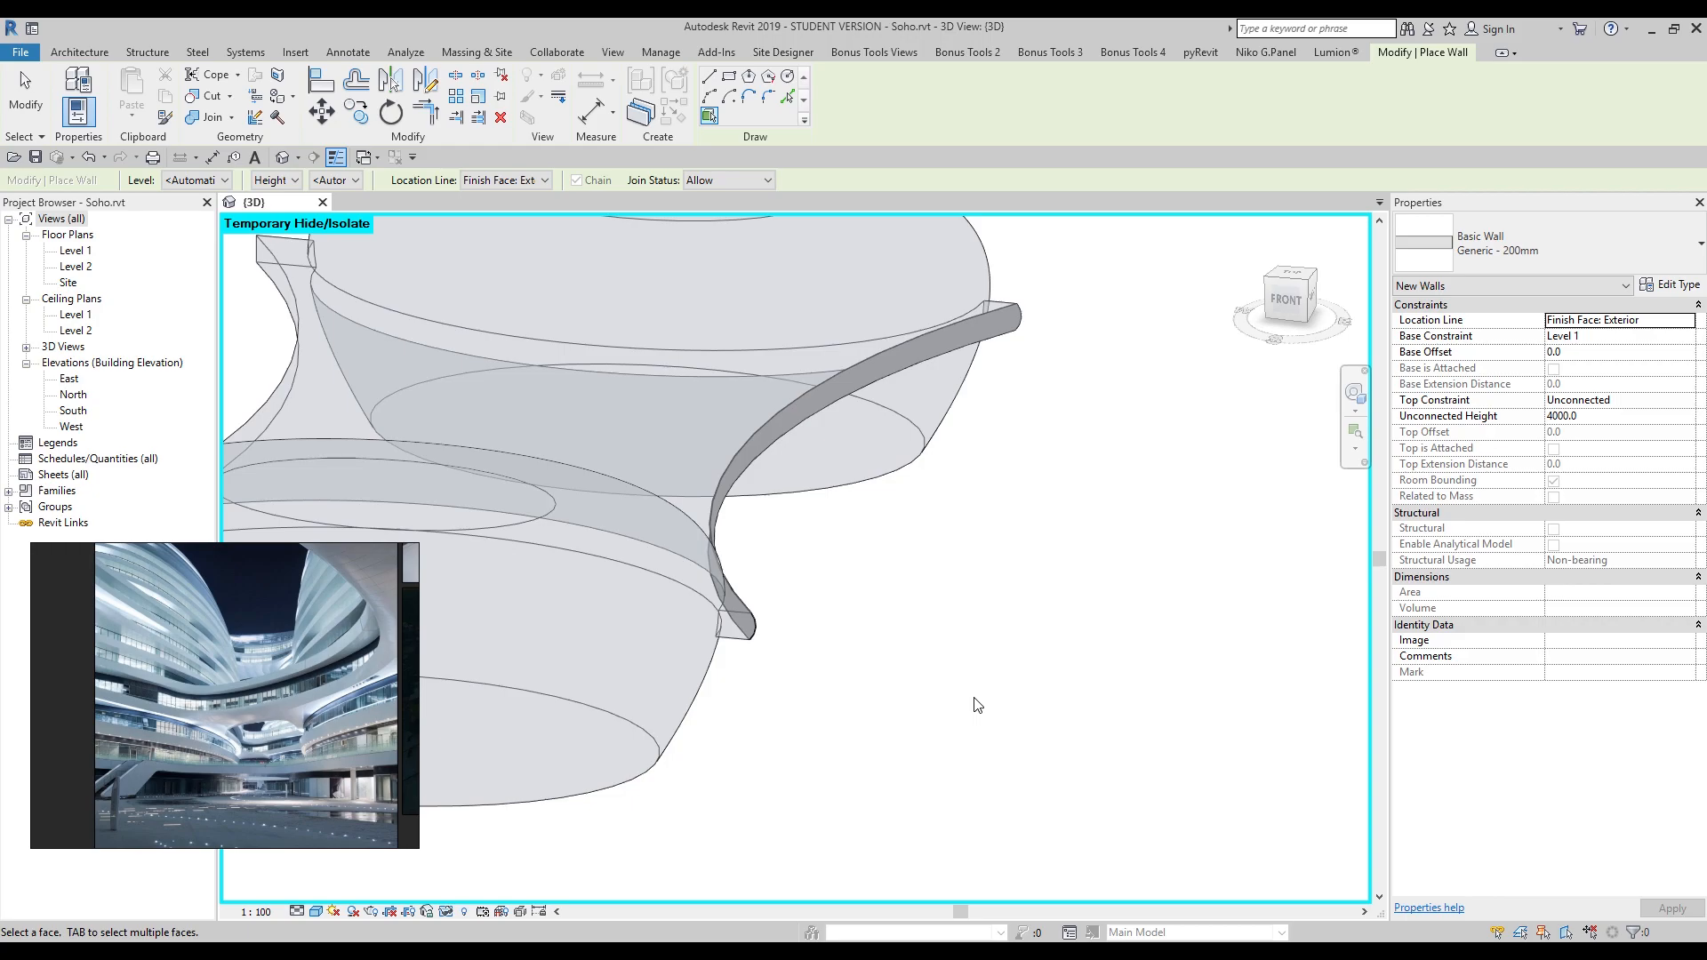
pyautogui.moveTo(1106, 705)
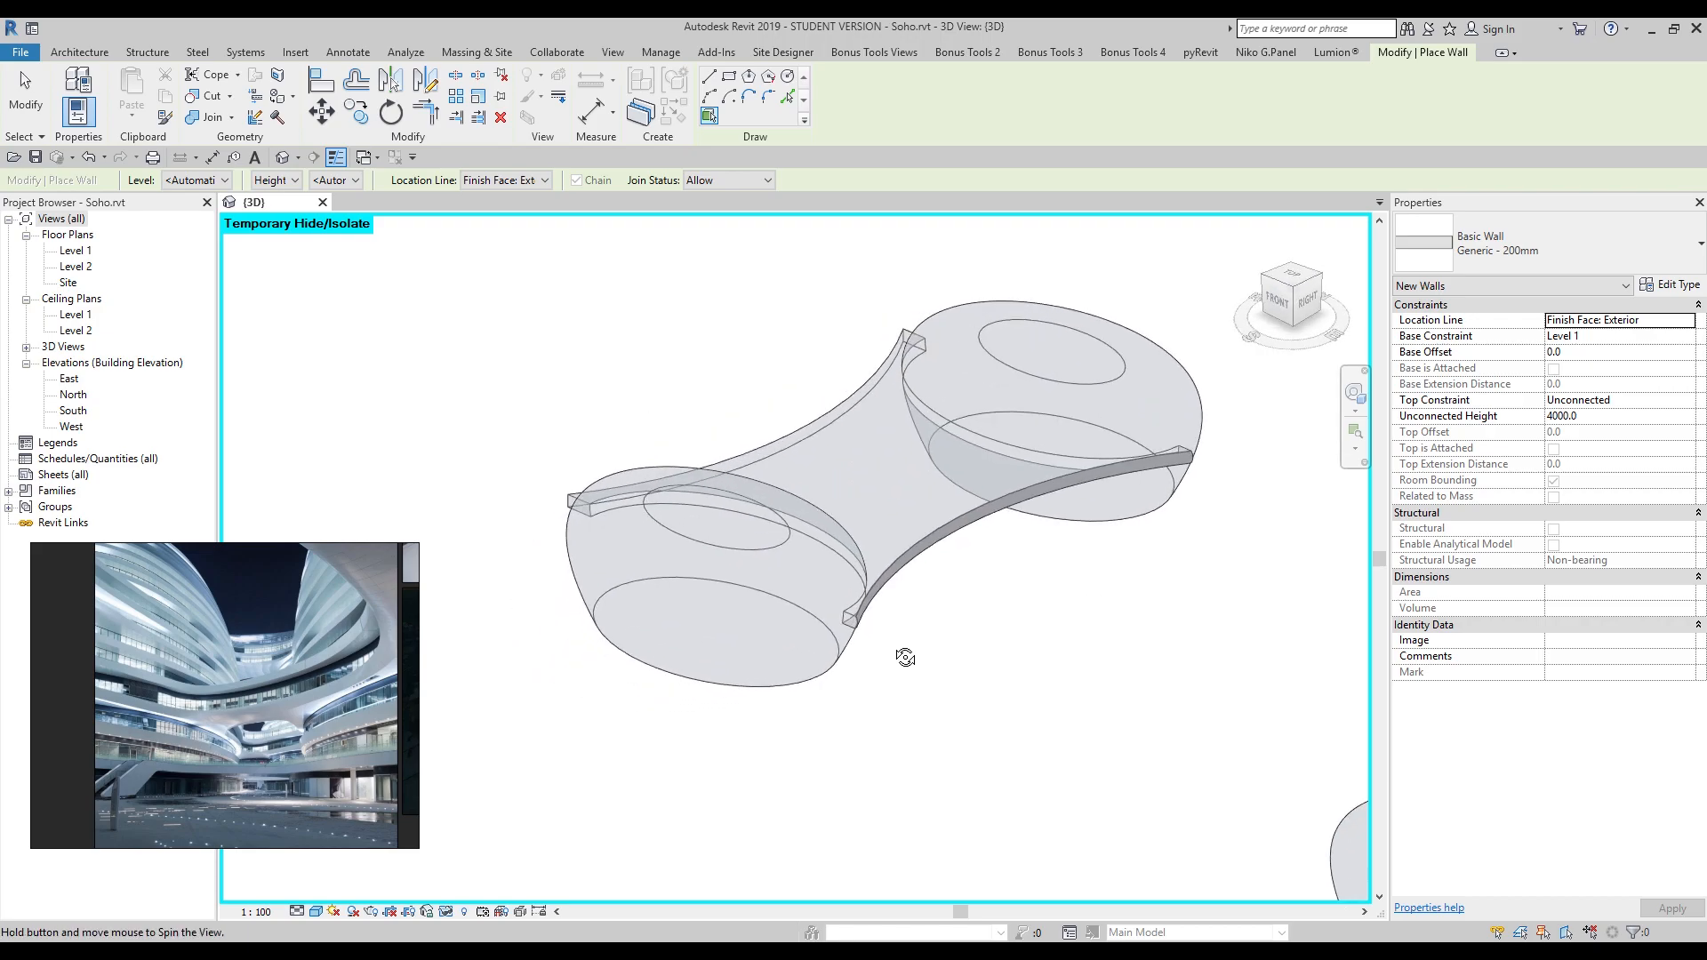
pyautogui.scroll(3)
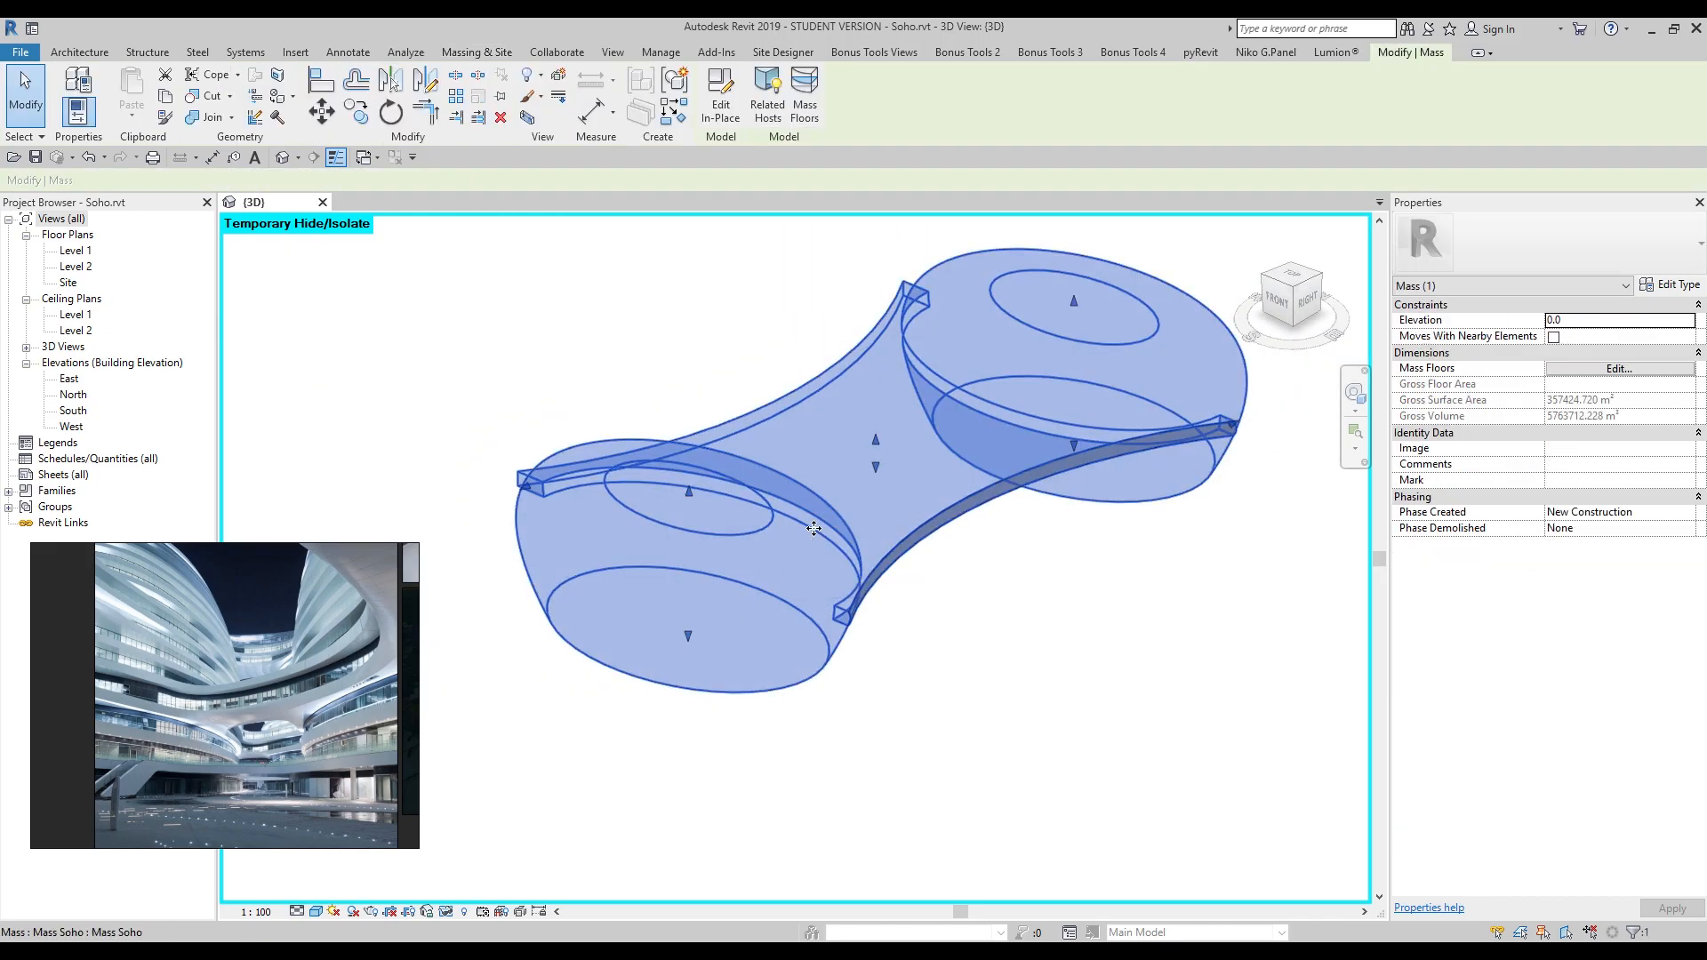
# Step: Close the Mass Floors level list without adding any floors
pyautogui.click(1619, 368)
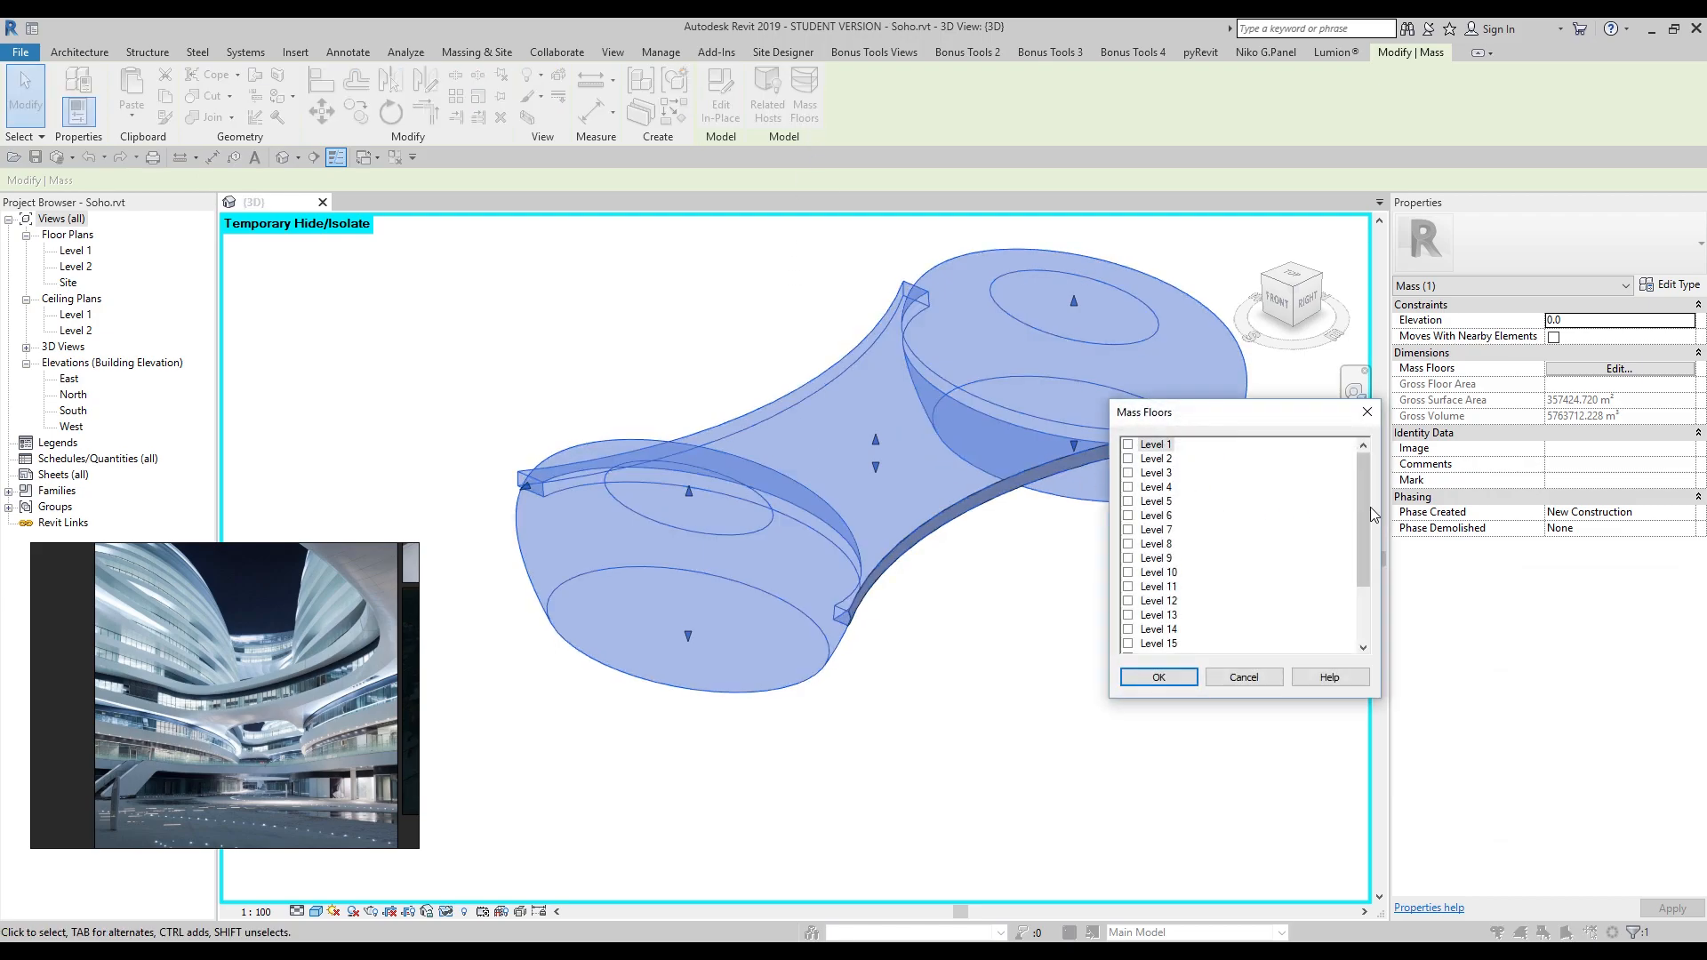
pyautogui.scroll(-3)
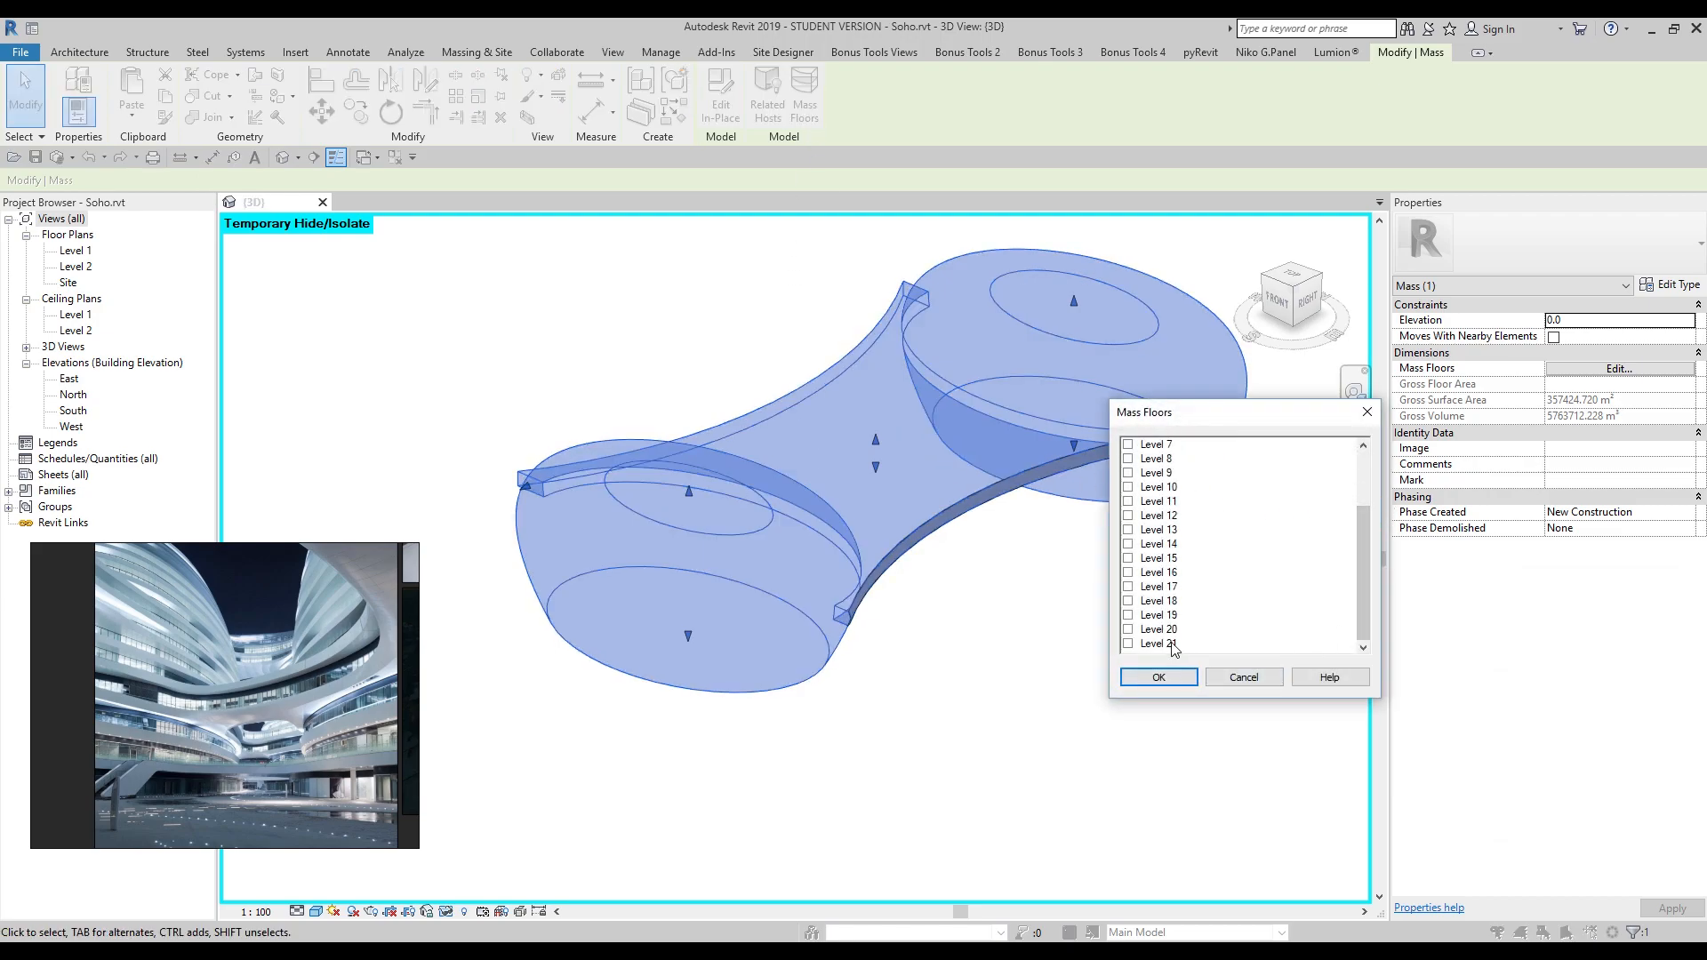
pyautogui.click(1158, 675)
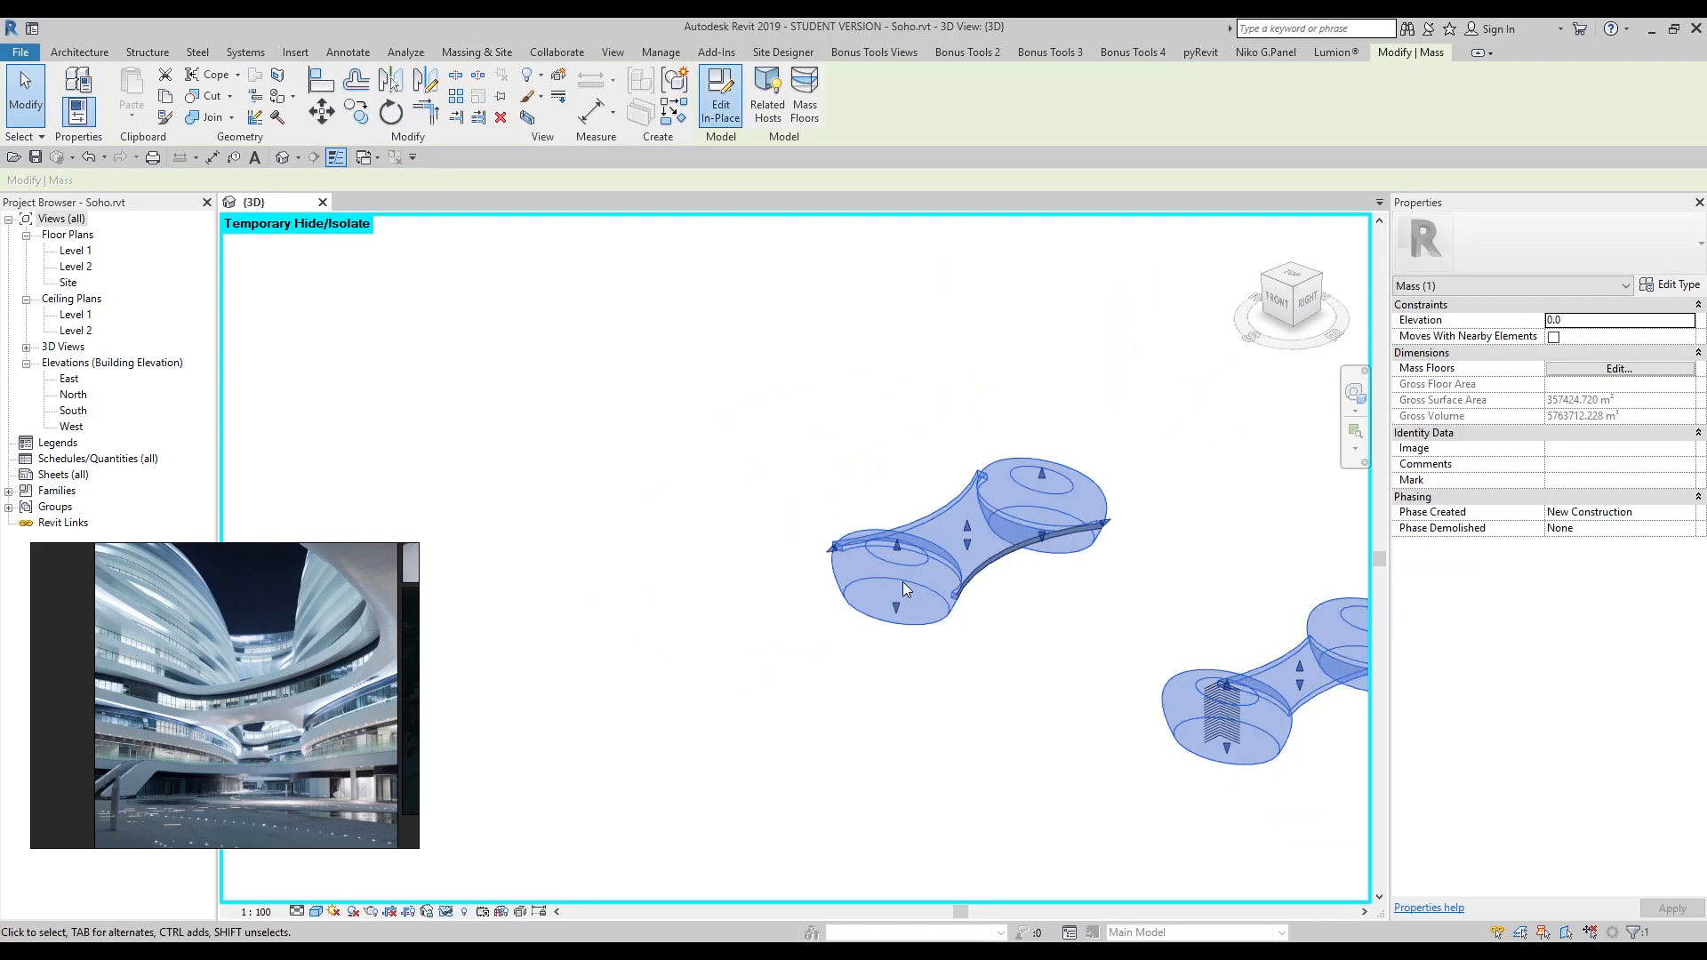
# Step: Edit the mass in place, join the bridge solid with the ovals, and finish
pyautogui.click(719, 98)
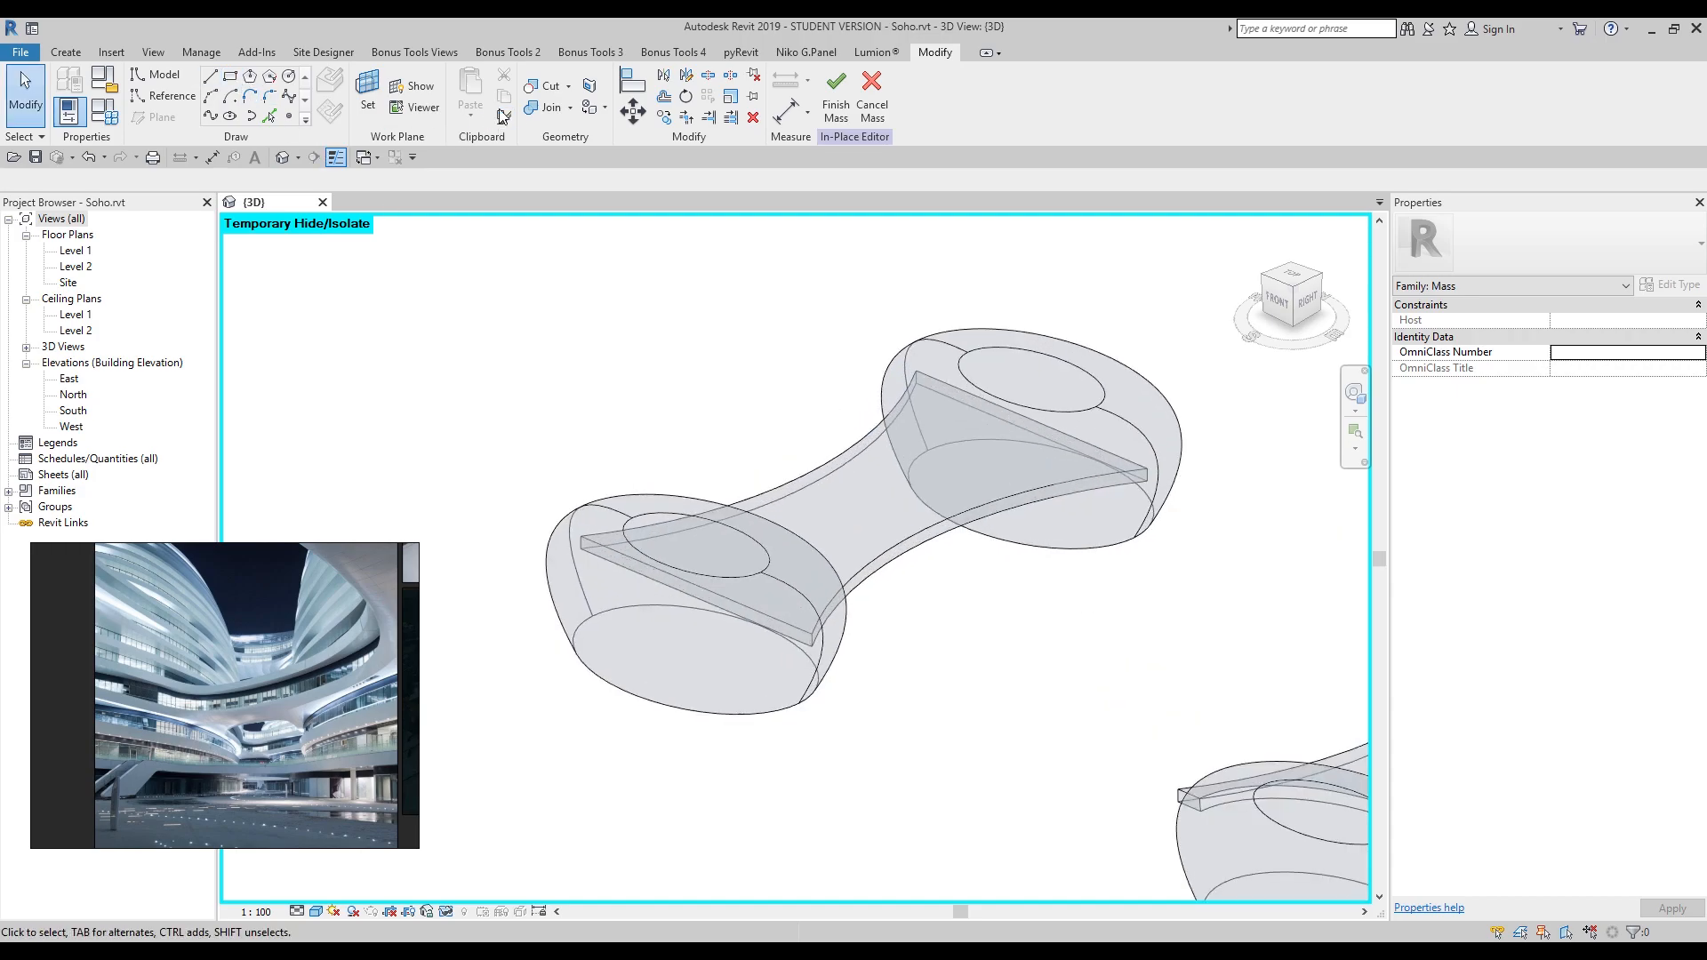
pyautogui.click(548, 107)
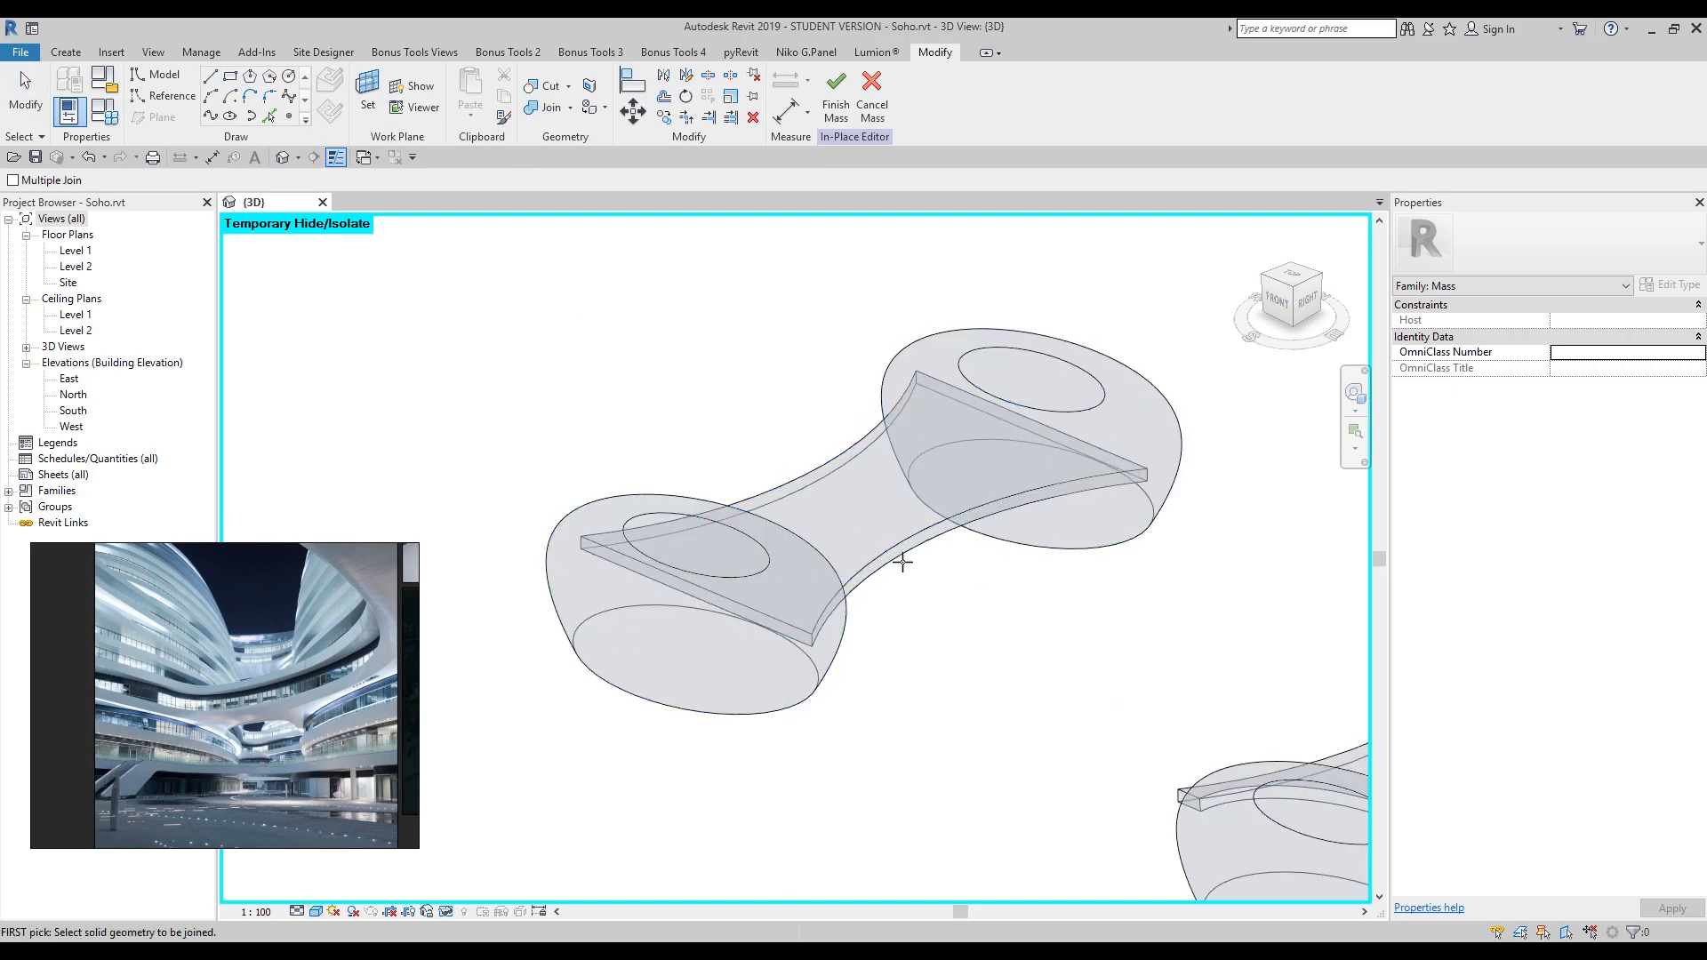
pyautogui.click(903, 545)
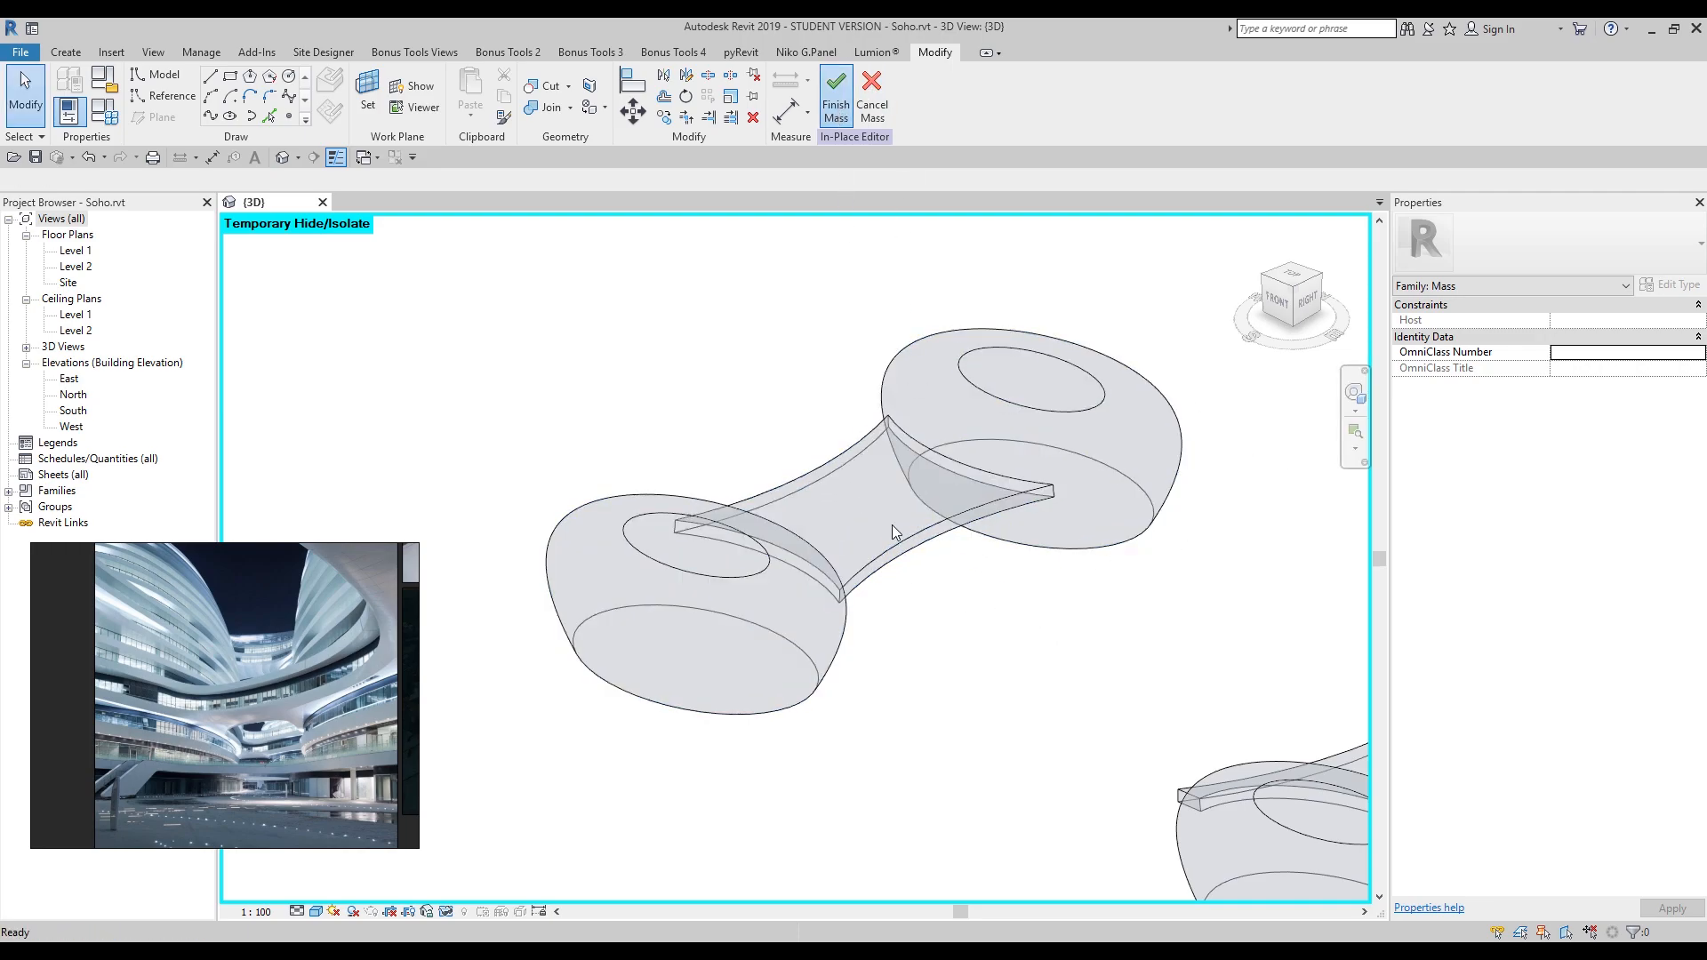
pyautogui.click(887, 517)
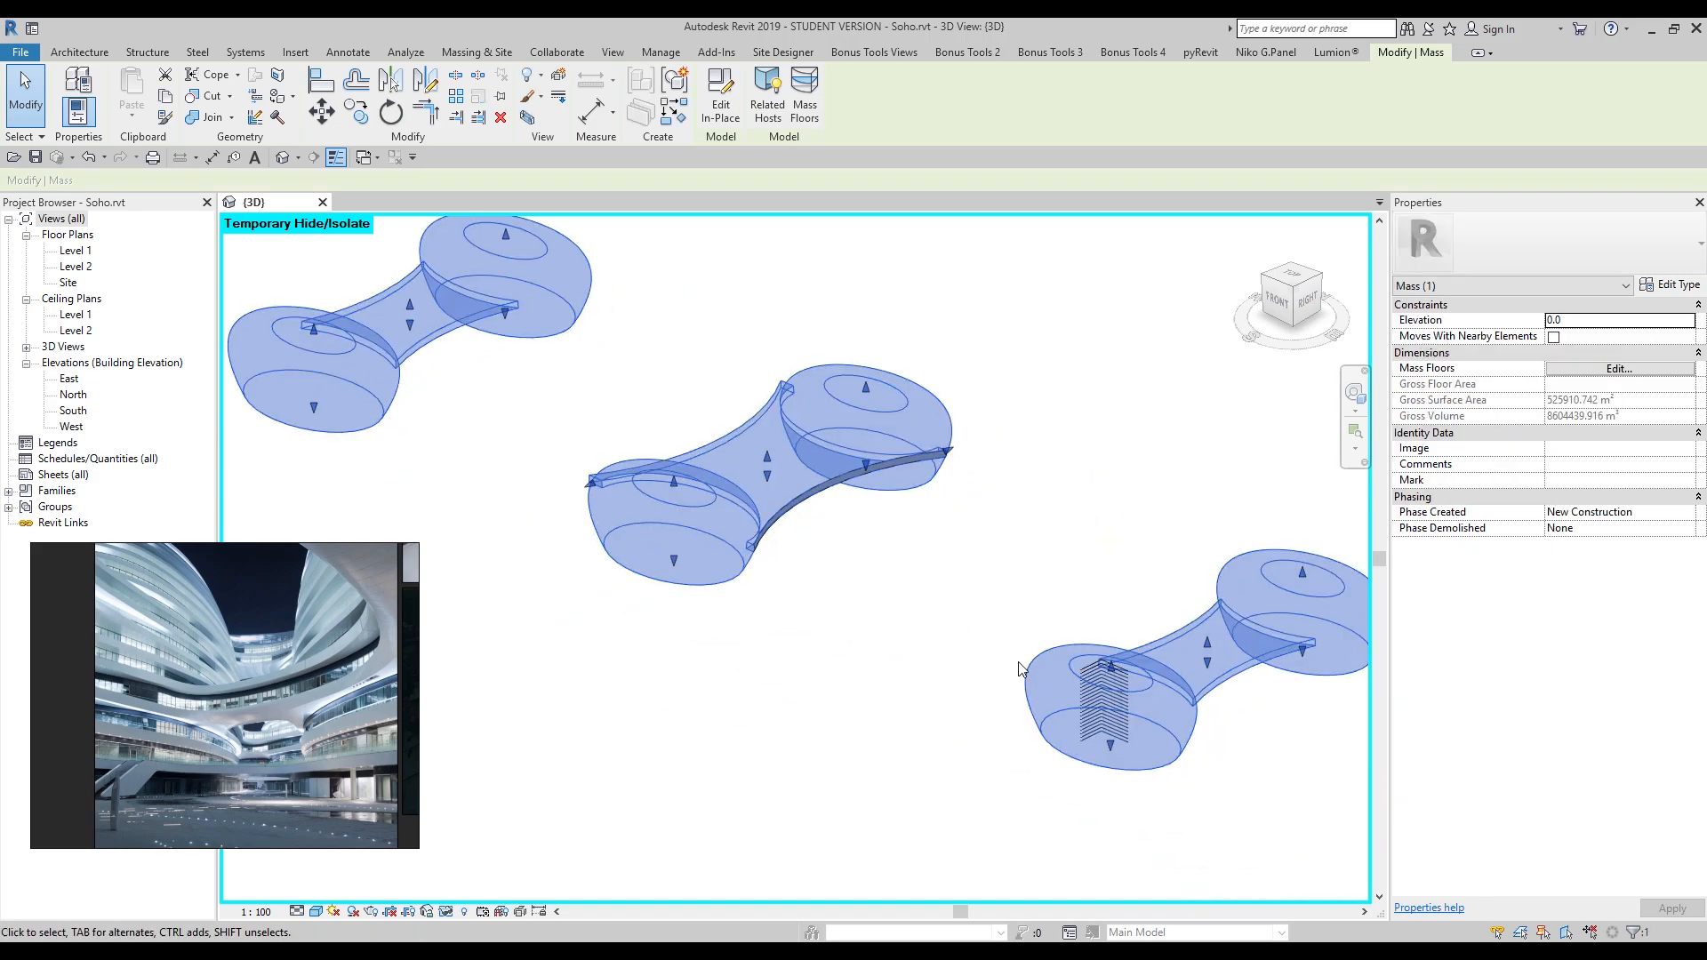
pyautogui.moveTo(428, 443)
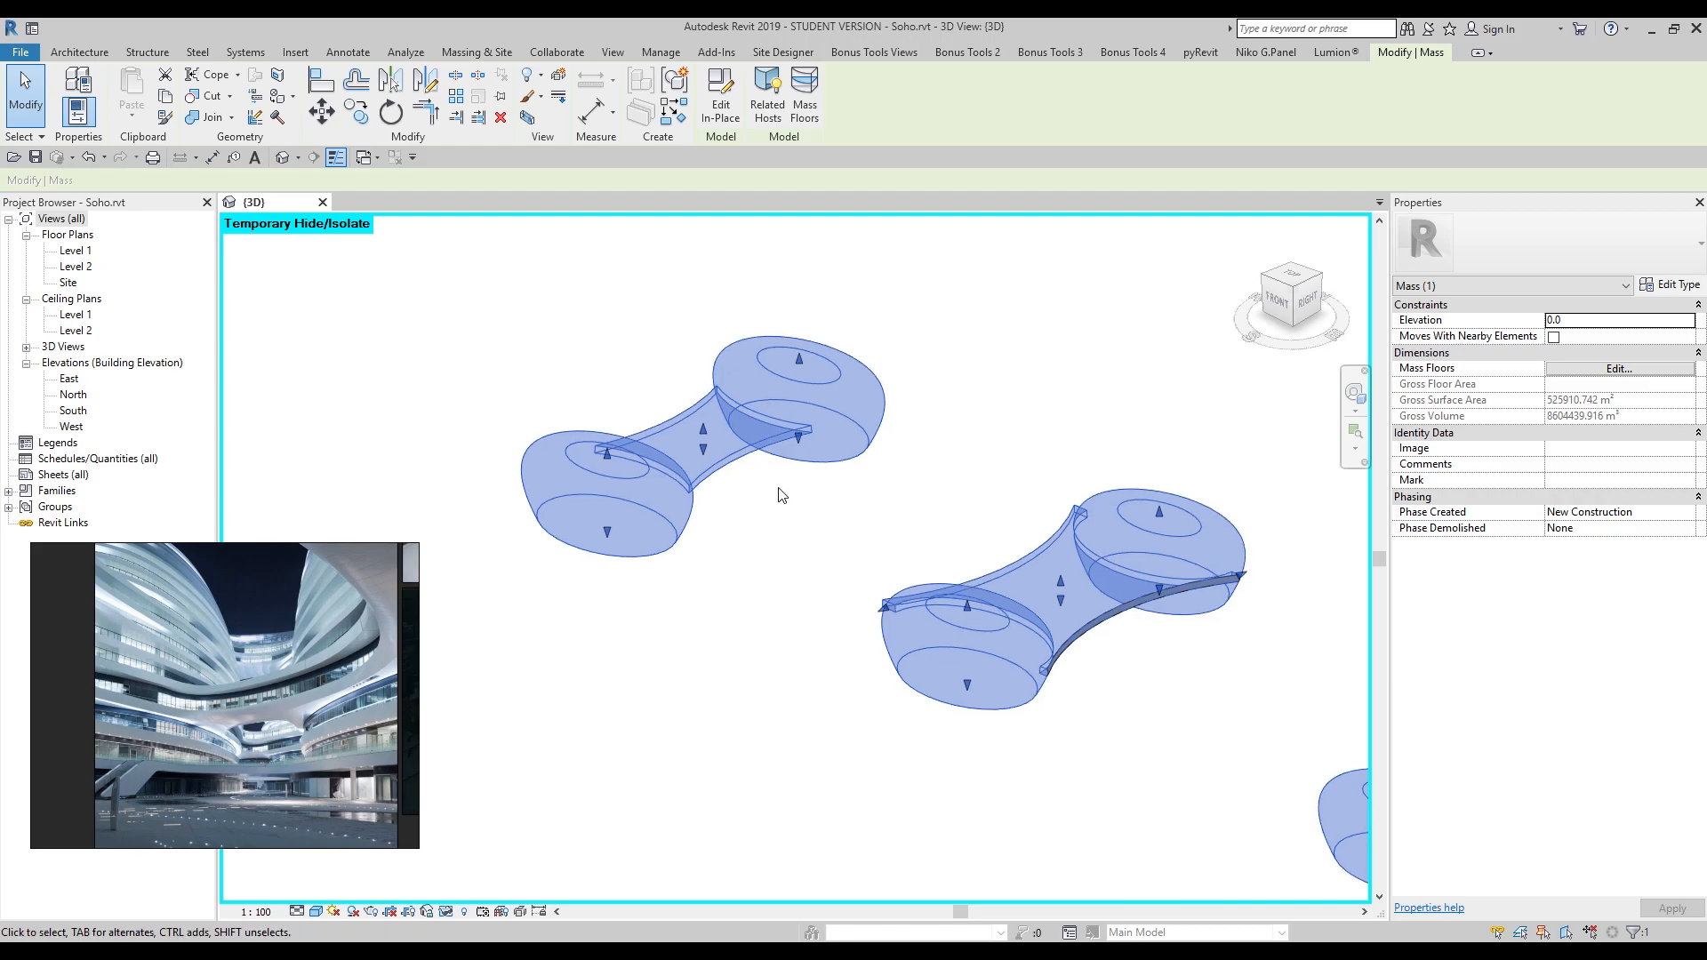
# Step: Pick levels 7 through 20 as mass floors for the oval mass
pyautogui.click(1619, 368)
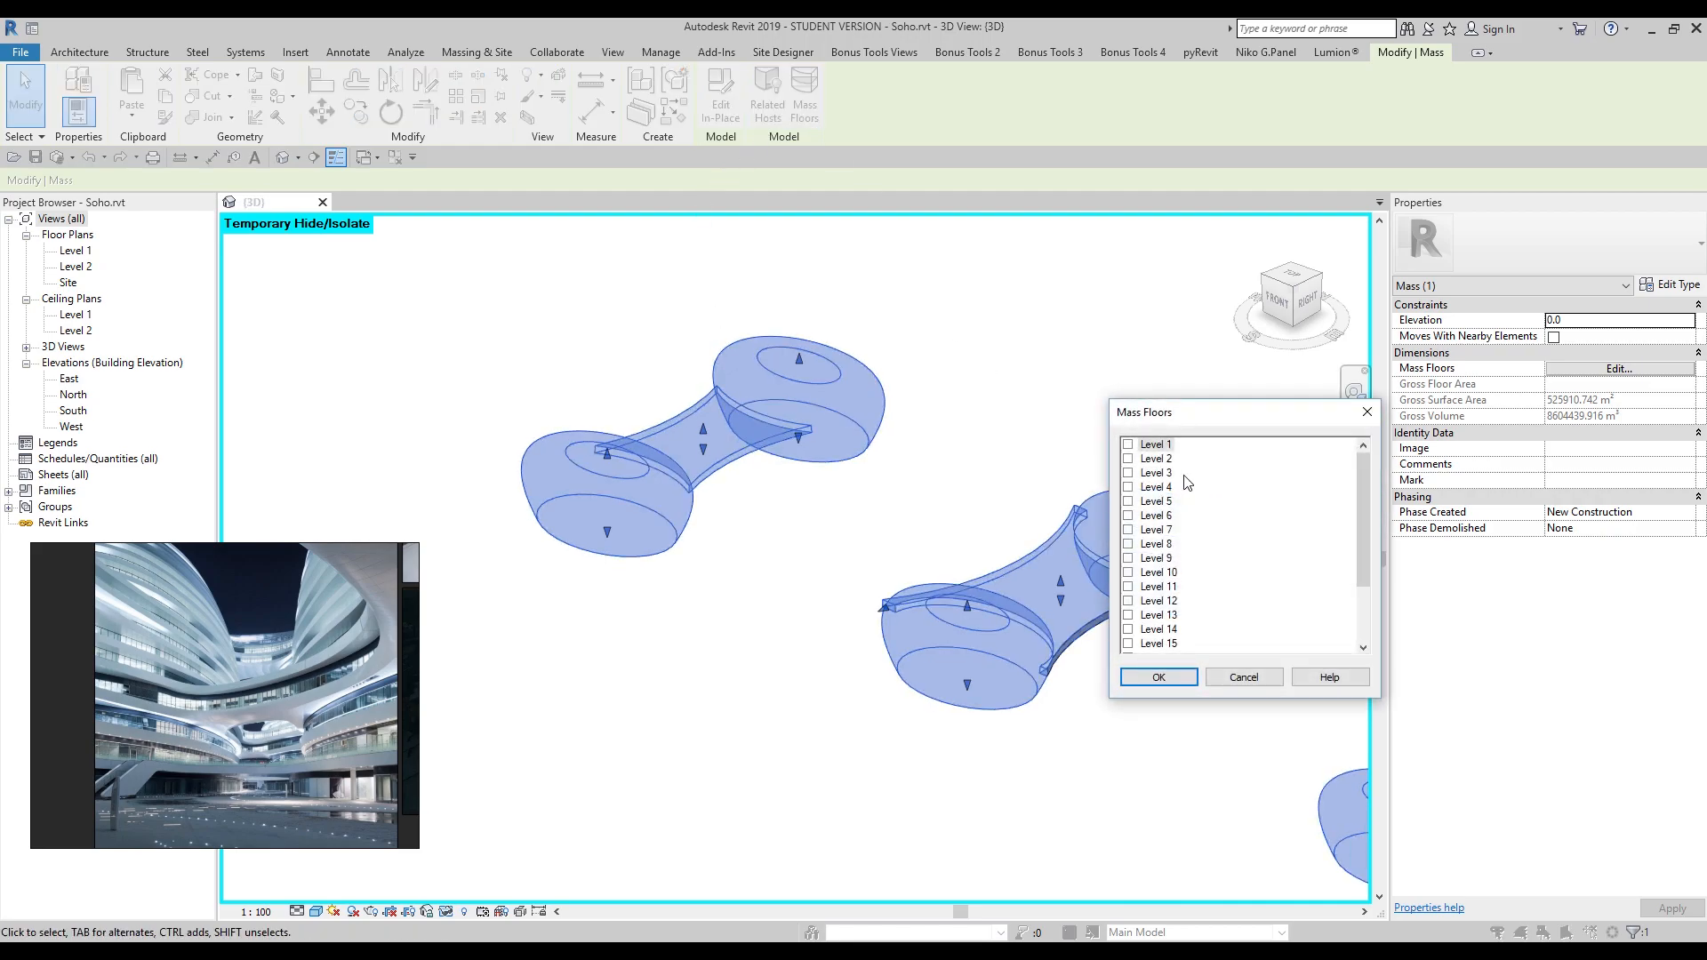
pyautogui.scroll(-3)
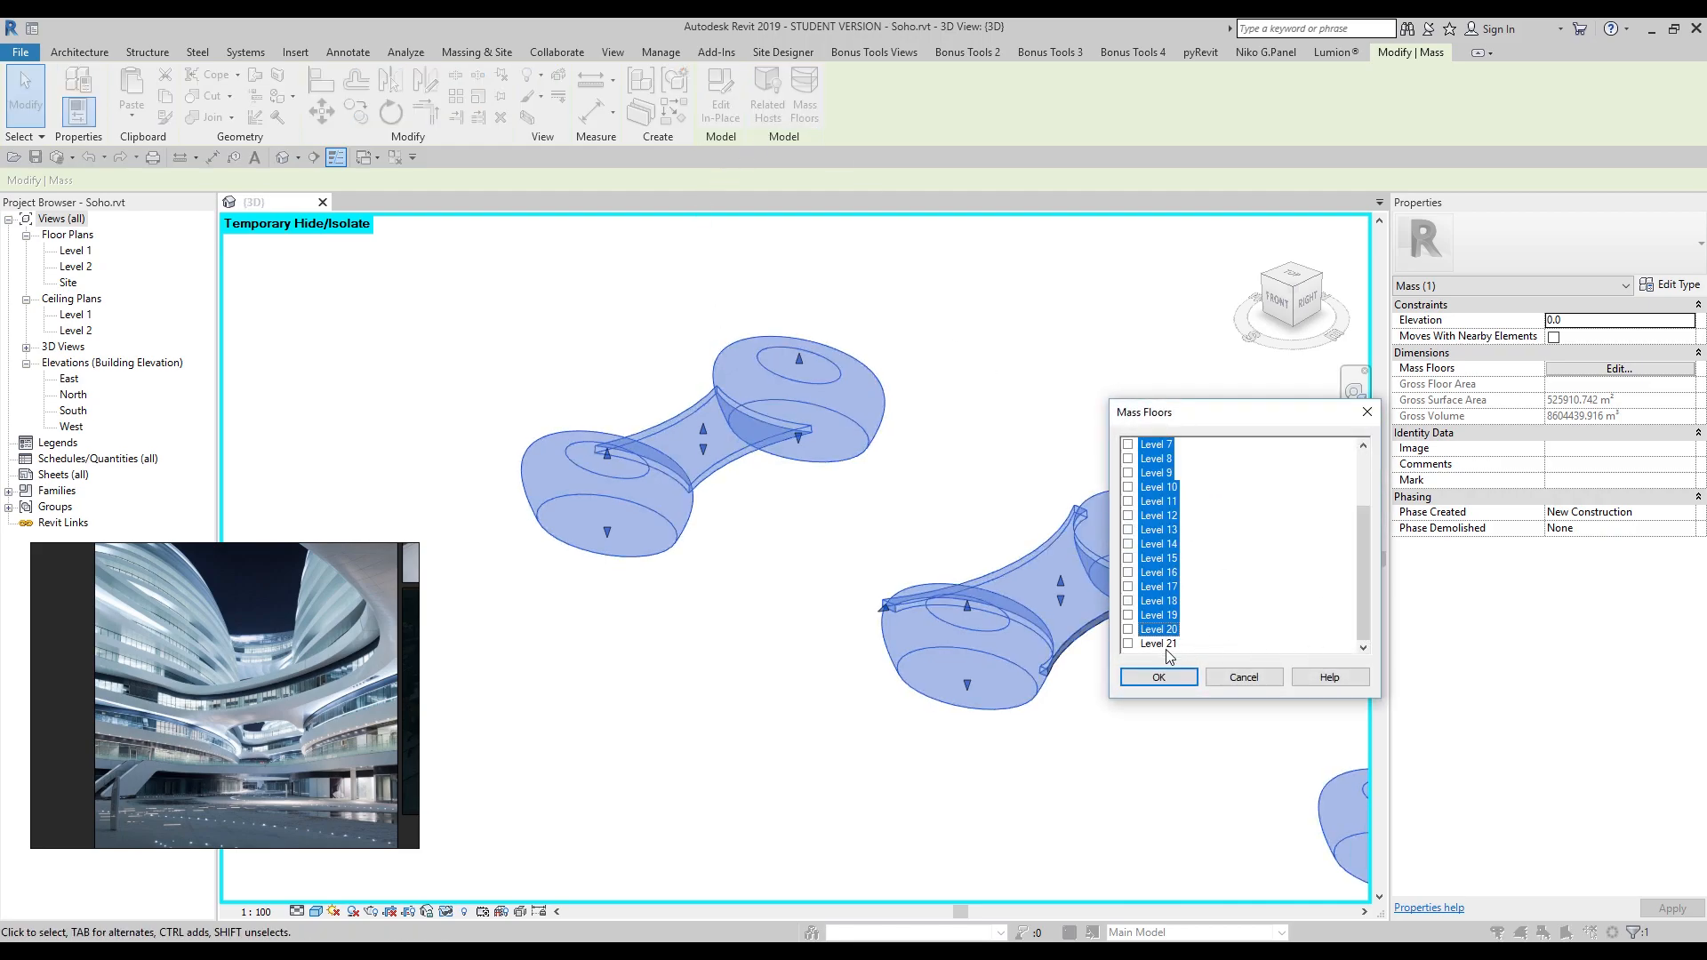
pyautogui.click(1156, 676)
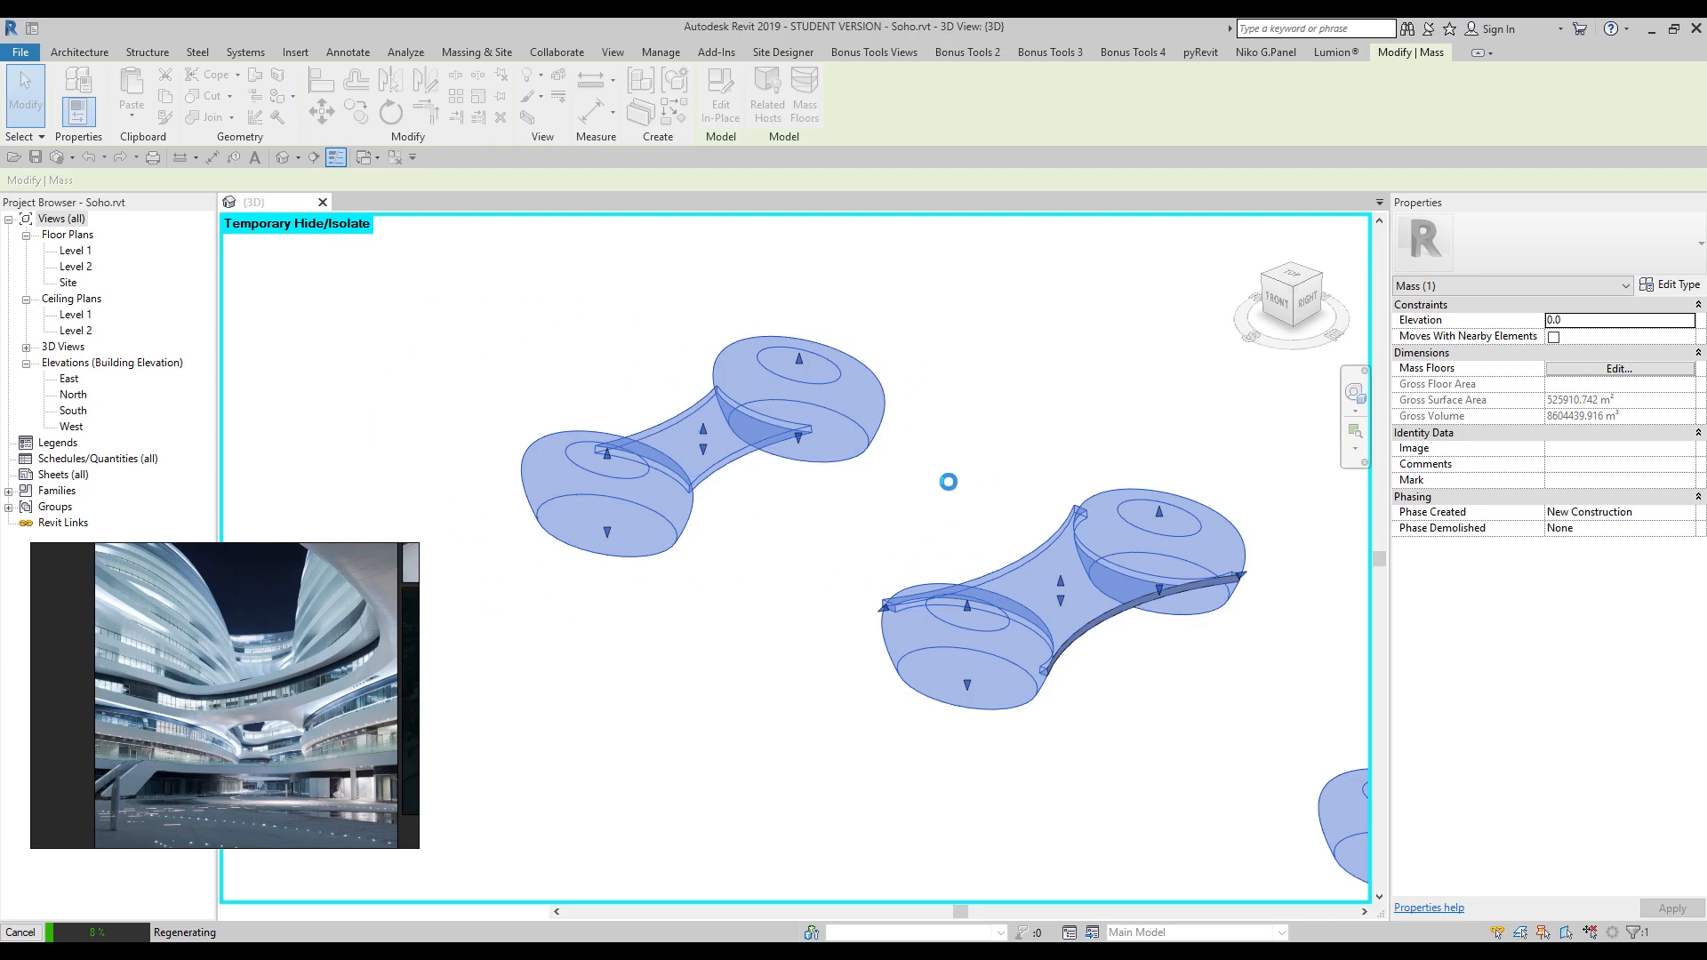
pyautogui.moveTo(777, 431)
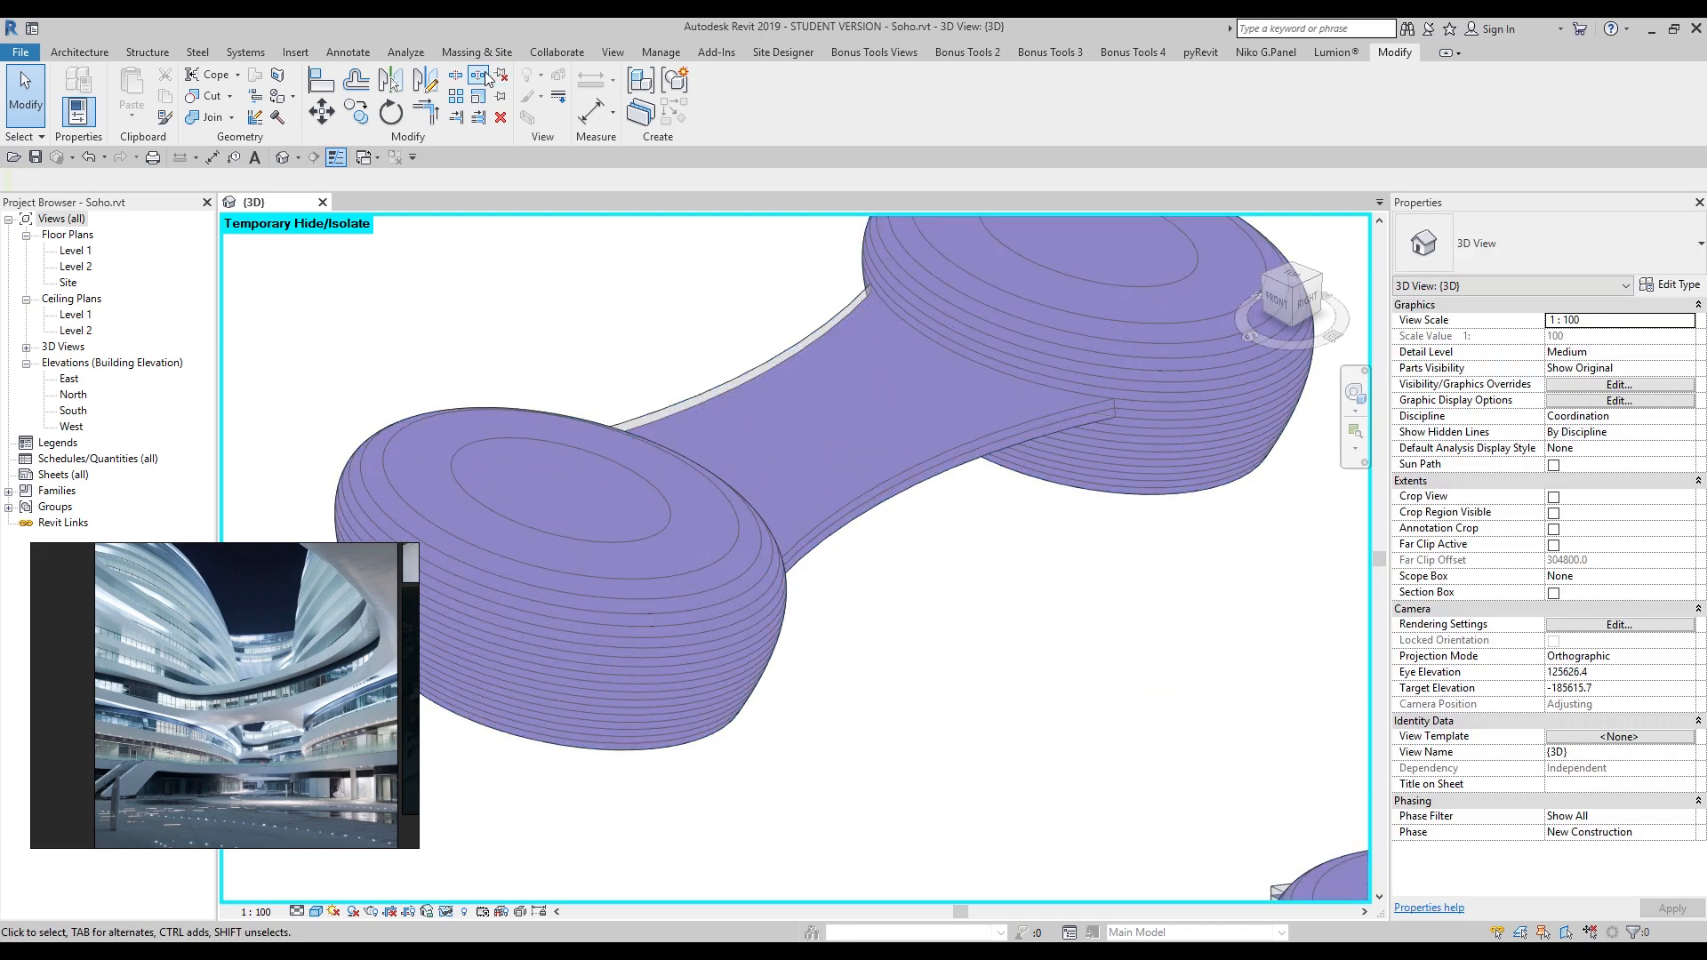
# Step: Place Generic Floor 400mm slabs by face on the Soho mass floors
pyautogui.click(476, 51)
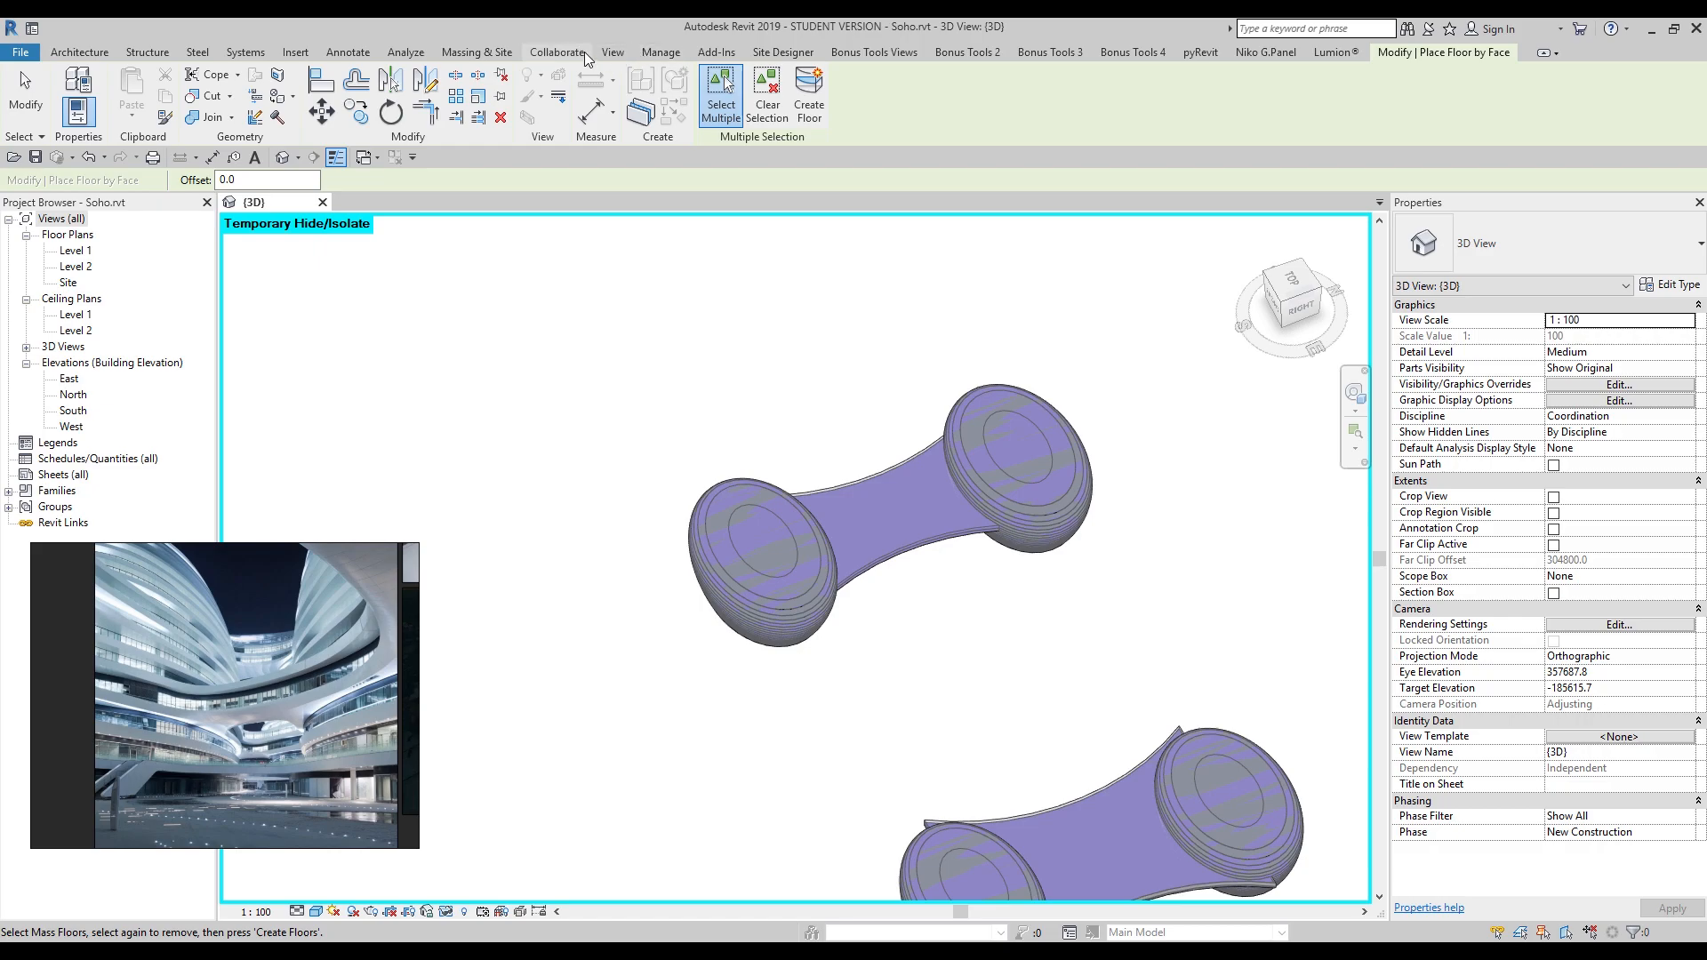
pyautogui.click(475, 51)
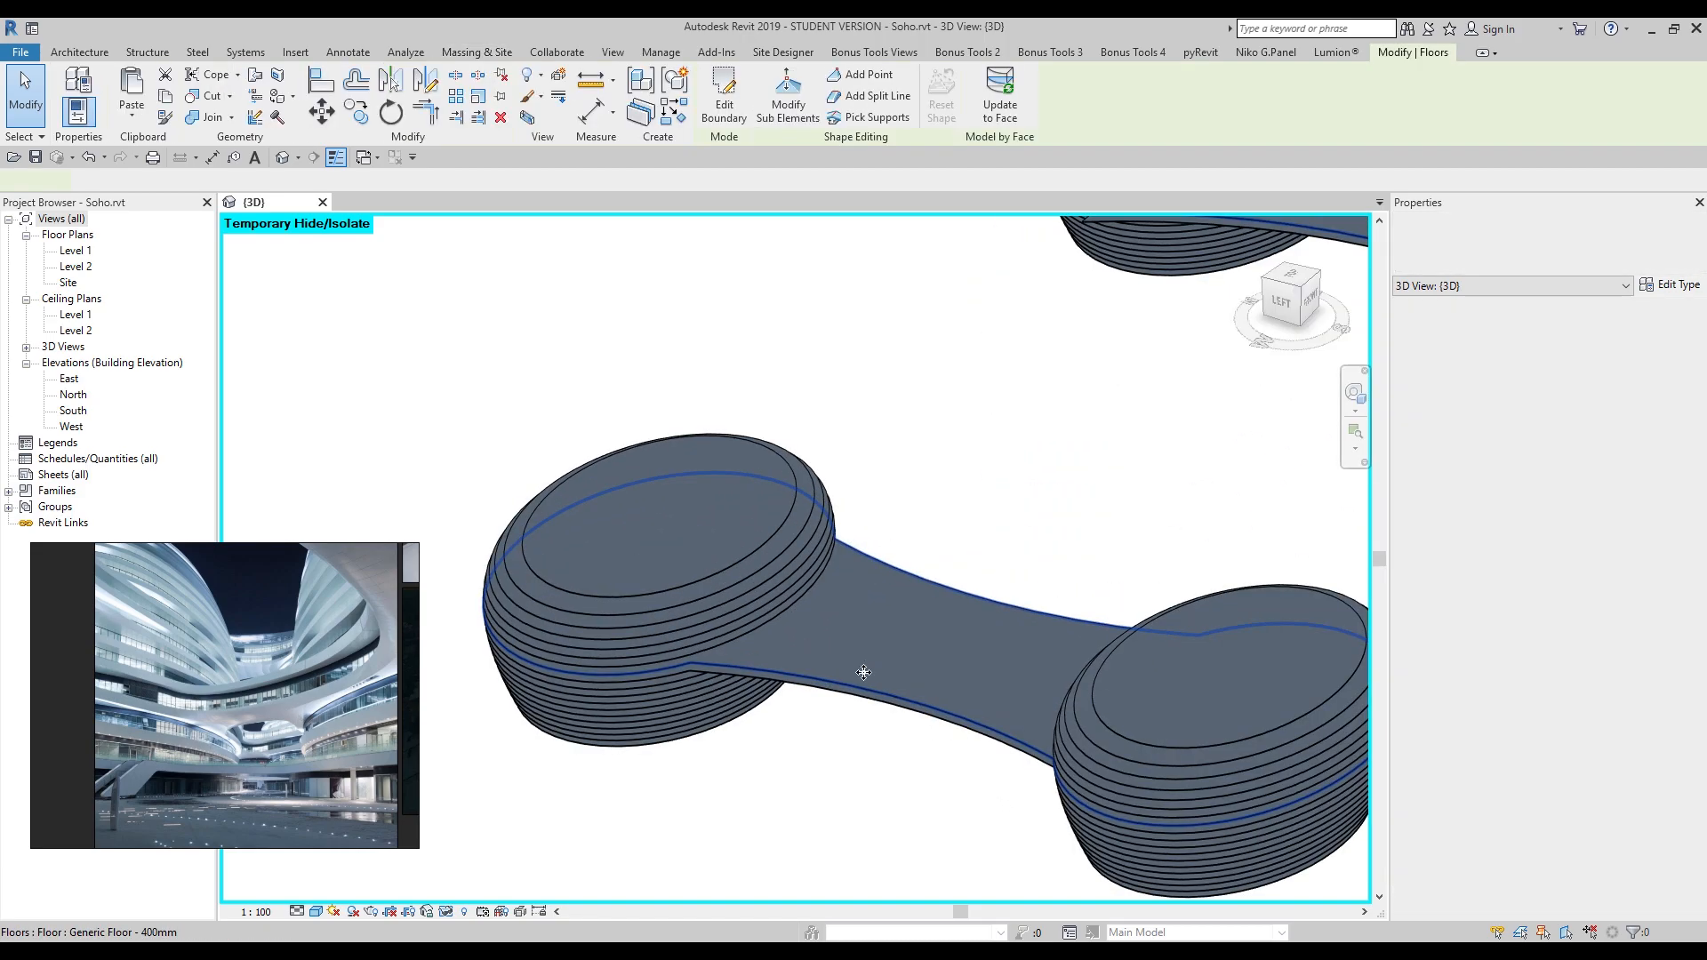
# Step: Select the Level 12 floor, edit its boundary, and orbit to look down
pyautogui.click(863, 672)
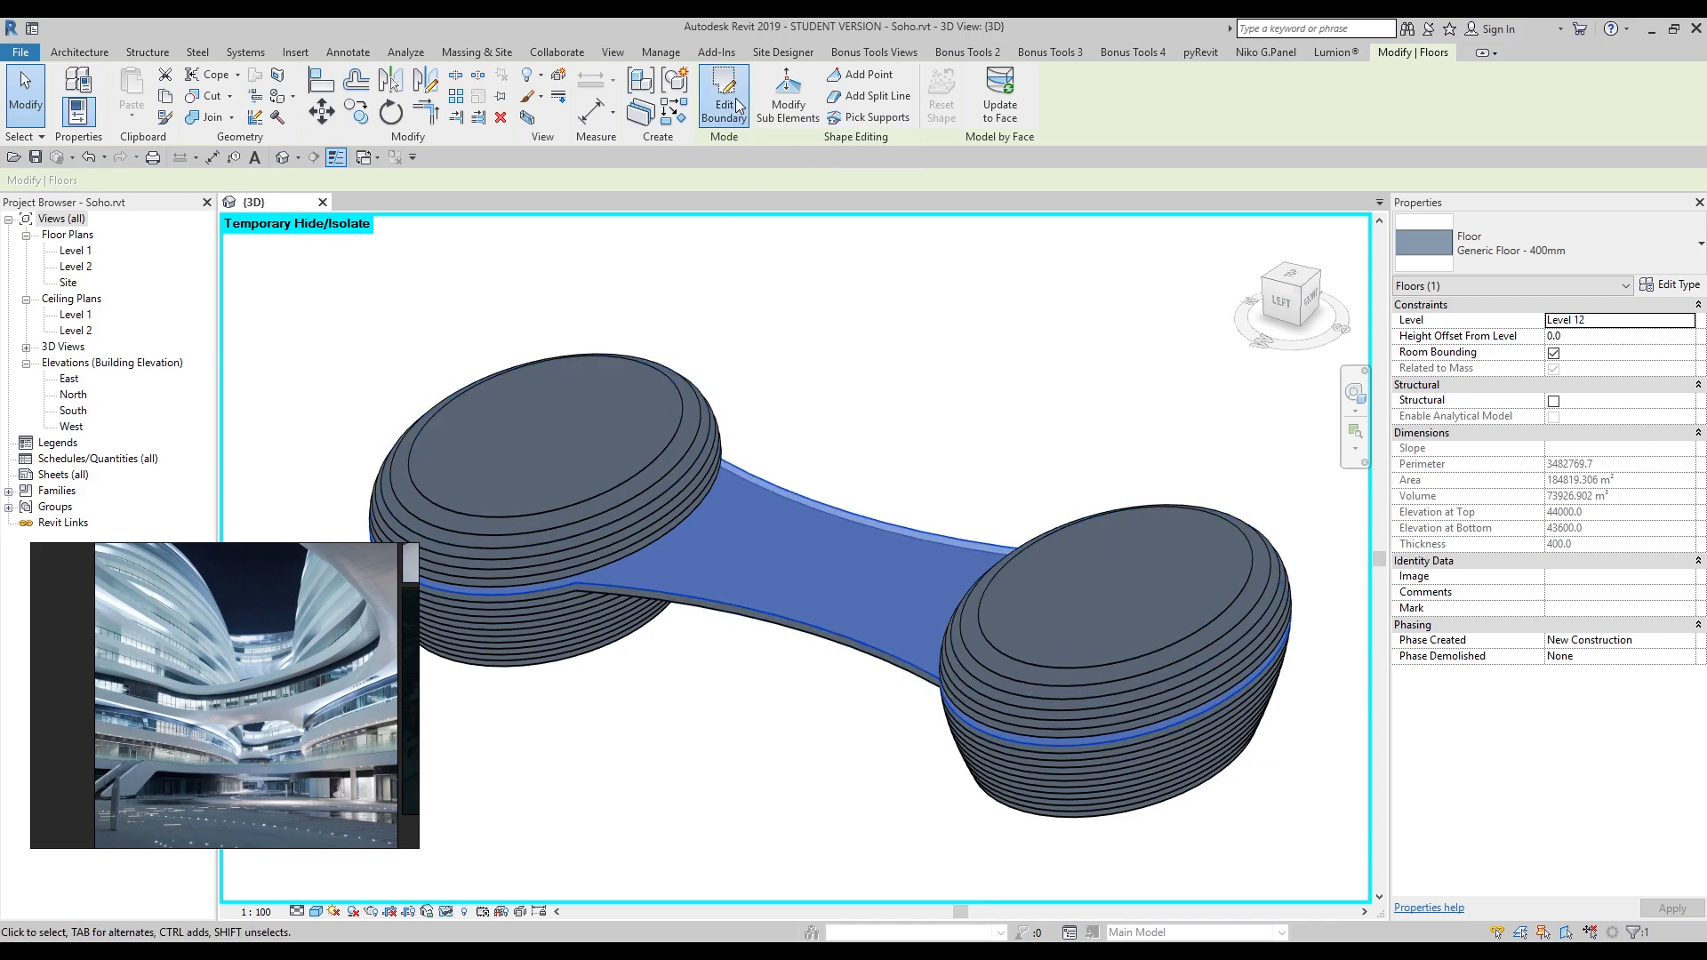
pyautogui.click(723, 96)
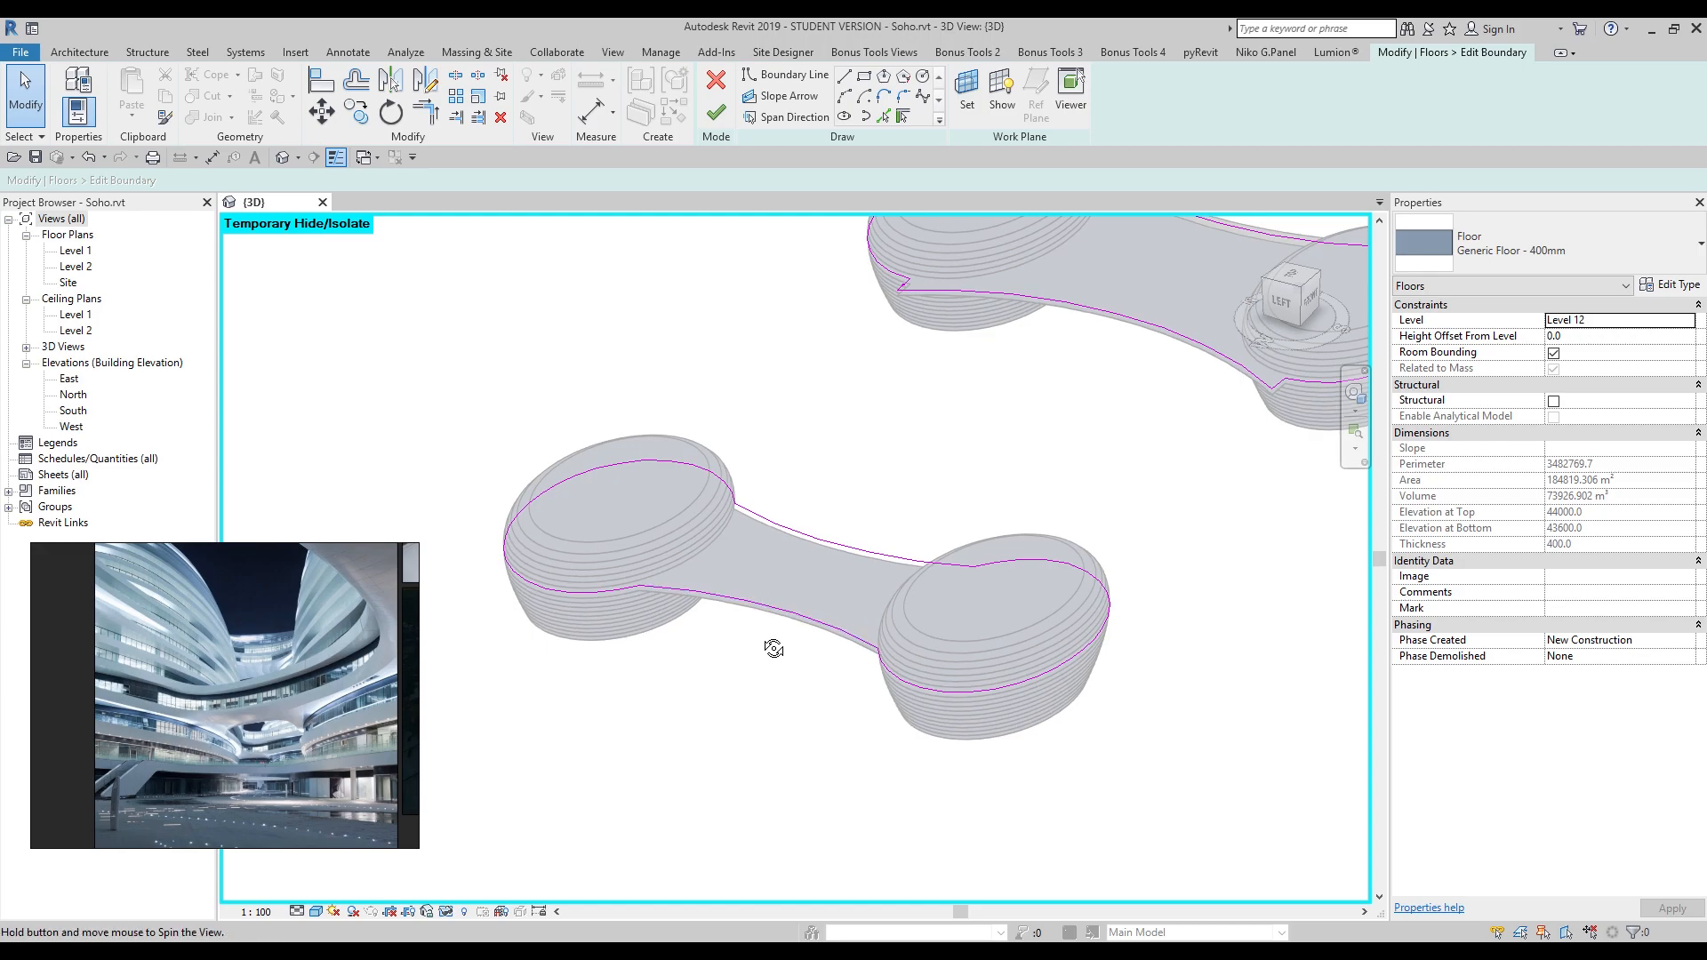
pyautogui.moveTo(773, 648); pyautogui.dragTo(779, 486)
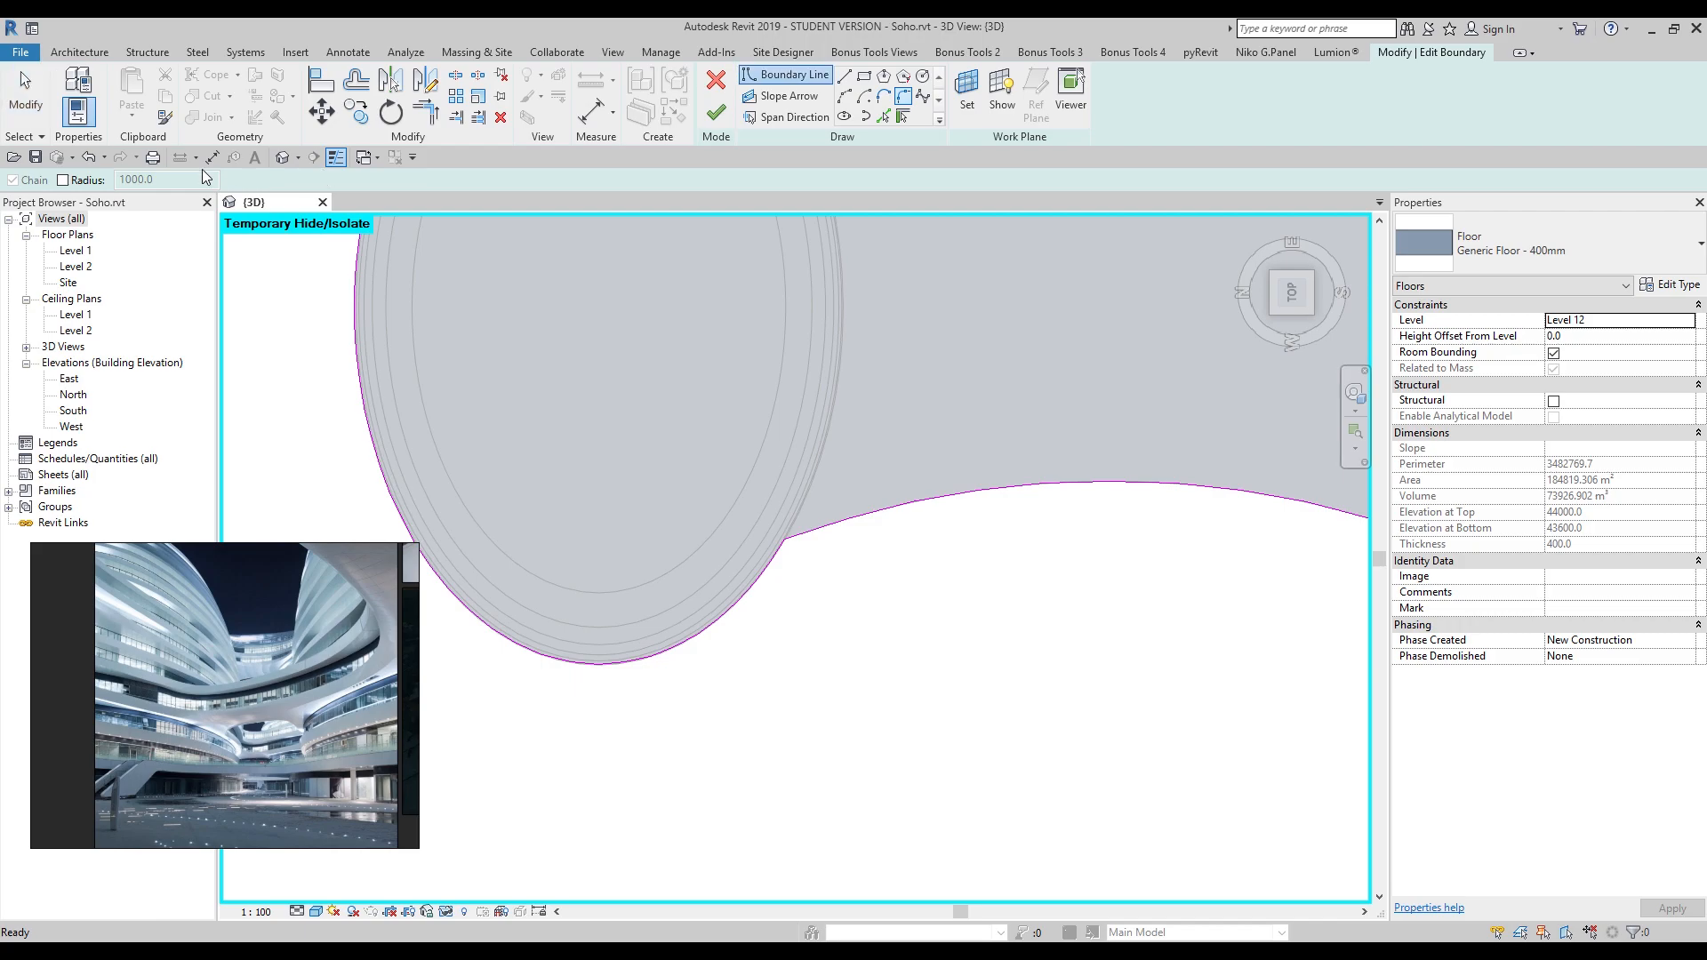
# Step: Round the corner between two floor boundary lines with a 500 radius
pyautogui.click(62, 179)
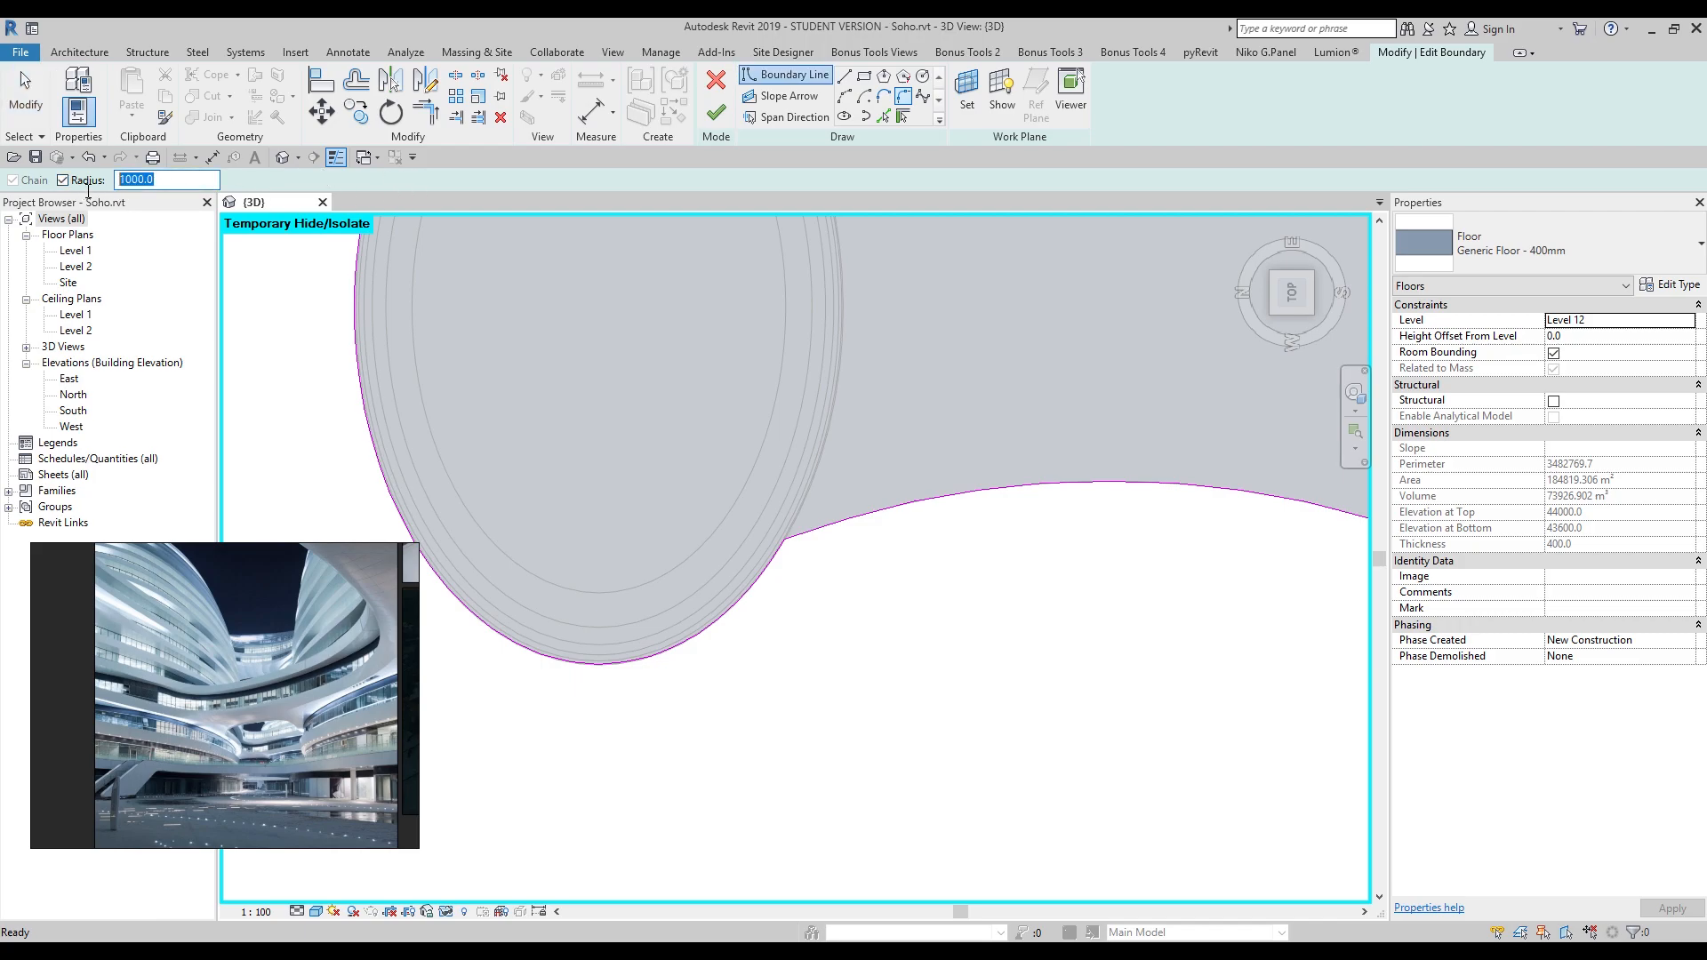
pyautogui.write('500')
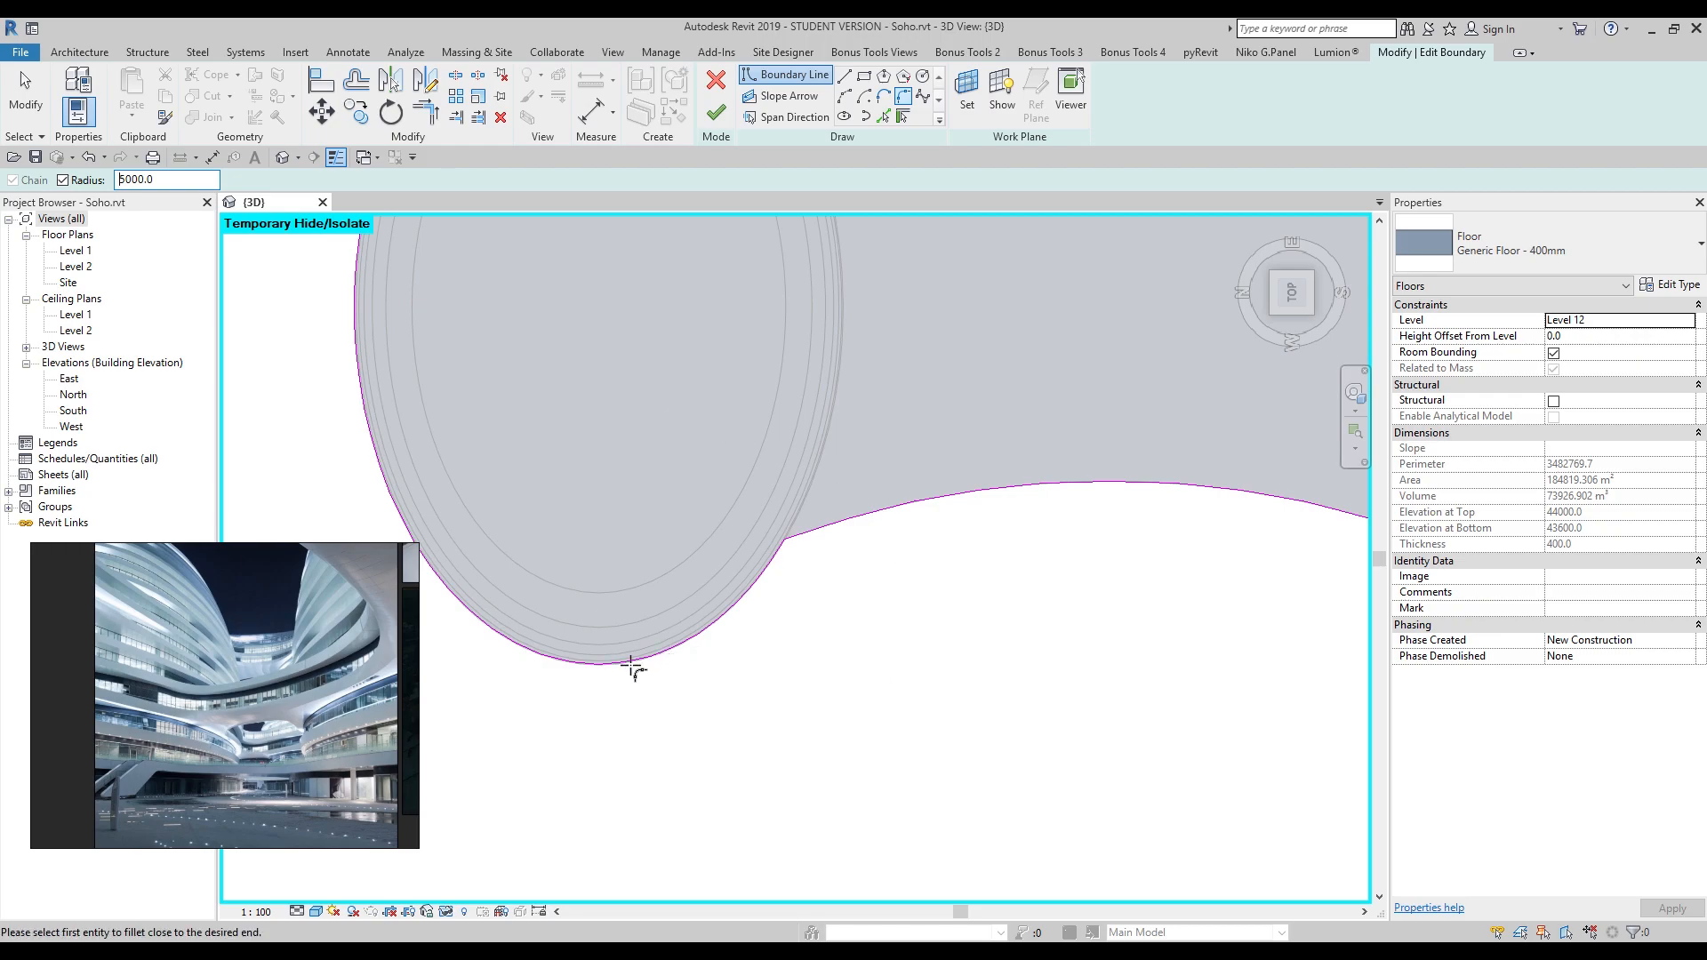
pyautogui.click(634, 670)
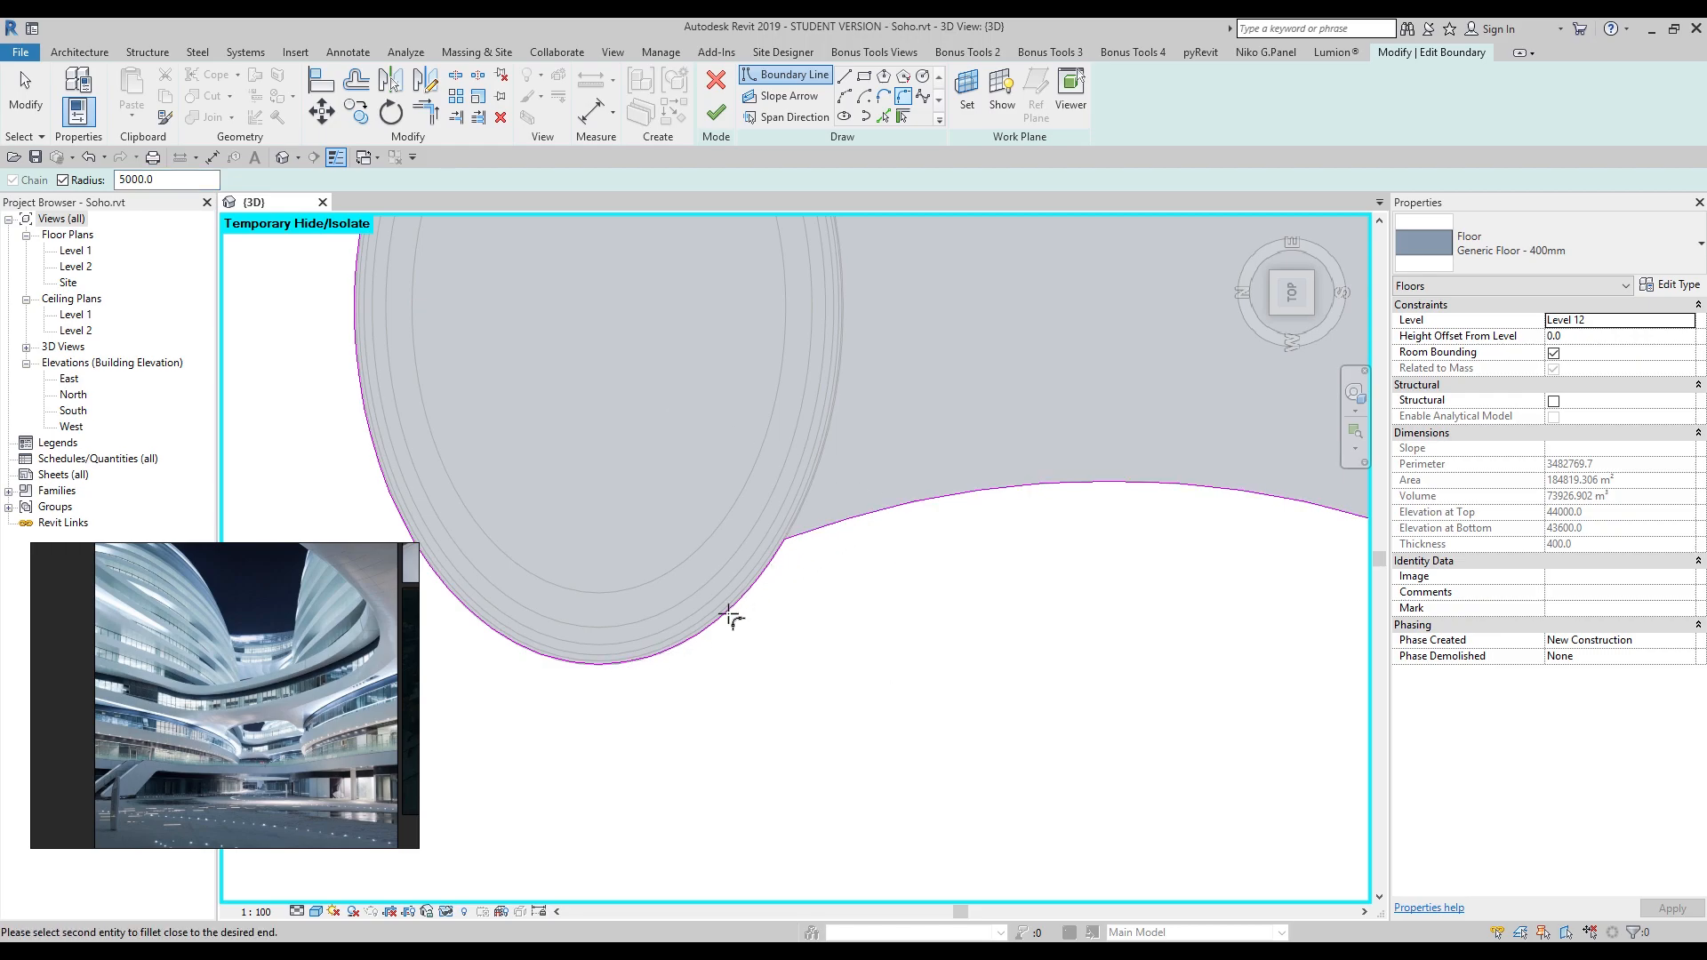
pyautogui.click(729, 635)
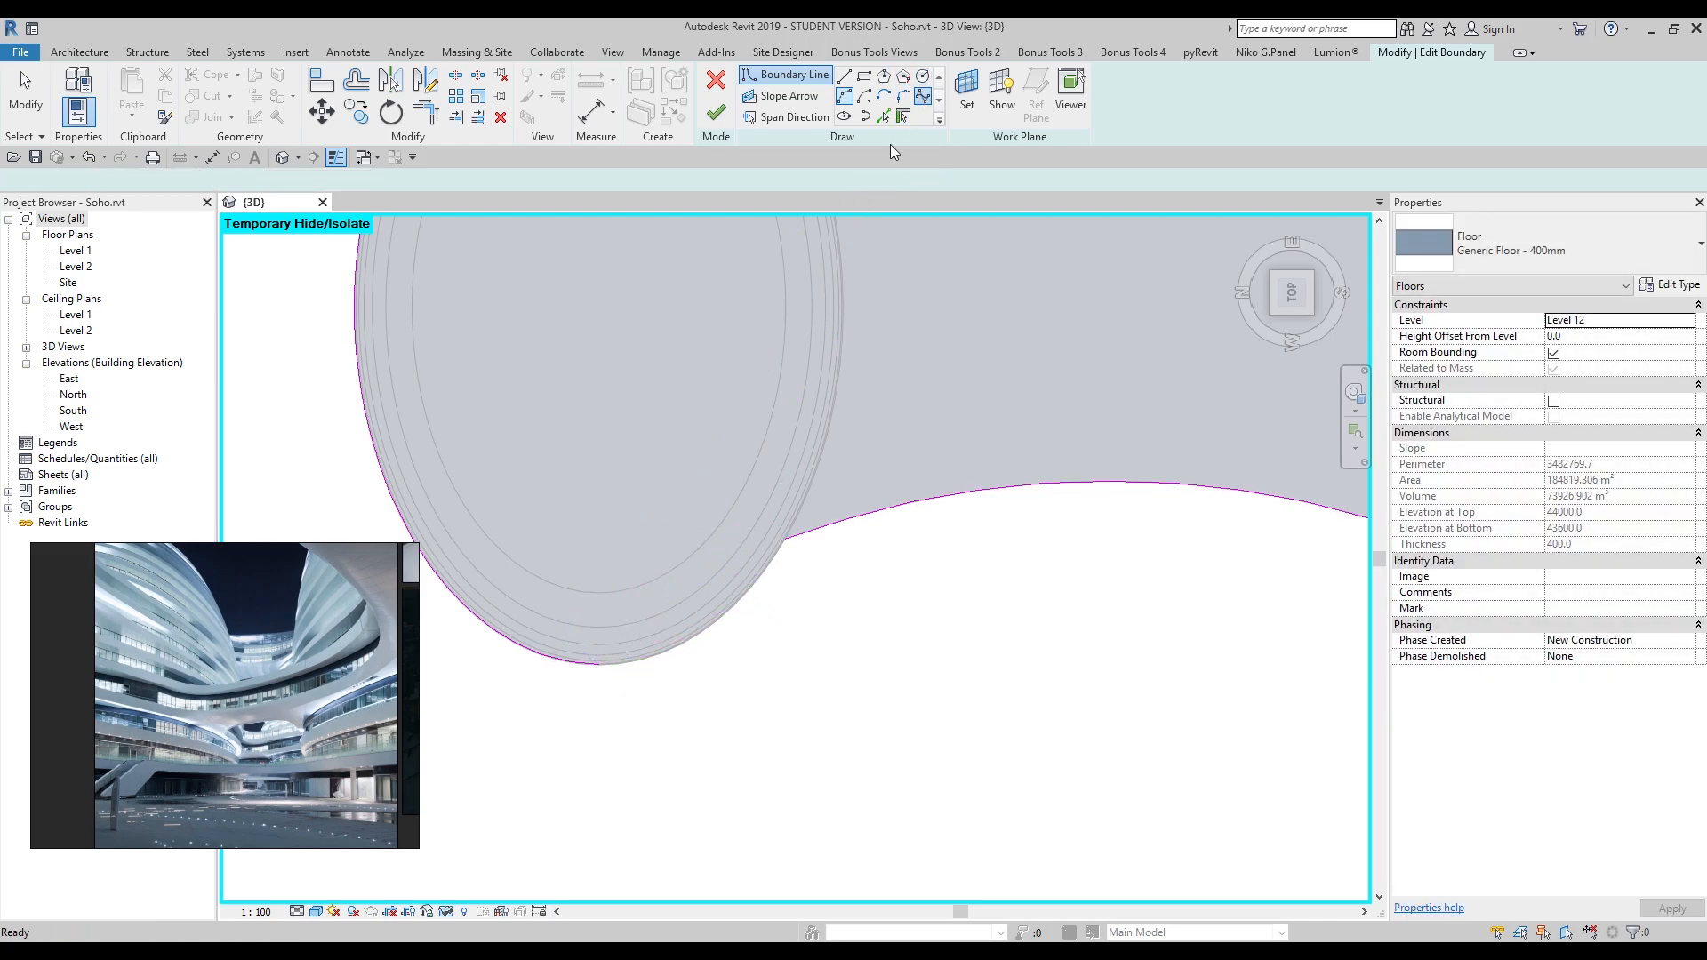
# Step: Draw a spline boundary edge from the oval's side and finish the floor edit
pyautogui.click(727, 607)
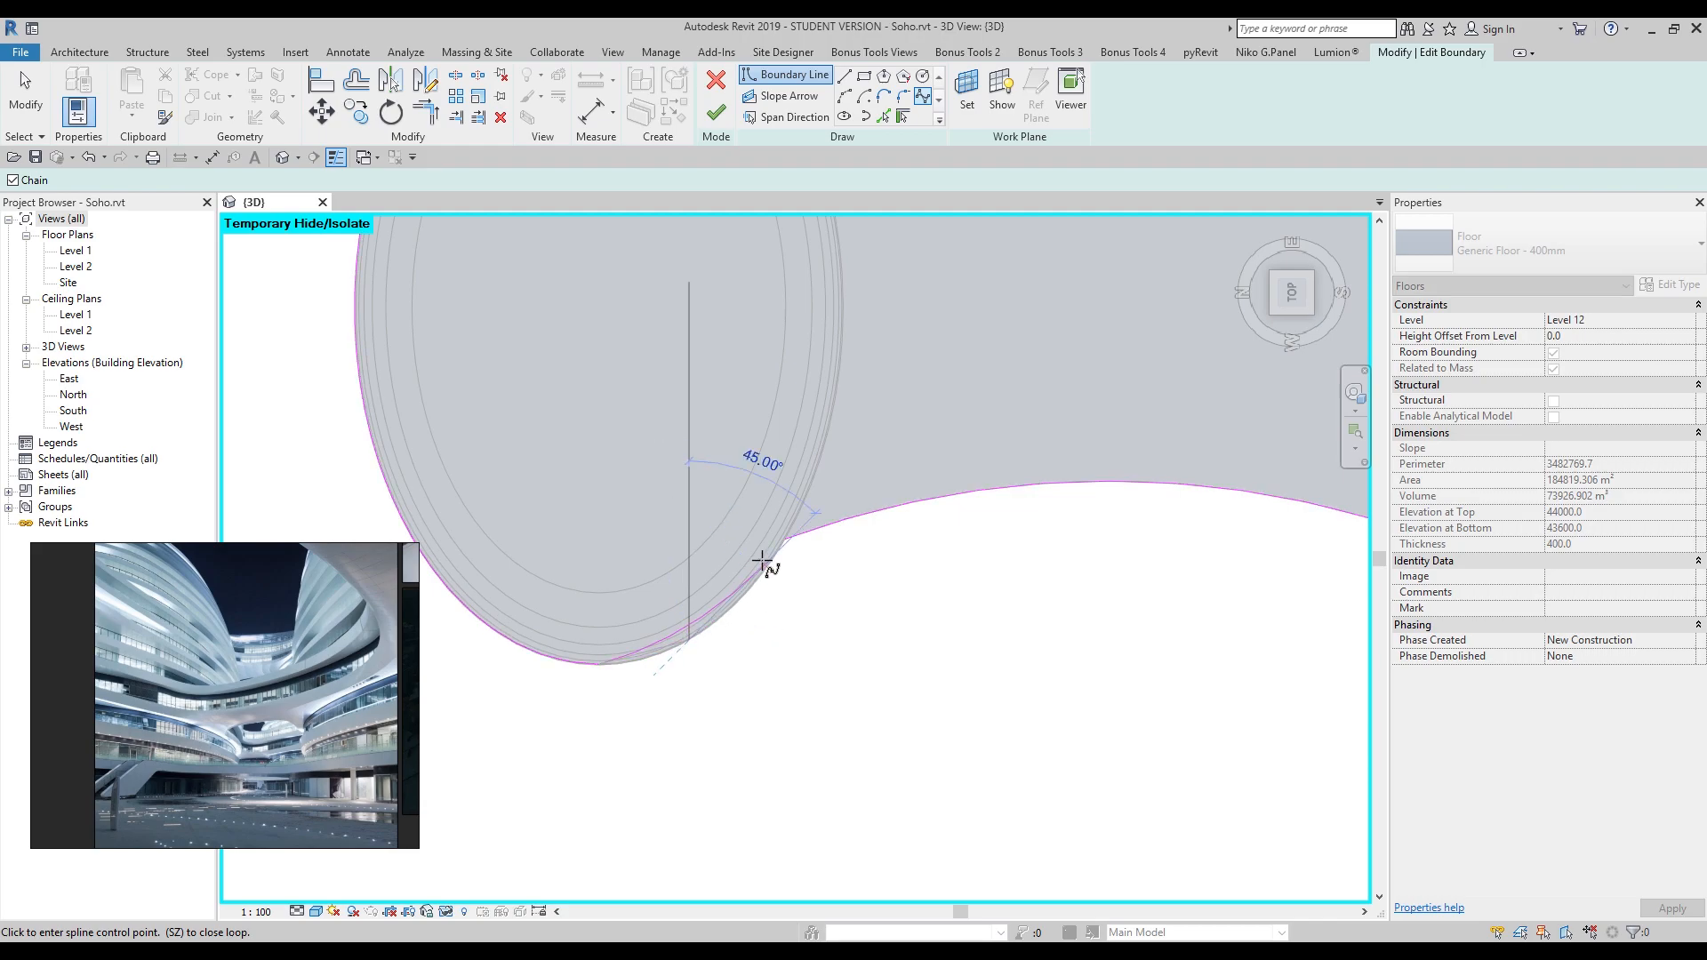
pyautogui.click(1181, 486)
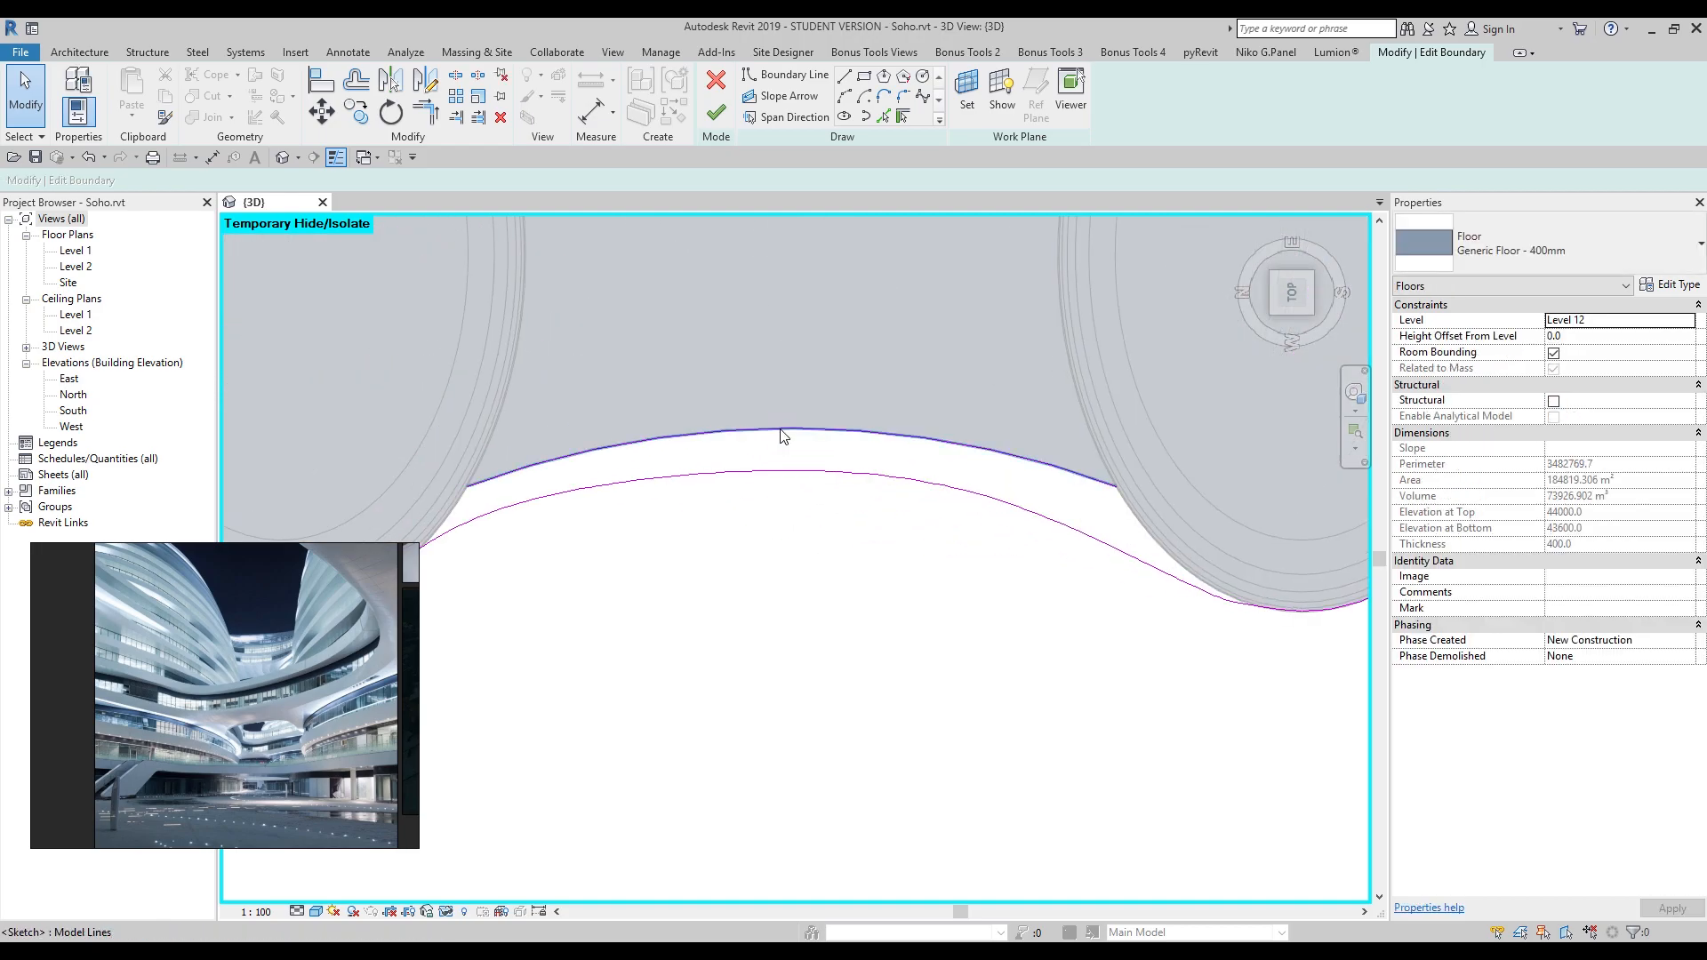
pyautogui.click(713, 112)
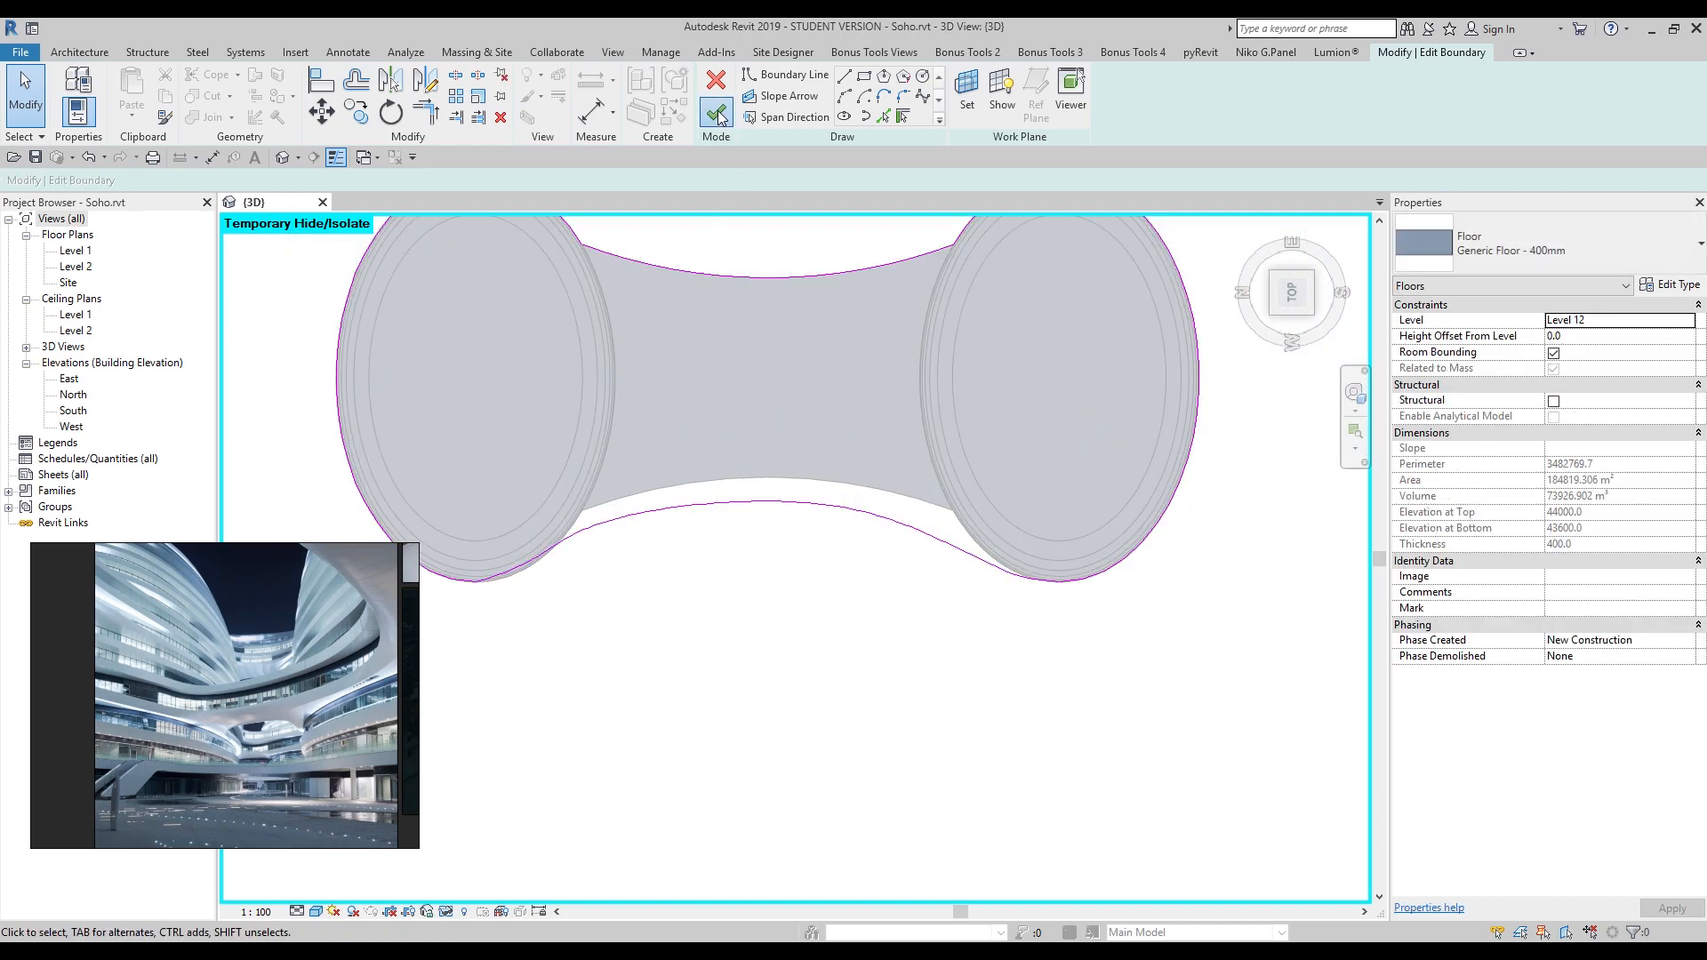
pyautogui.click(717, 112)
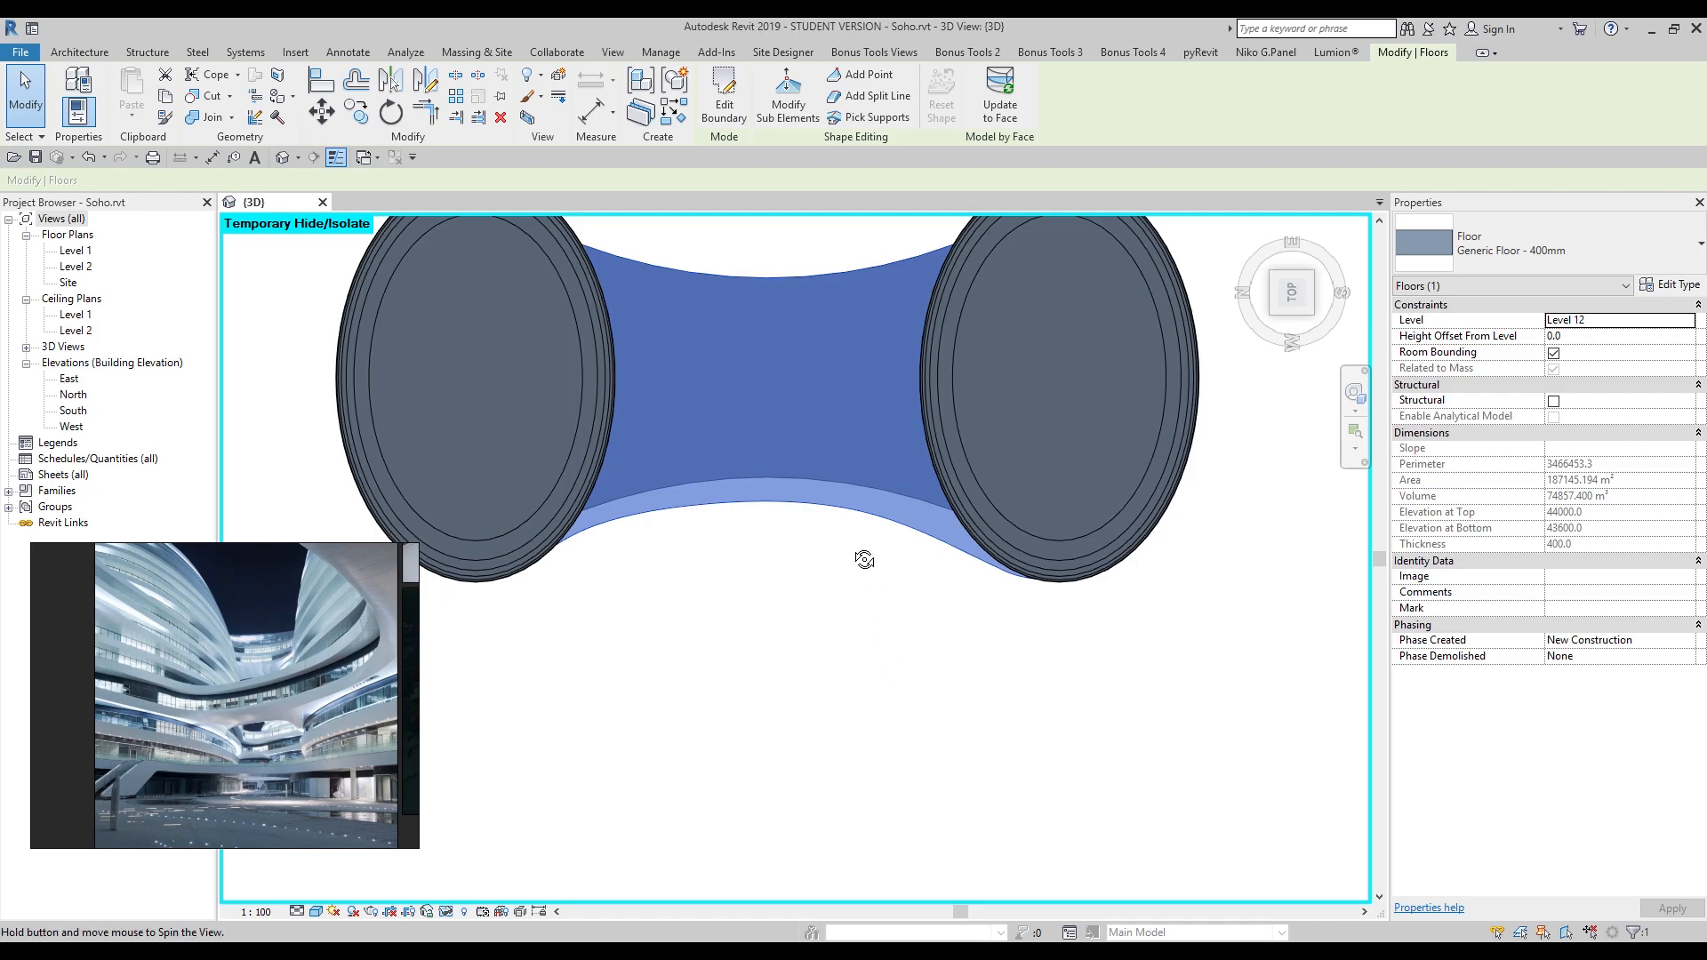